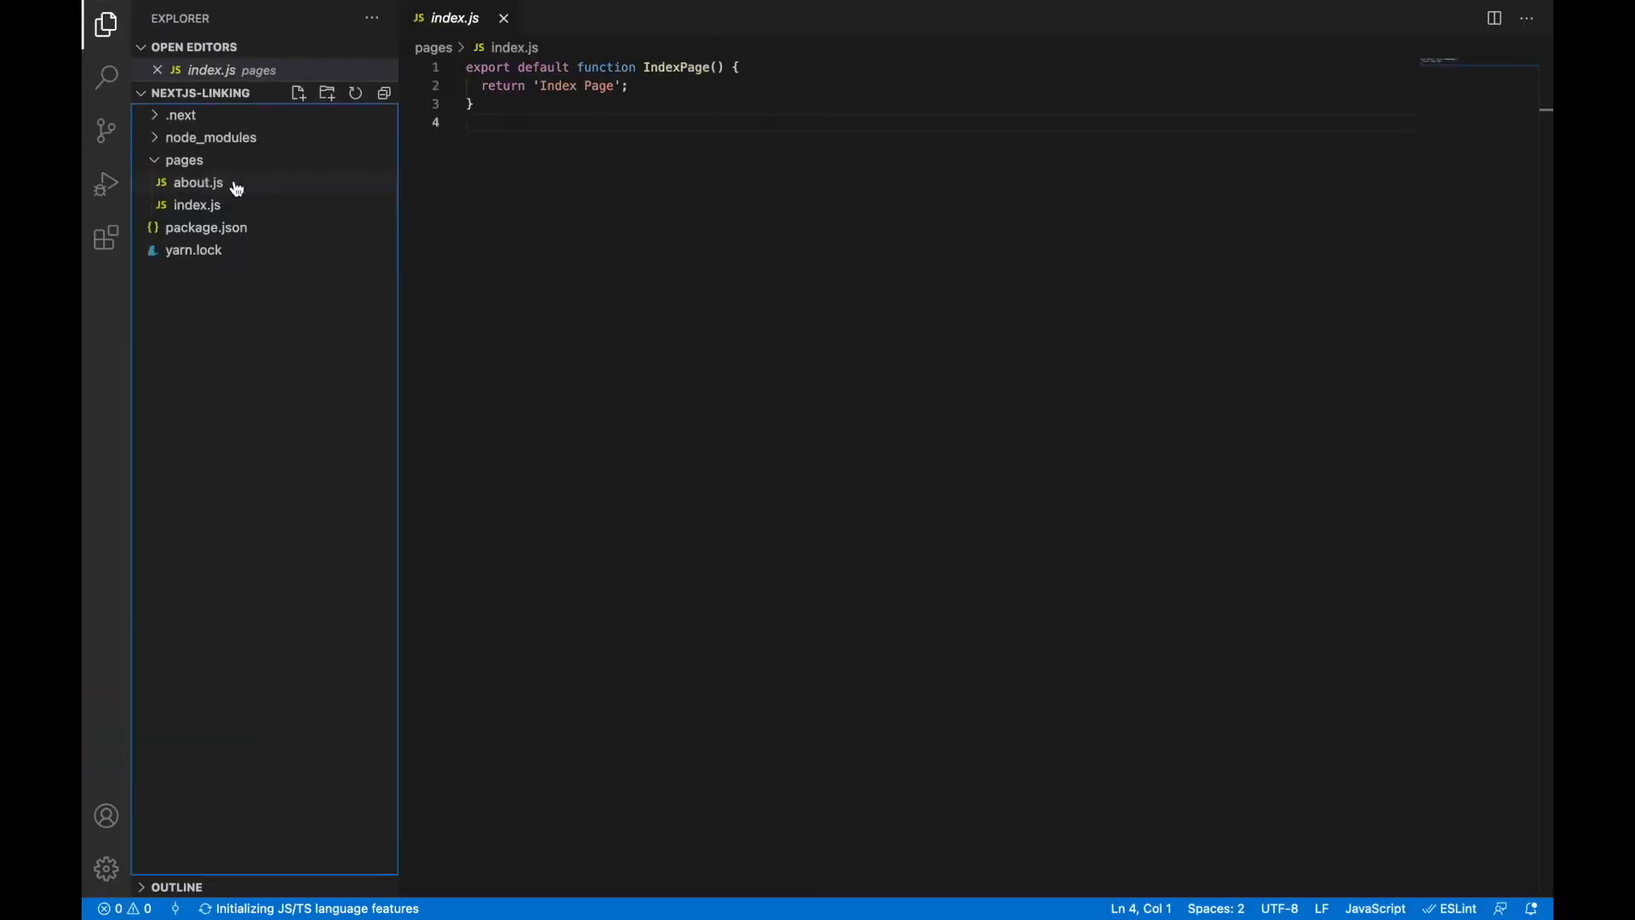
Look over the about.js page, then return to index.js.
{"action": "left_click", "coordinate": [196, 181]}
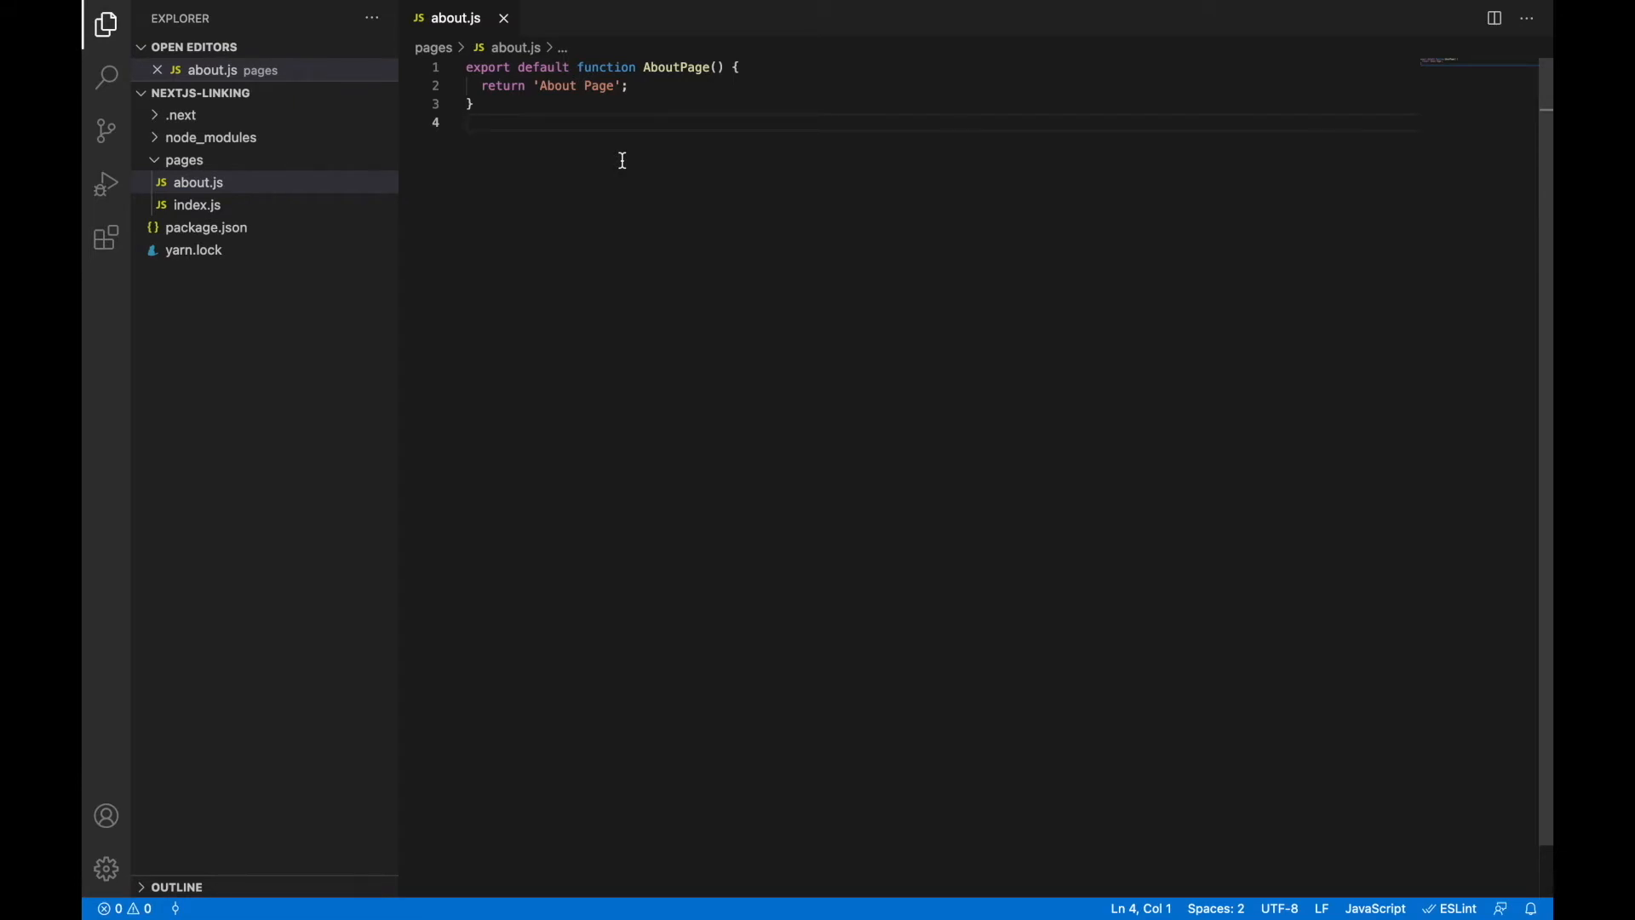
{"action": "left_click", "coordinate": [503, 18]}
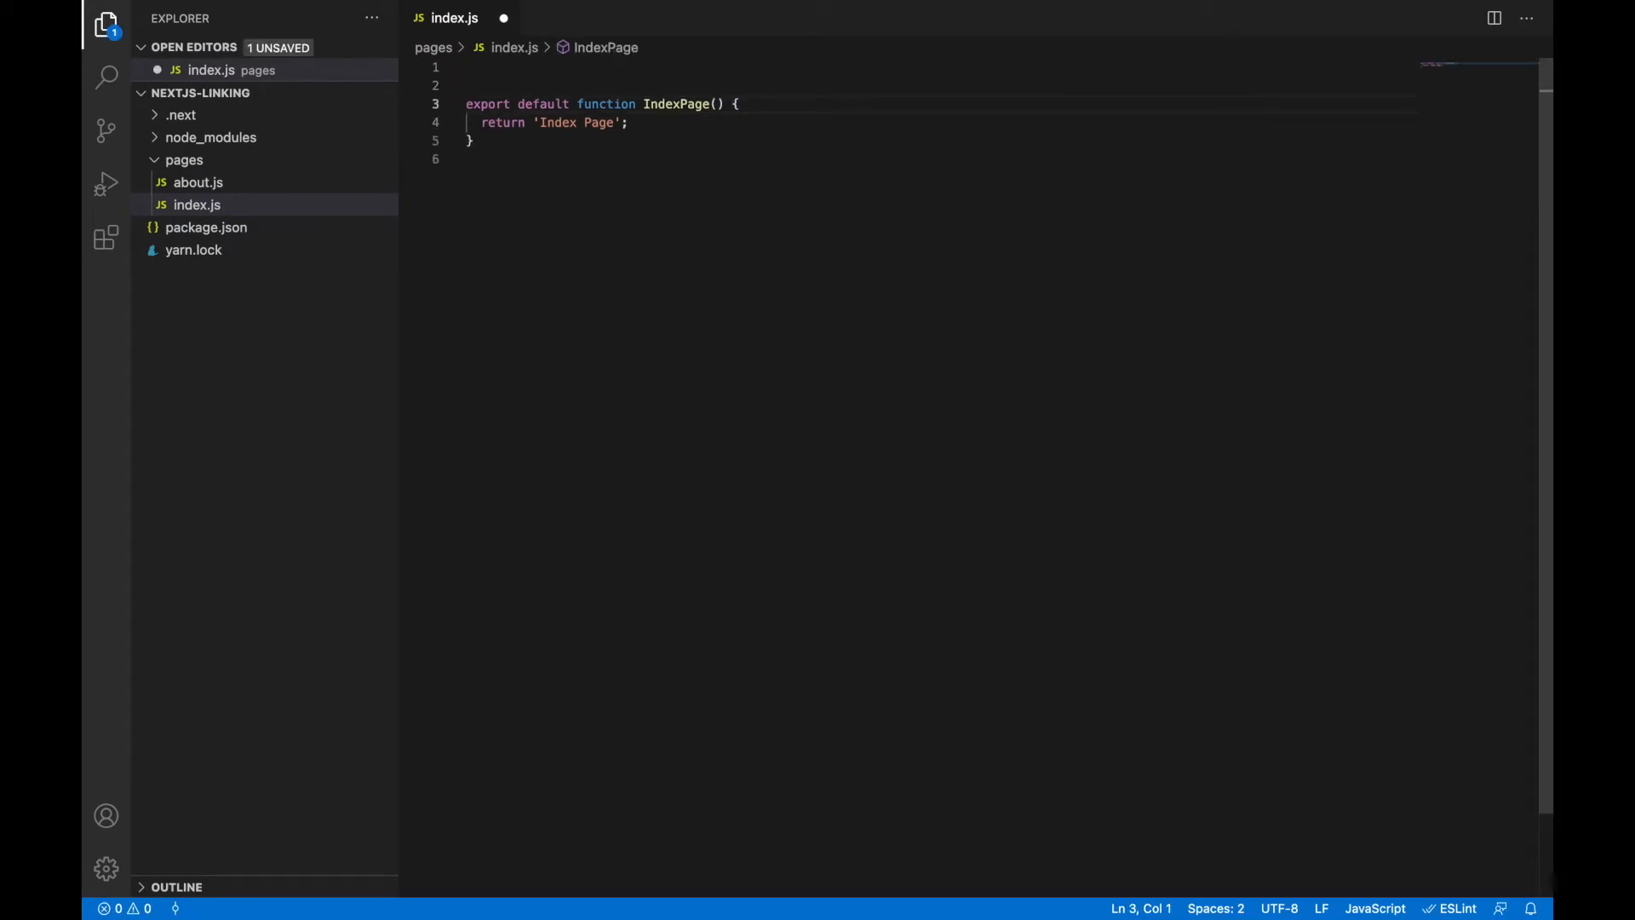
Write 'regular a' and 'custom function component' comments and delete IndexPage's return 'Index Page' line.
{"action": "type", "text": "// regular a"}
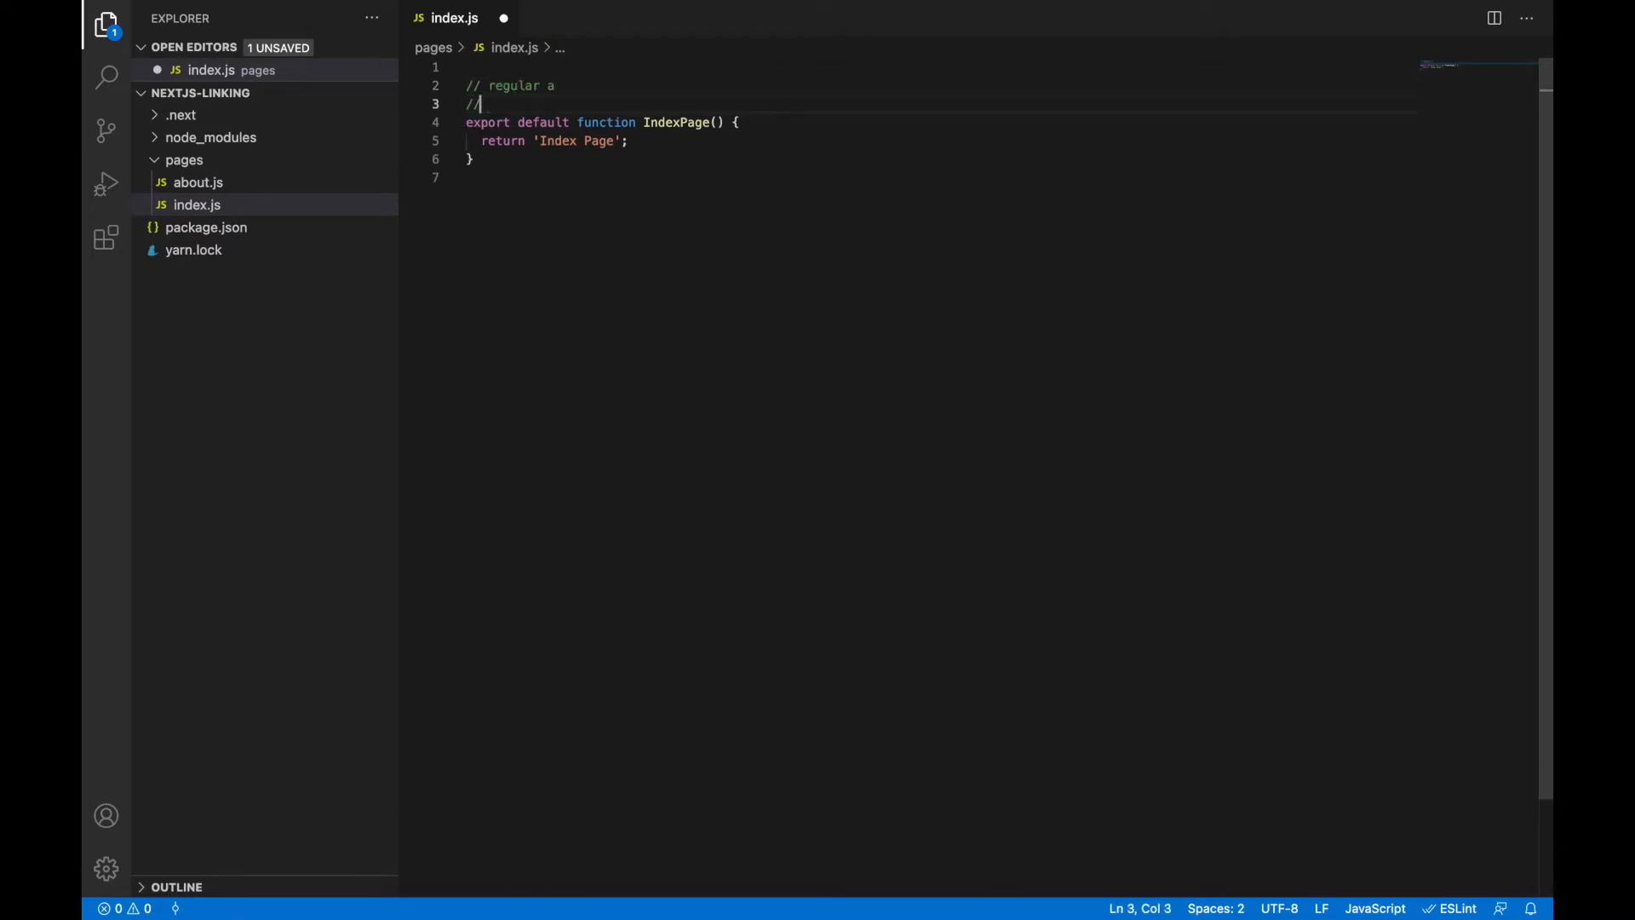
{"action": "type", "text": "custom"}
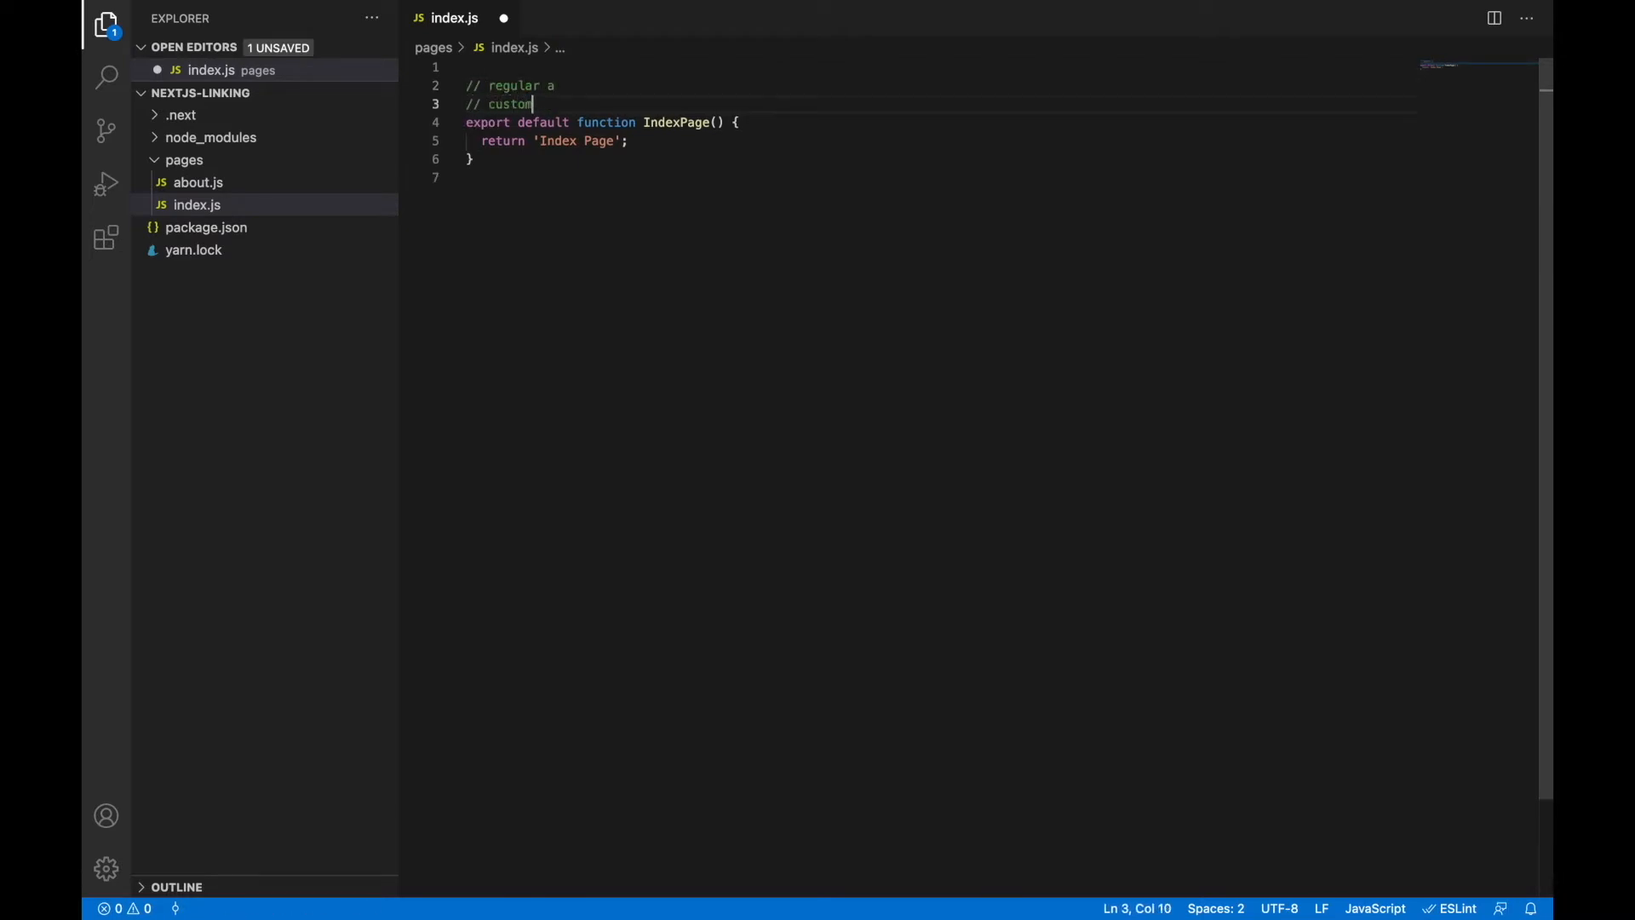
{"action": "type", "text": "function component"}
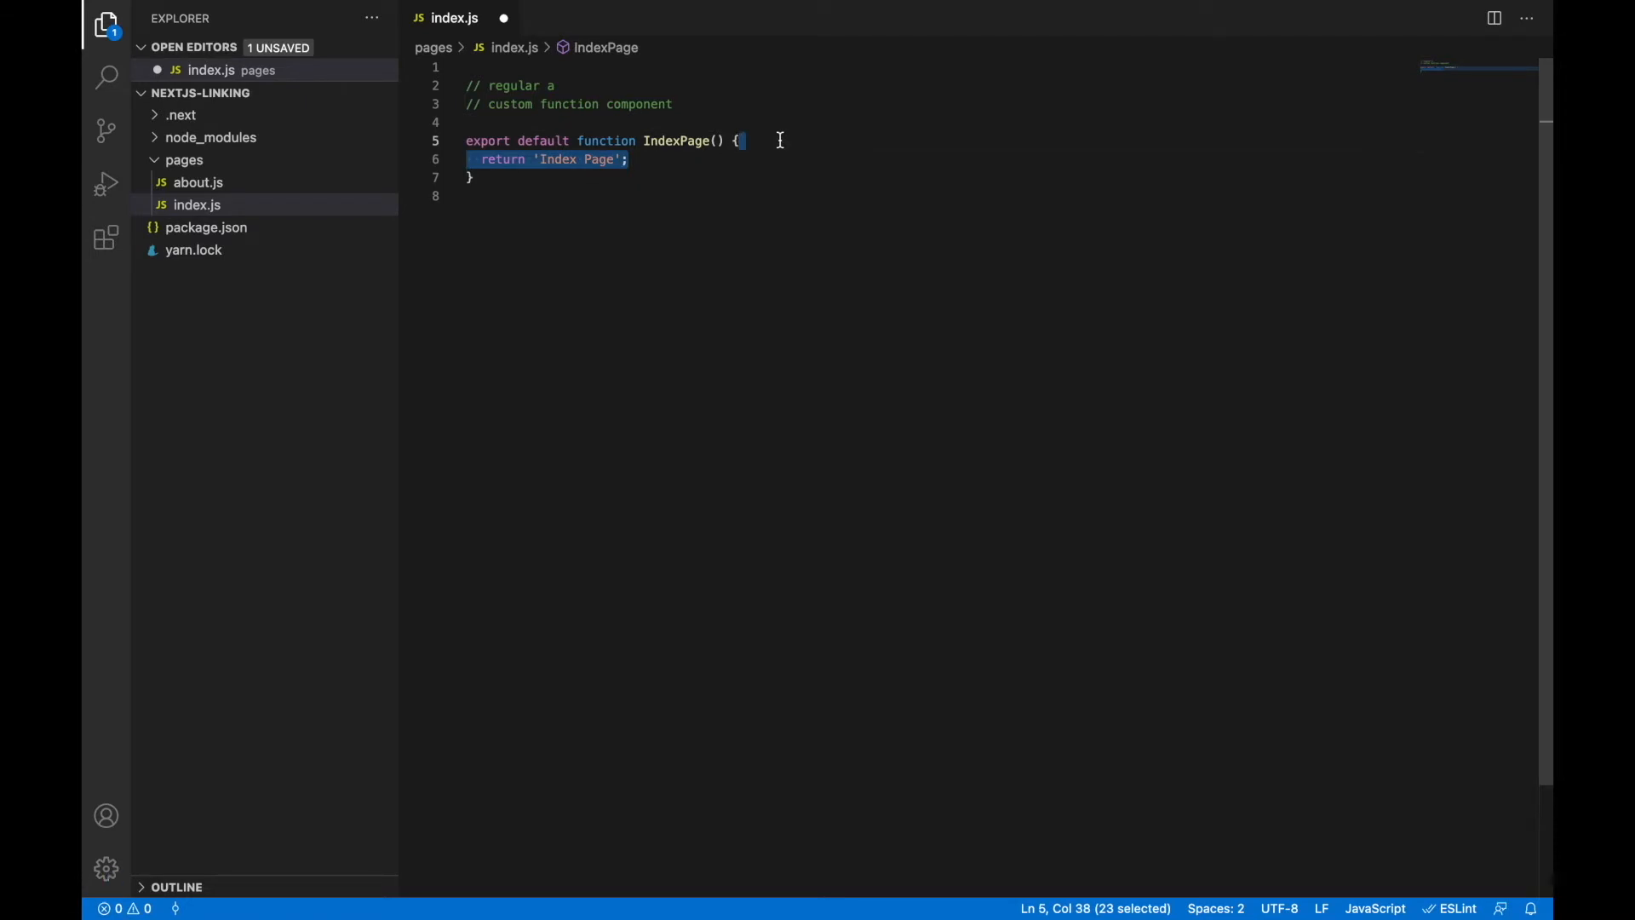
{"action": "key", "text": "Delete"}
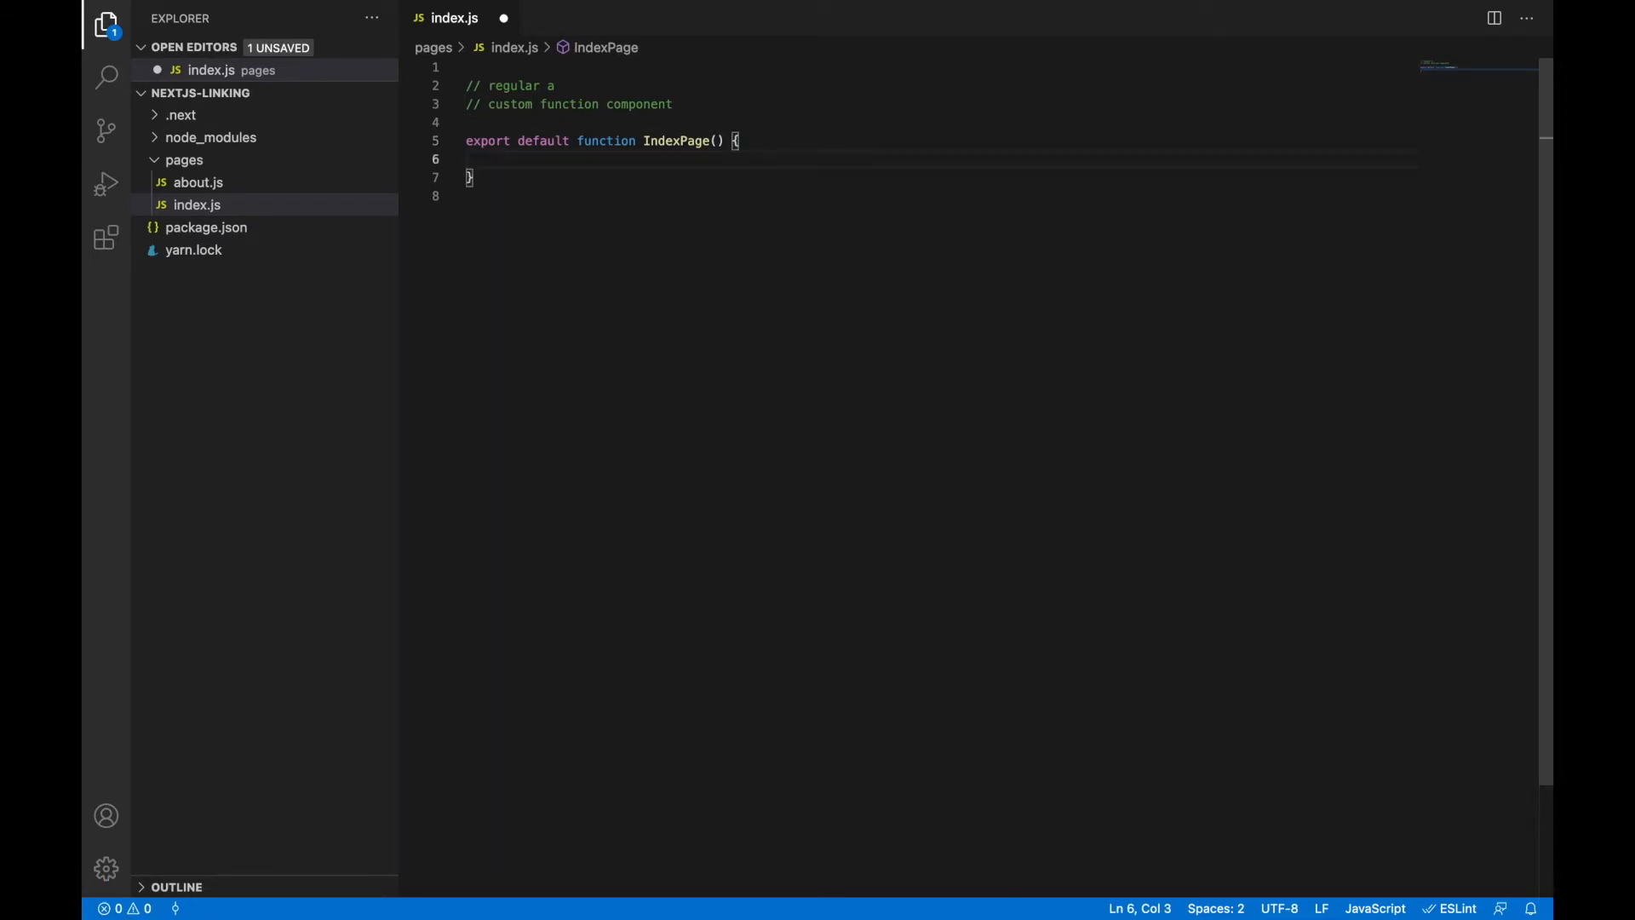
{"action": "mouse_move", "coordinate": [627, 75]}
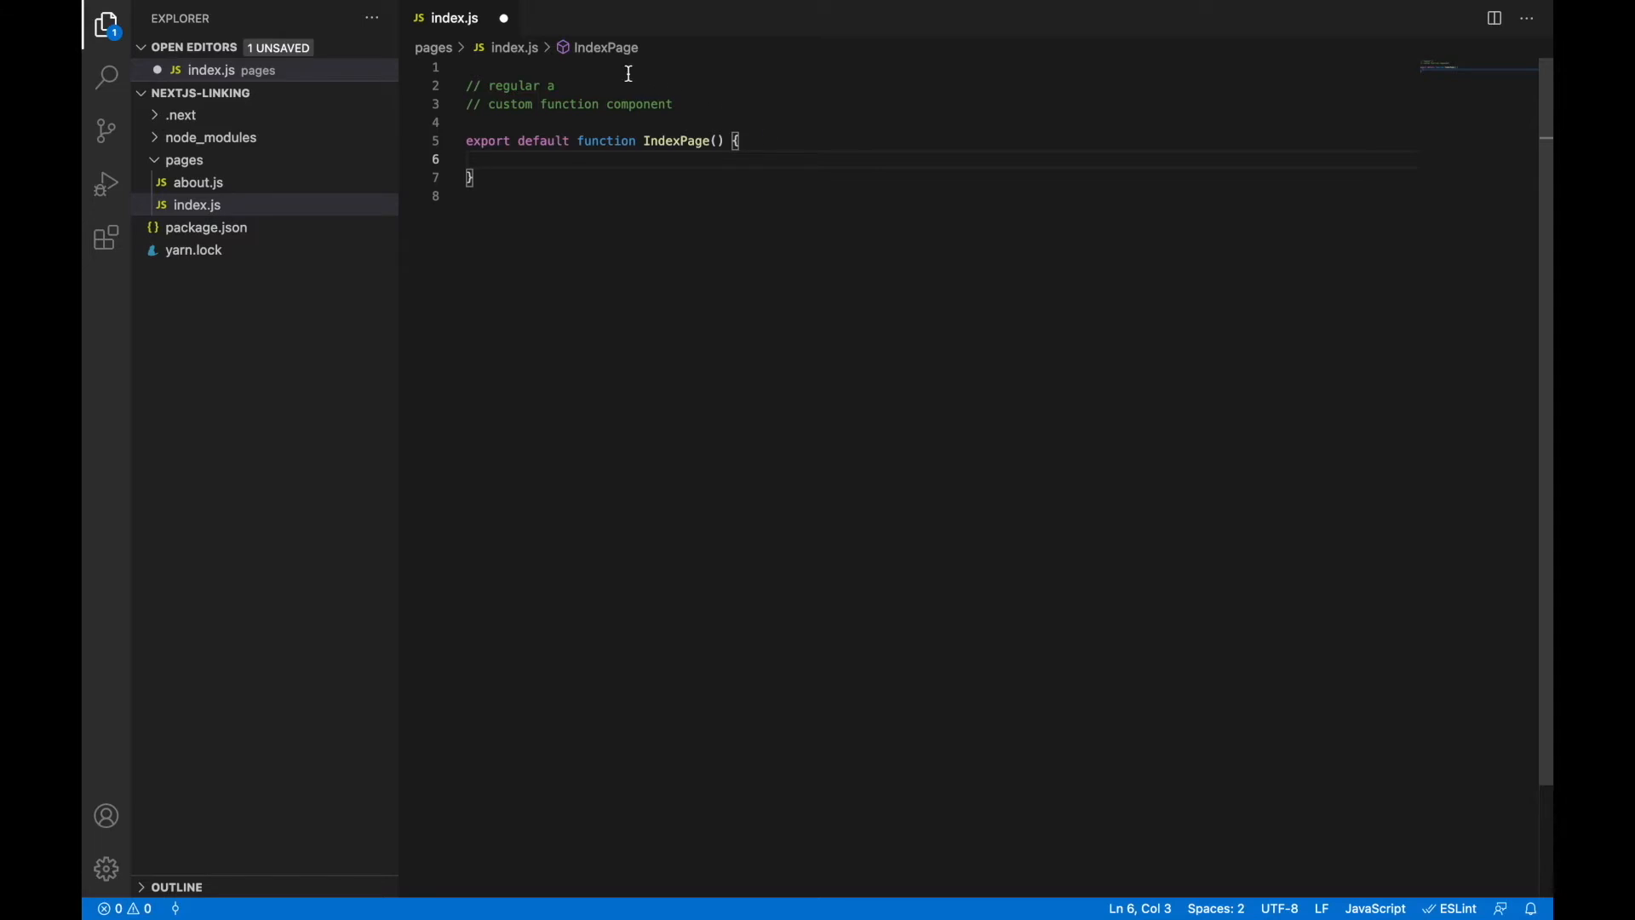
{"action": "key", "text": "Enter"}
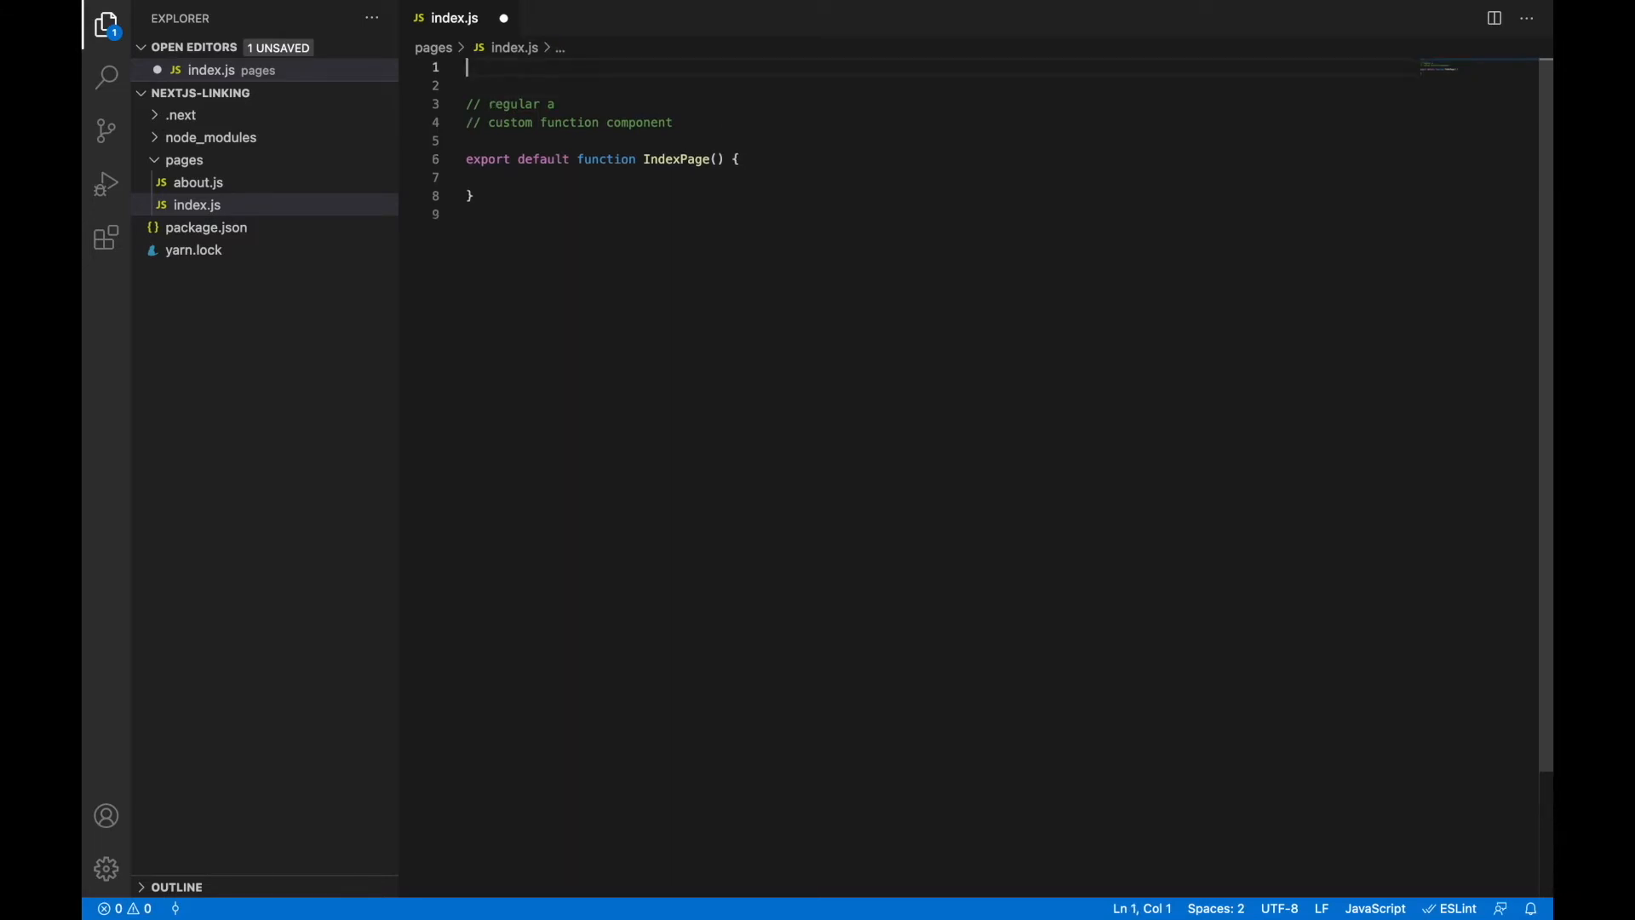
Import Link from 'next/link' and return a Link wrapping an 'About' anchor.
{"action": "type", "text": "import Link from '"}
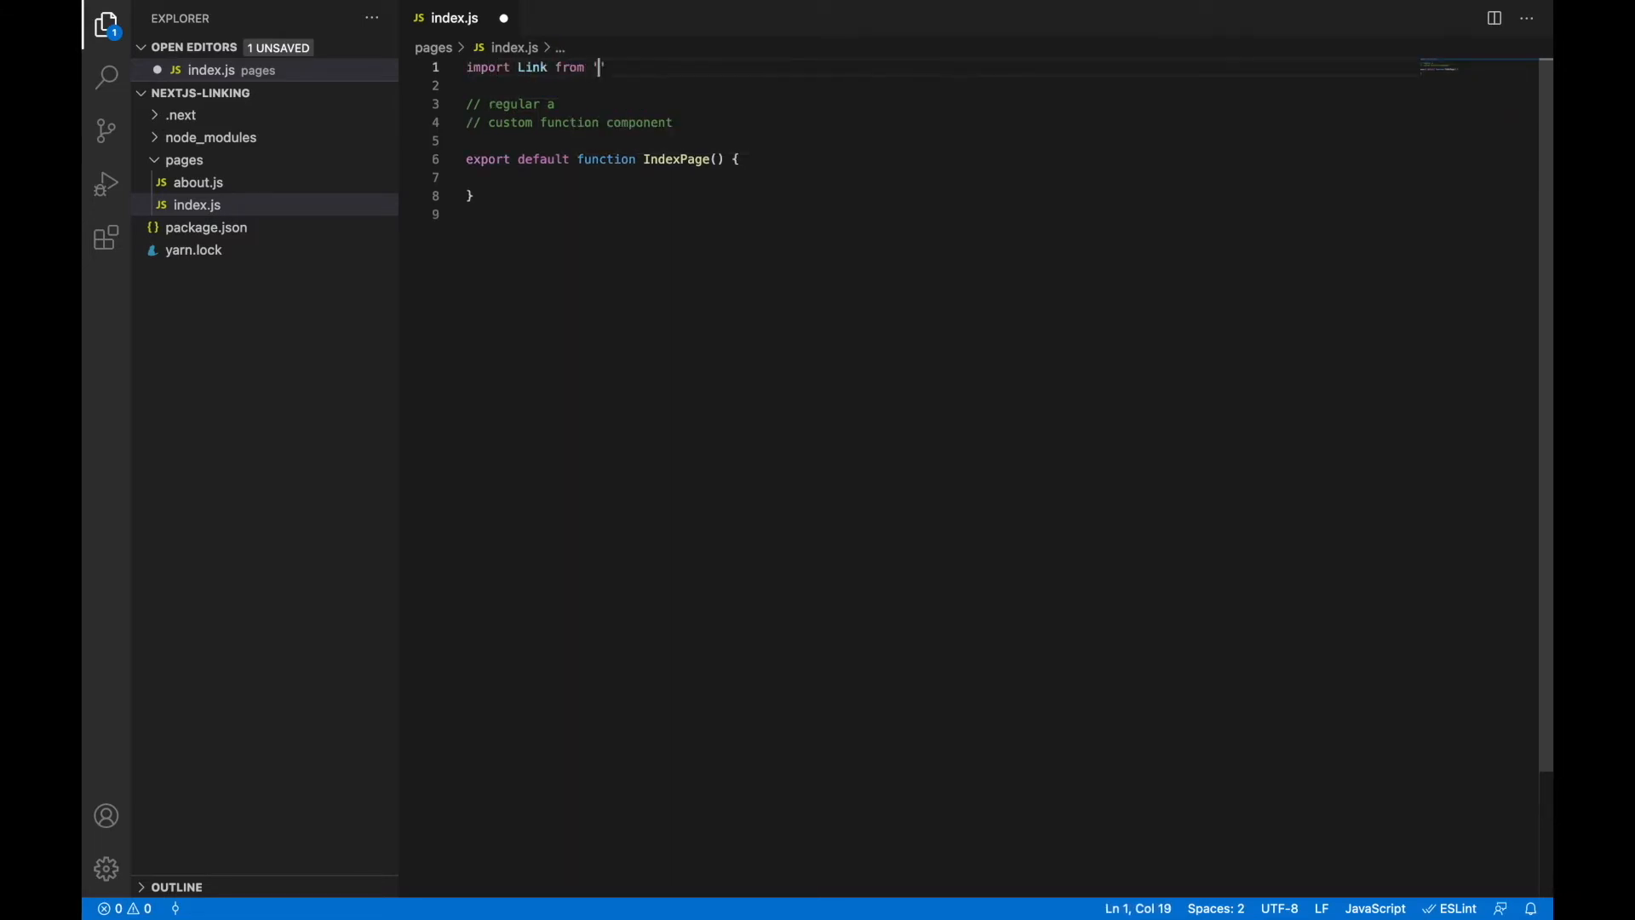
{"action": "type", "text": "next/link';"}
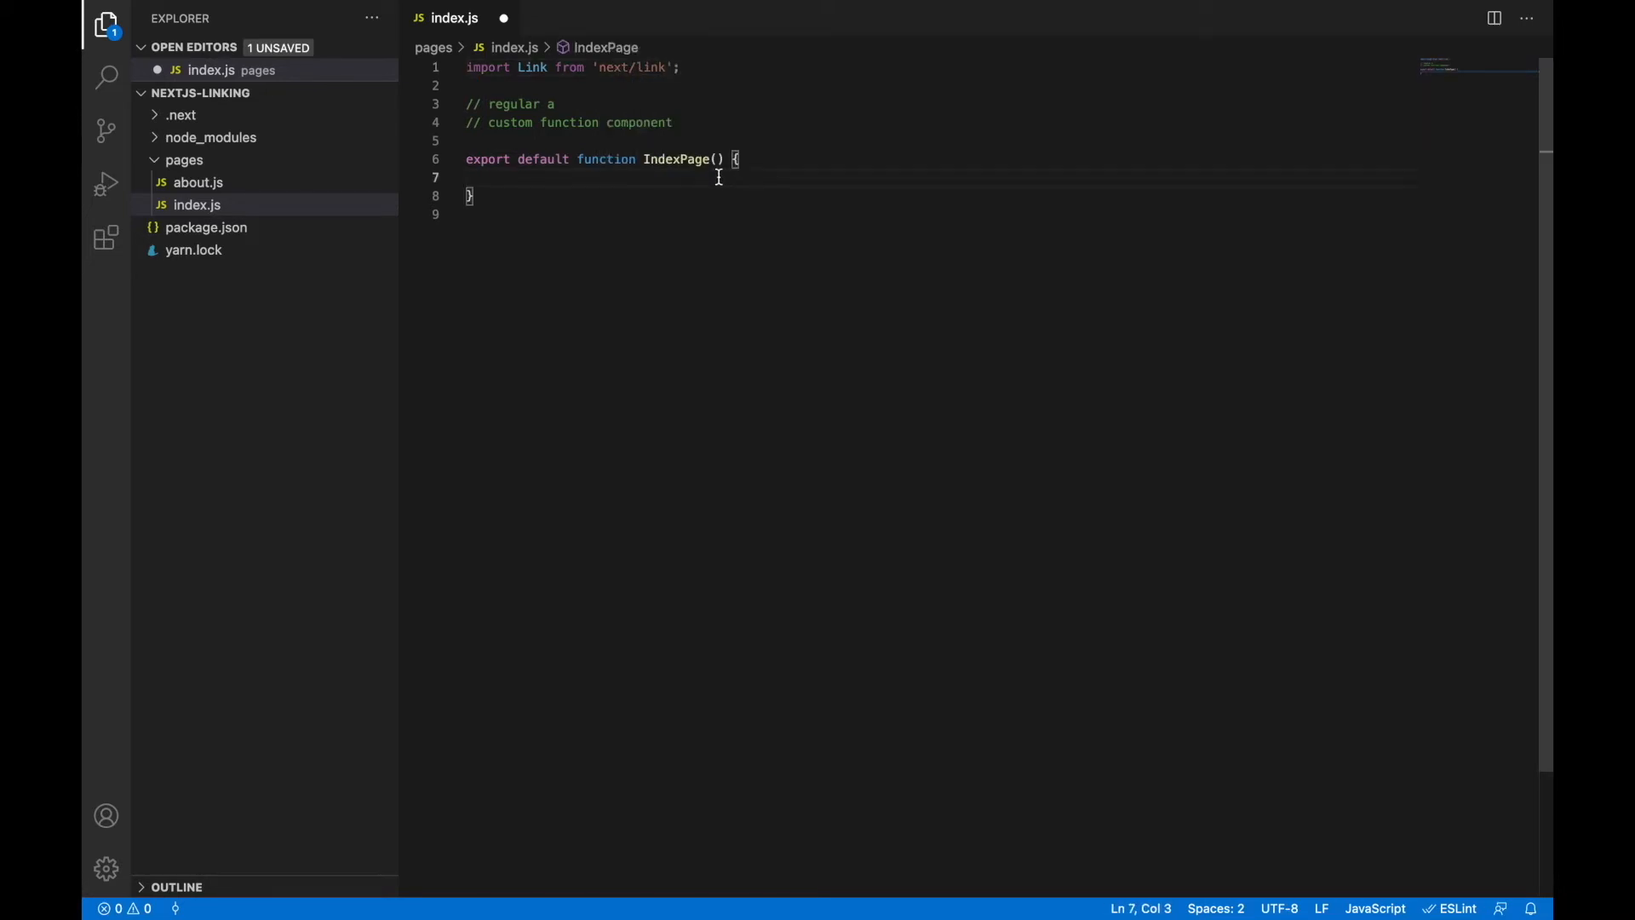
{"action": "type", "text": "return ("}
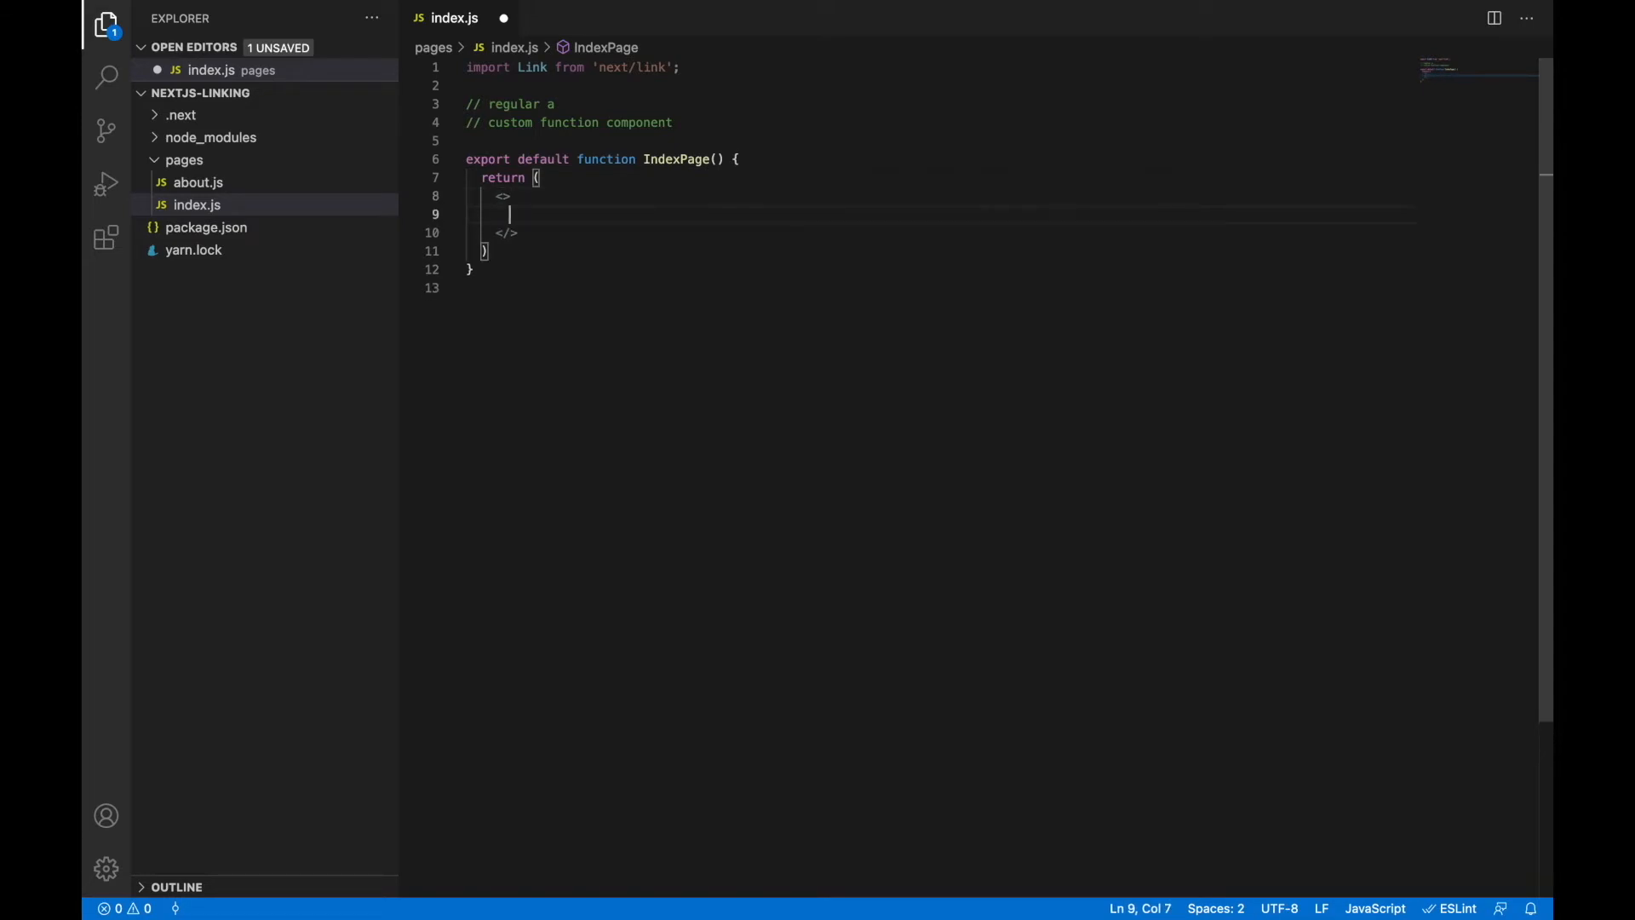
{"action": "type", "text": "<Link>"}
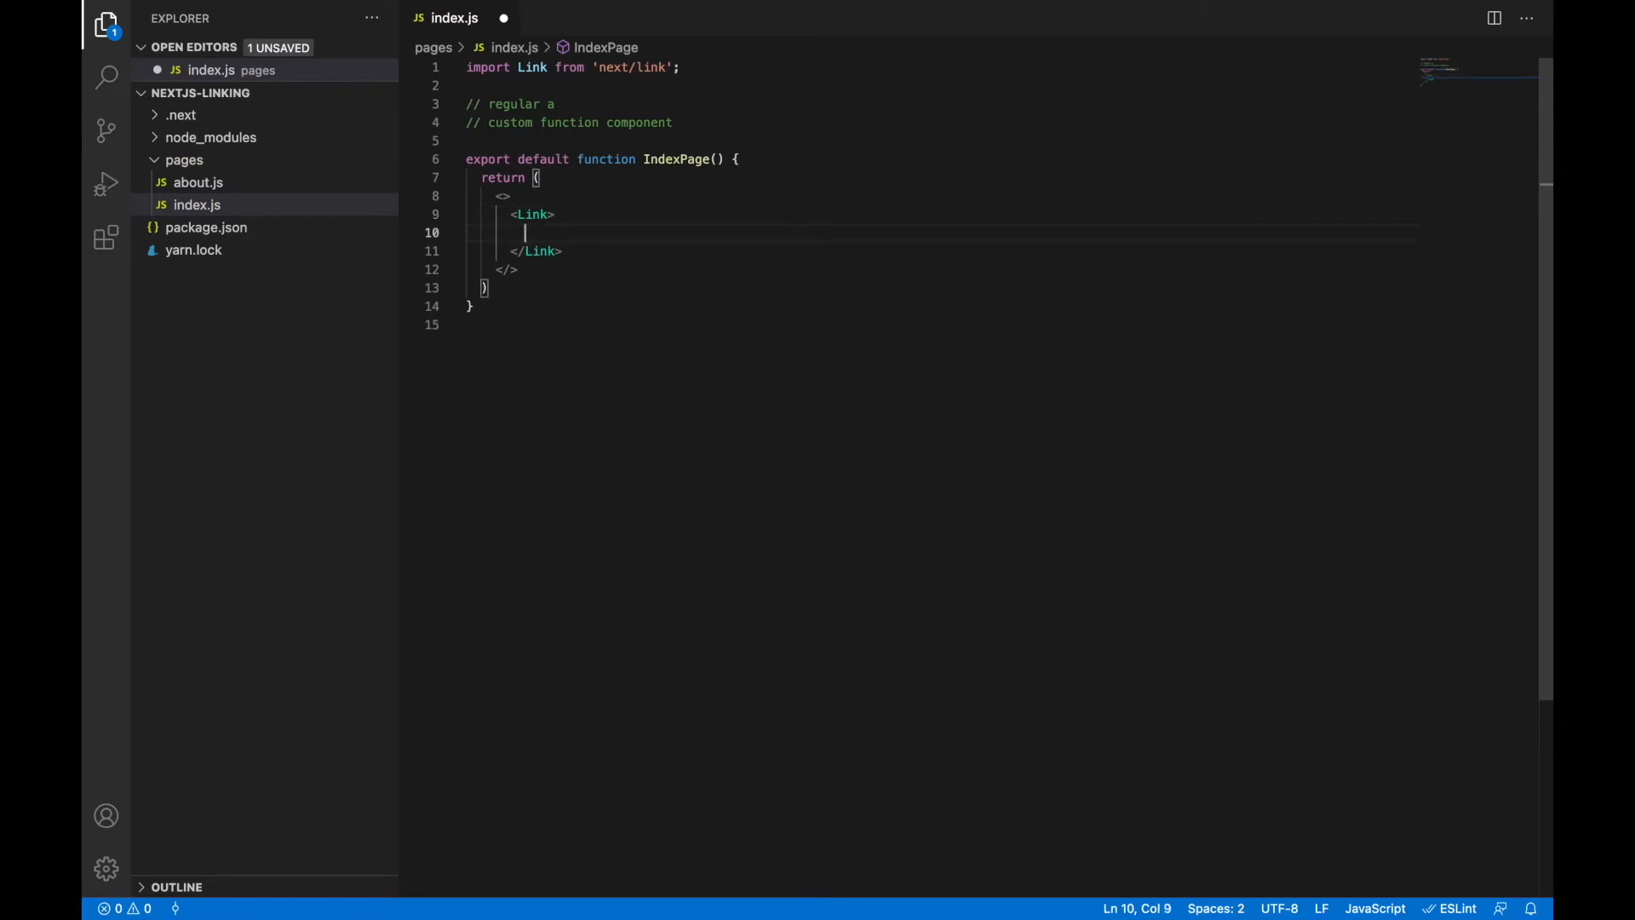
{"action": "type", "text": "<a></a>"}
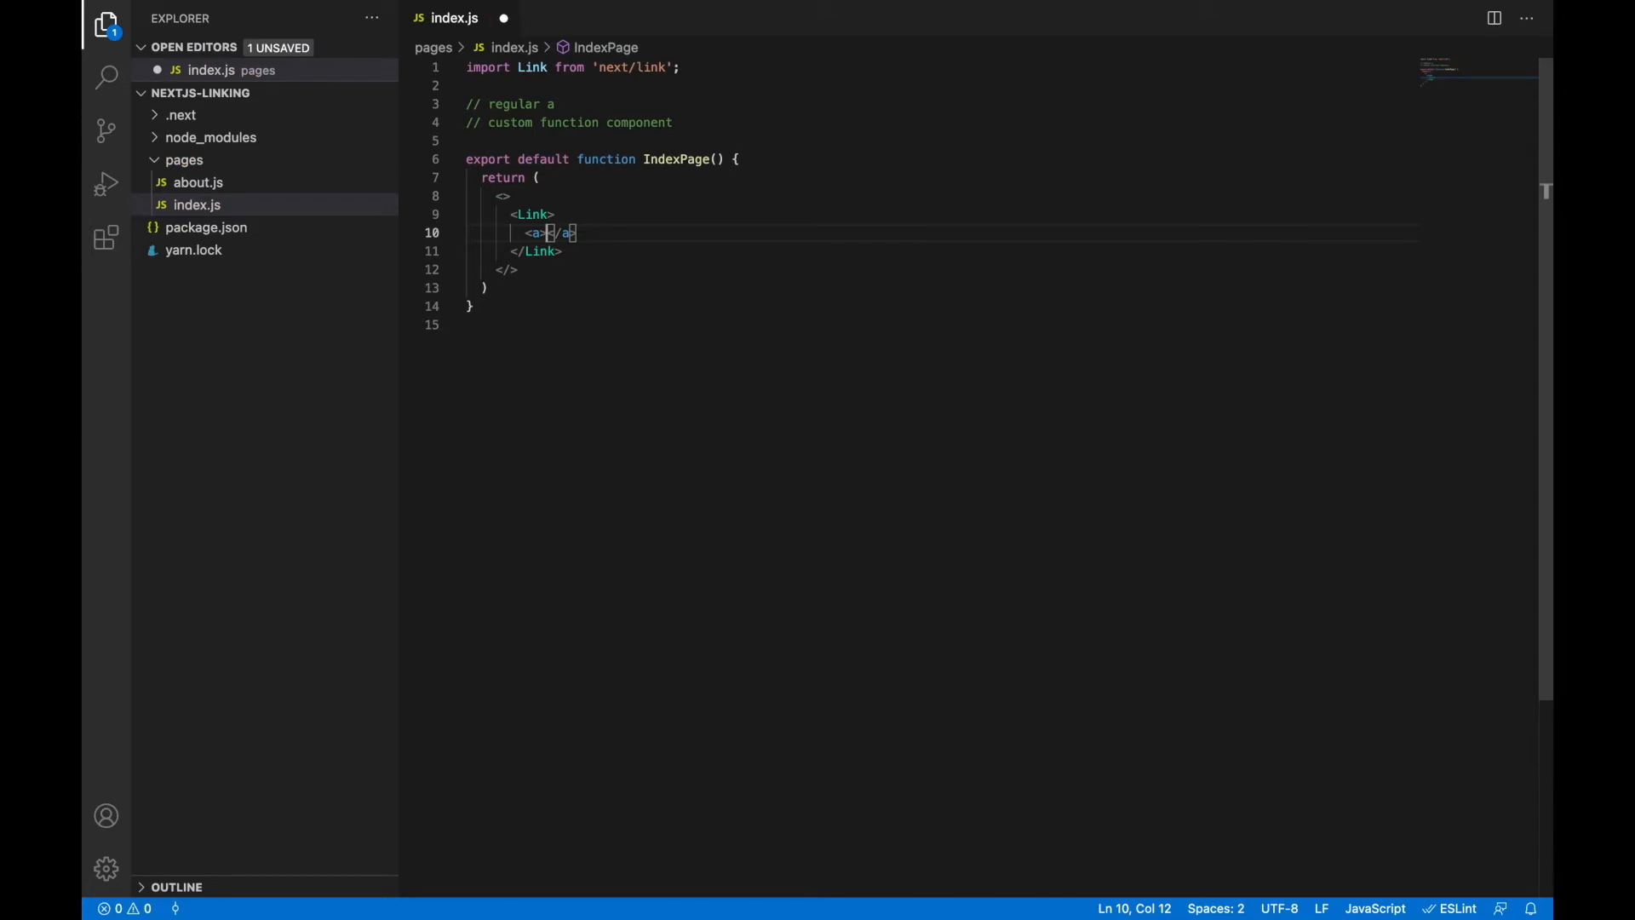
{"action": "type", "text": "About"}
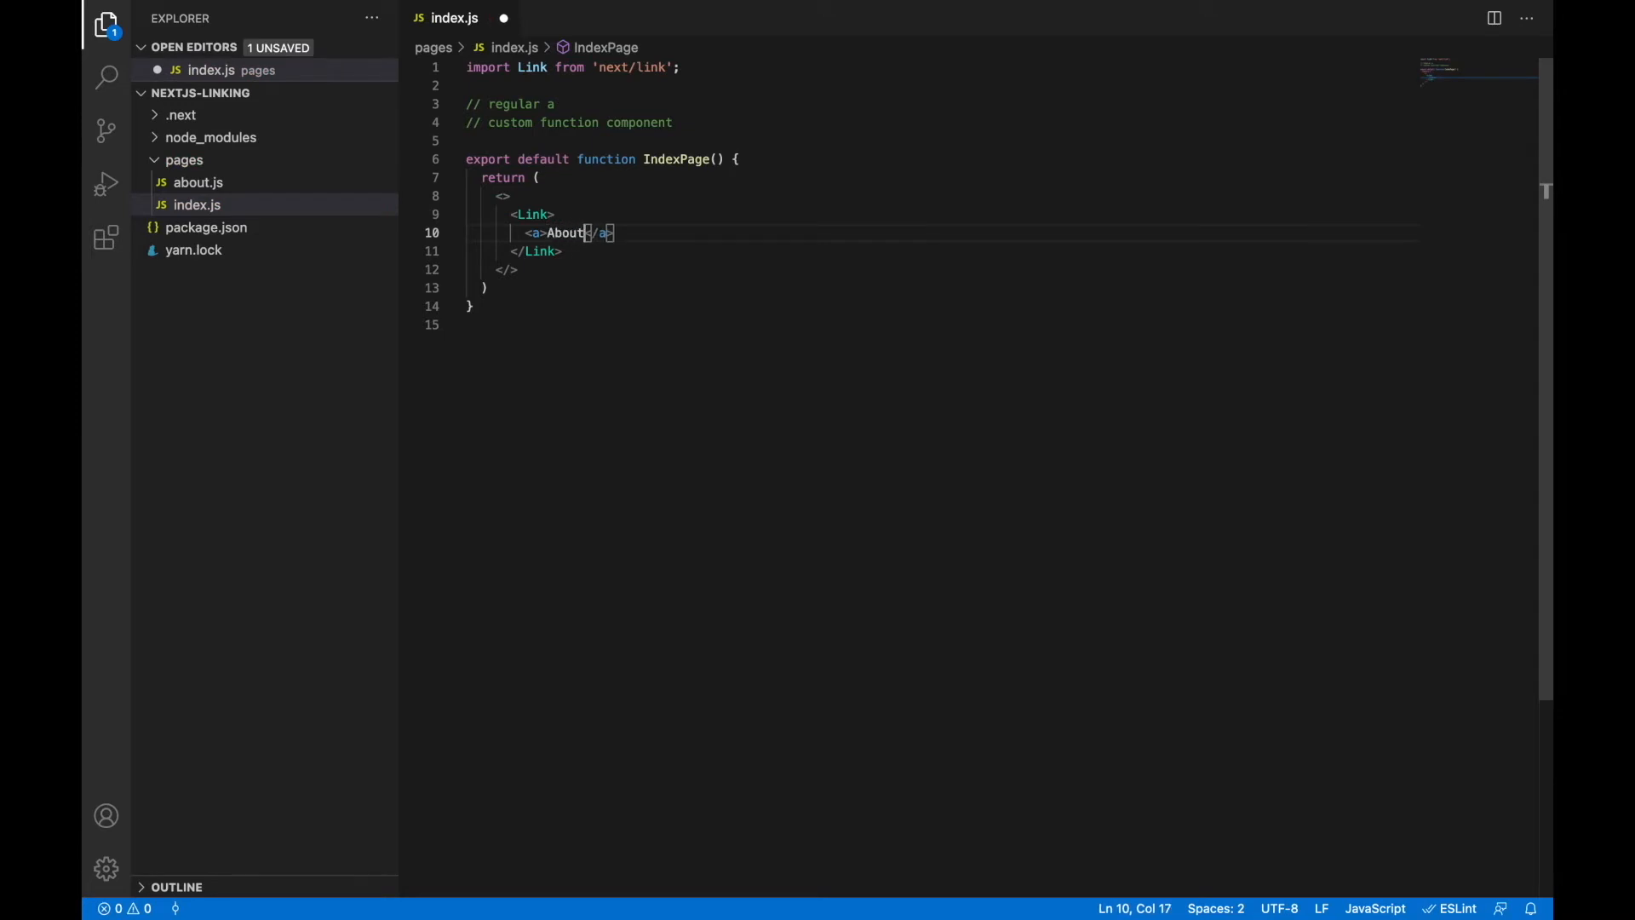
Give the Link tag href="/about".
{"action": "left_click", "coordinate": [532, 214]}
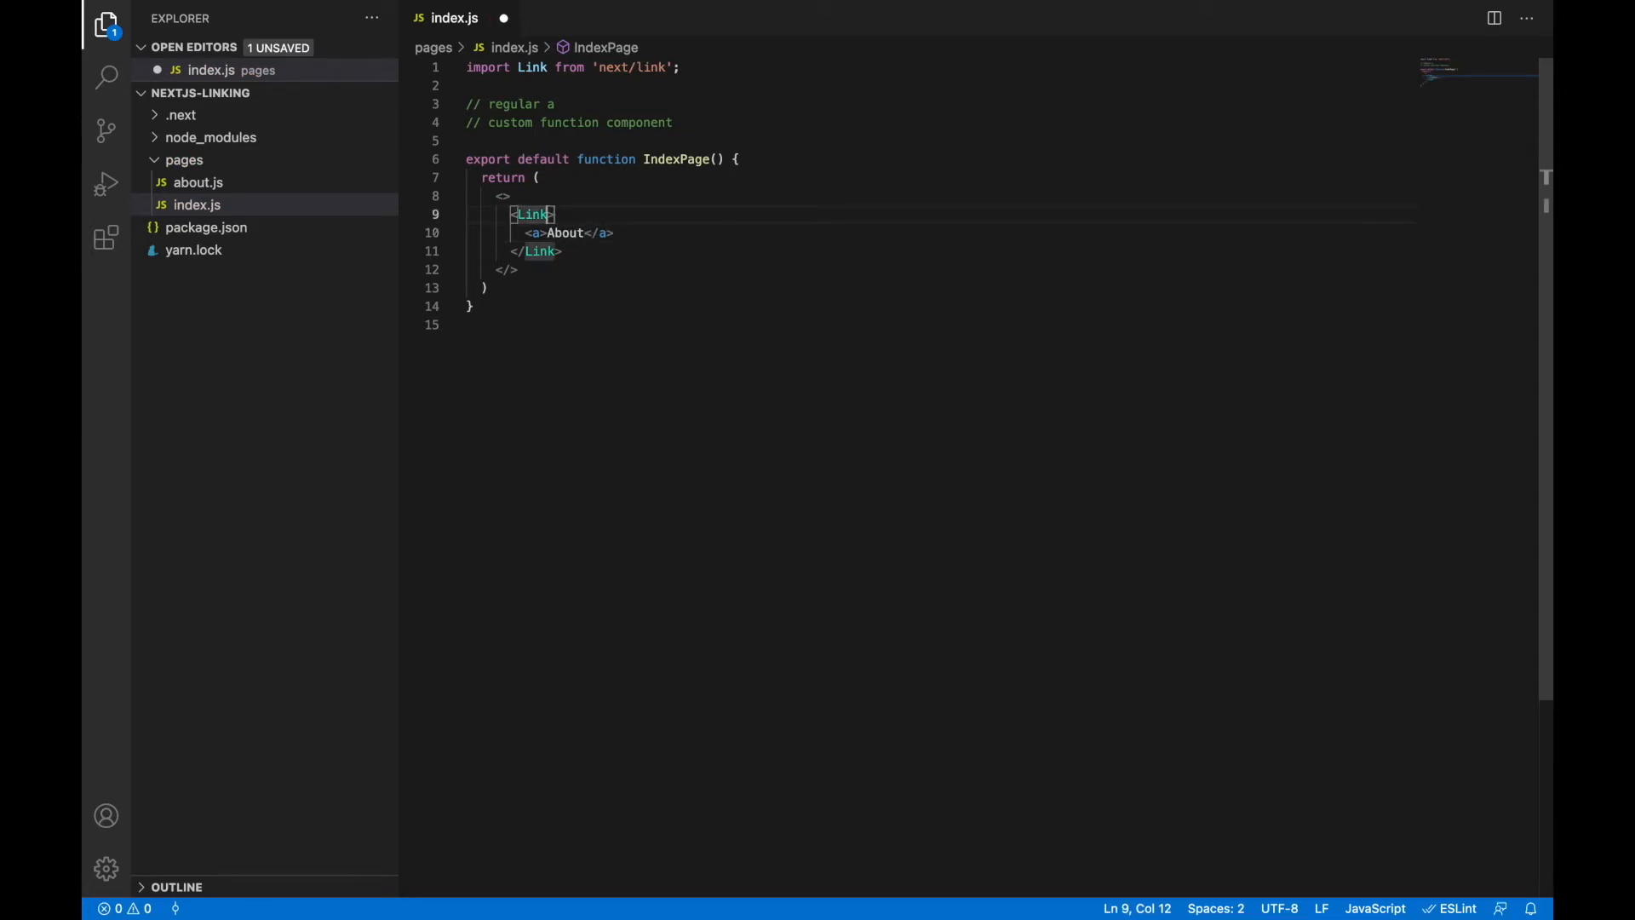
{"action": "type", "text": "href=\"\""}
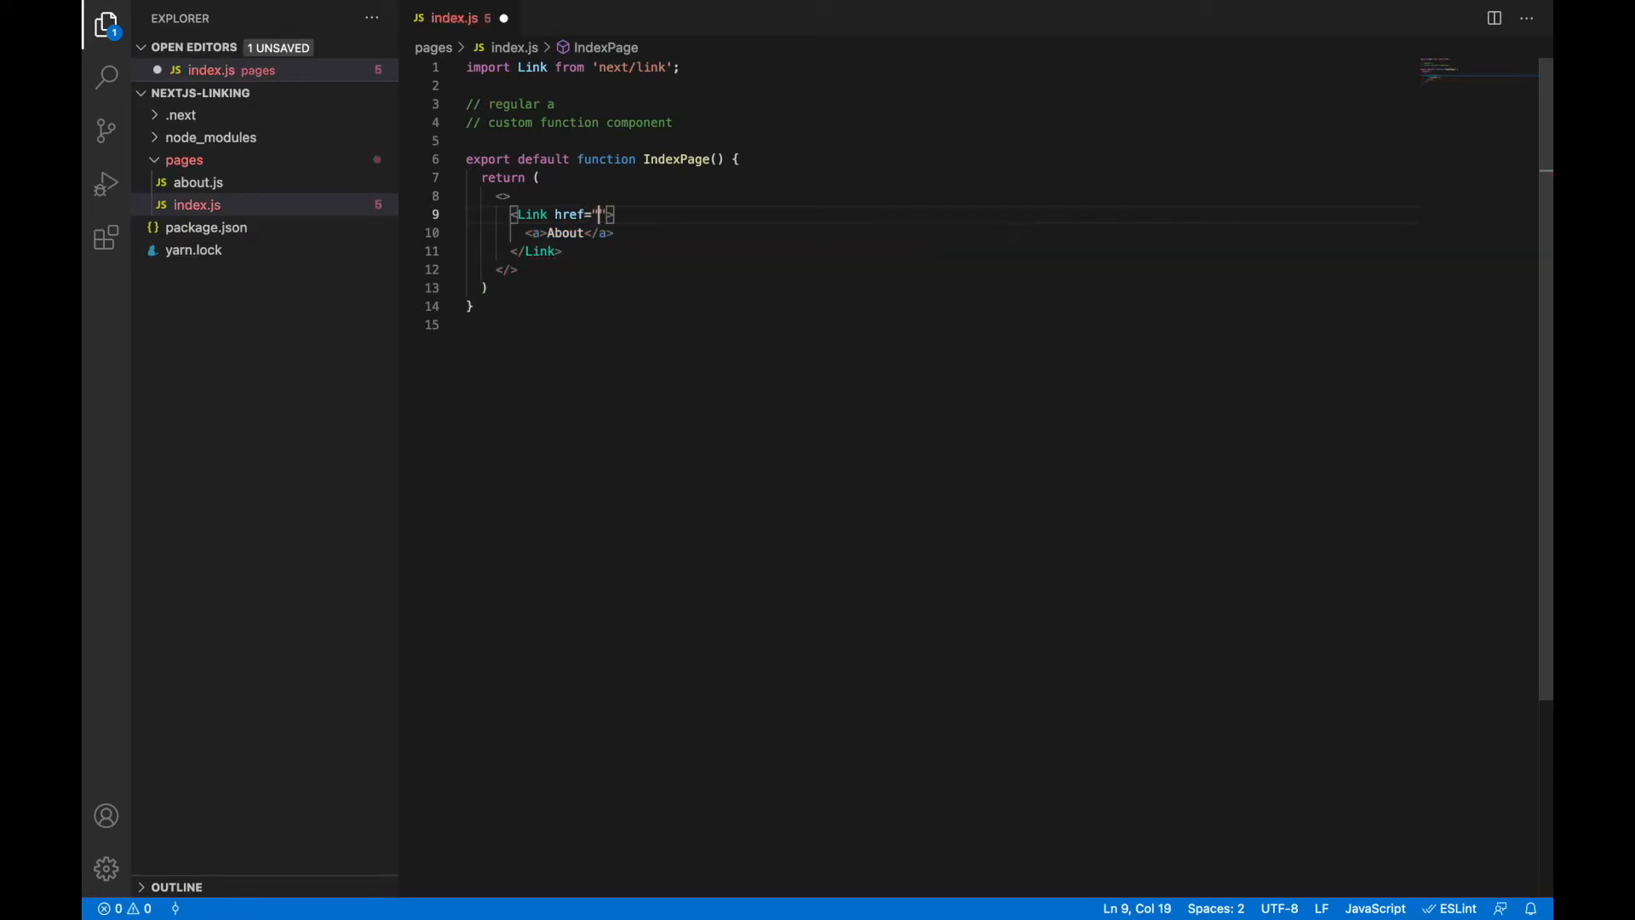
{"action": "type", "text": "/about"}
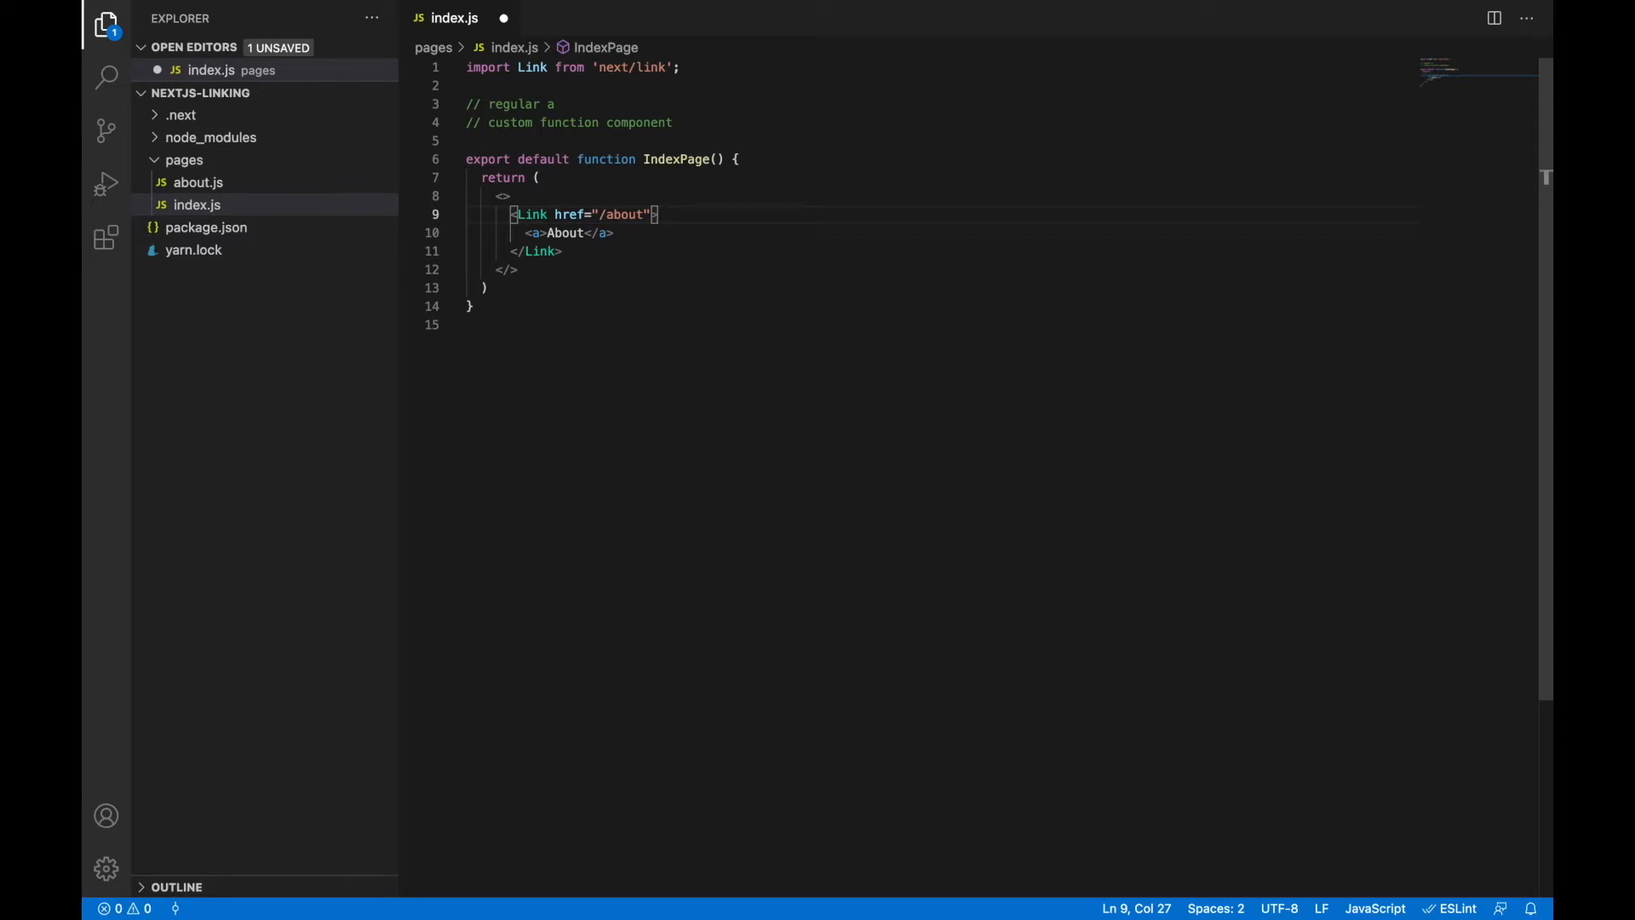
{"action": "double_click", "coordinate": [571, 214]}
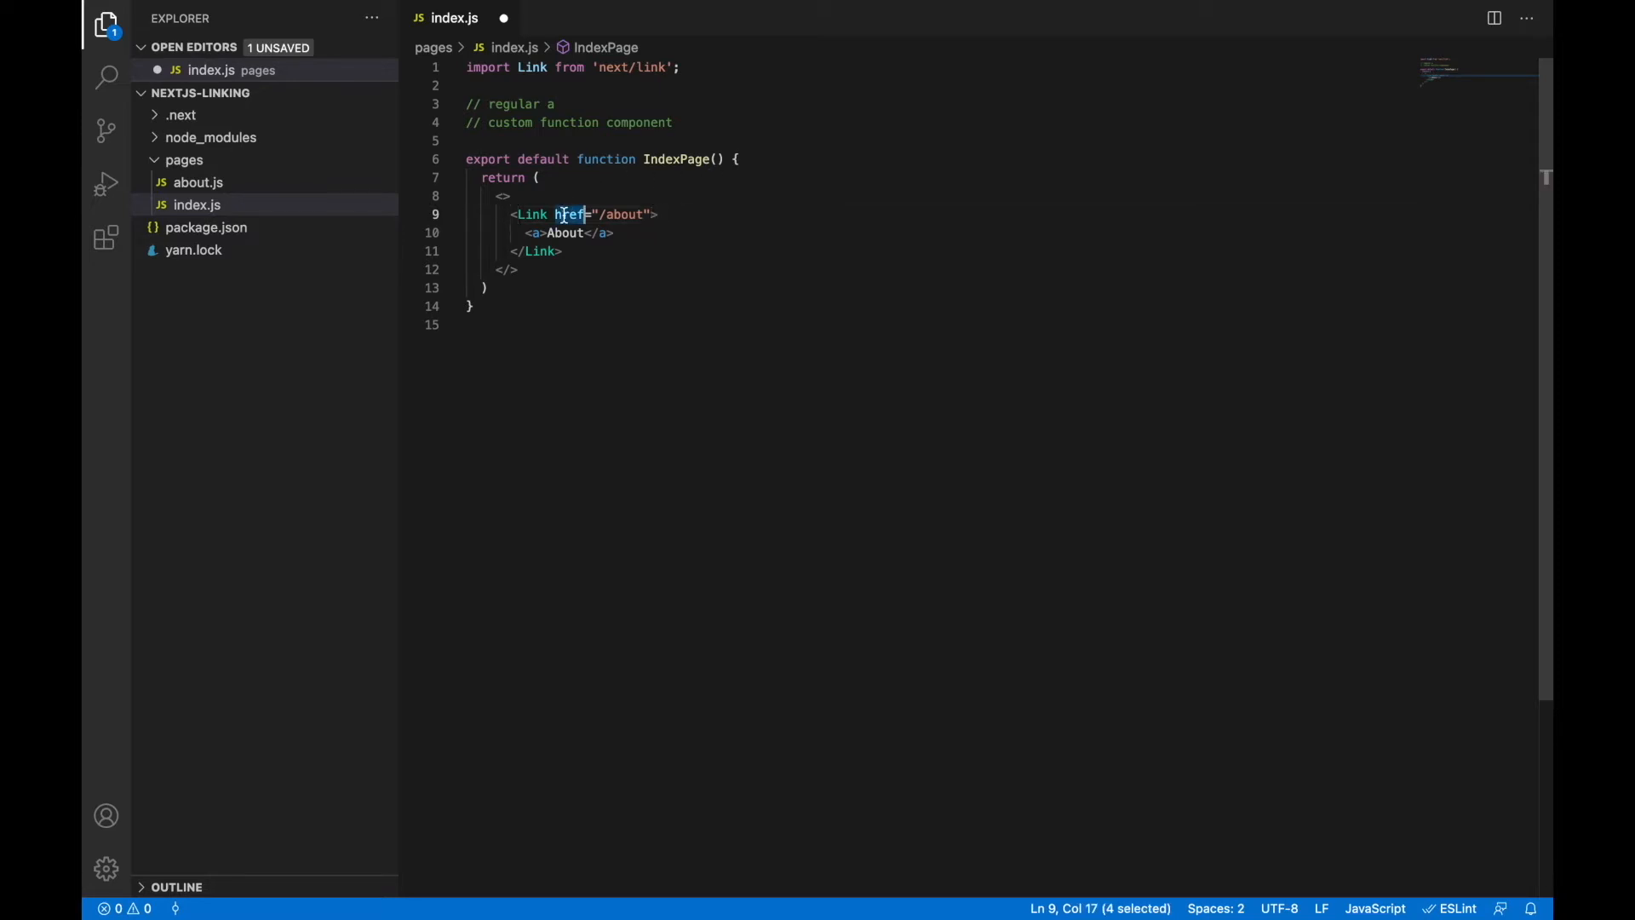
{"action": "mouse_move", "coordinate": [572, 215]}
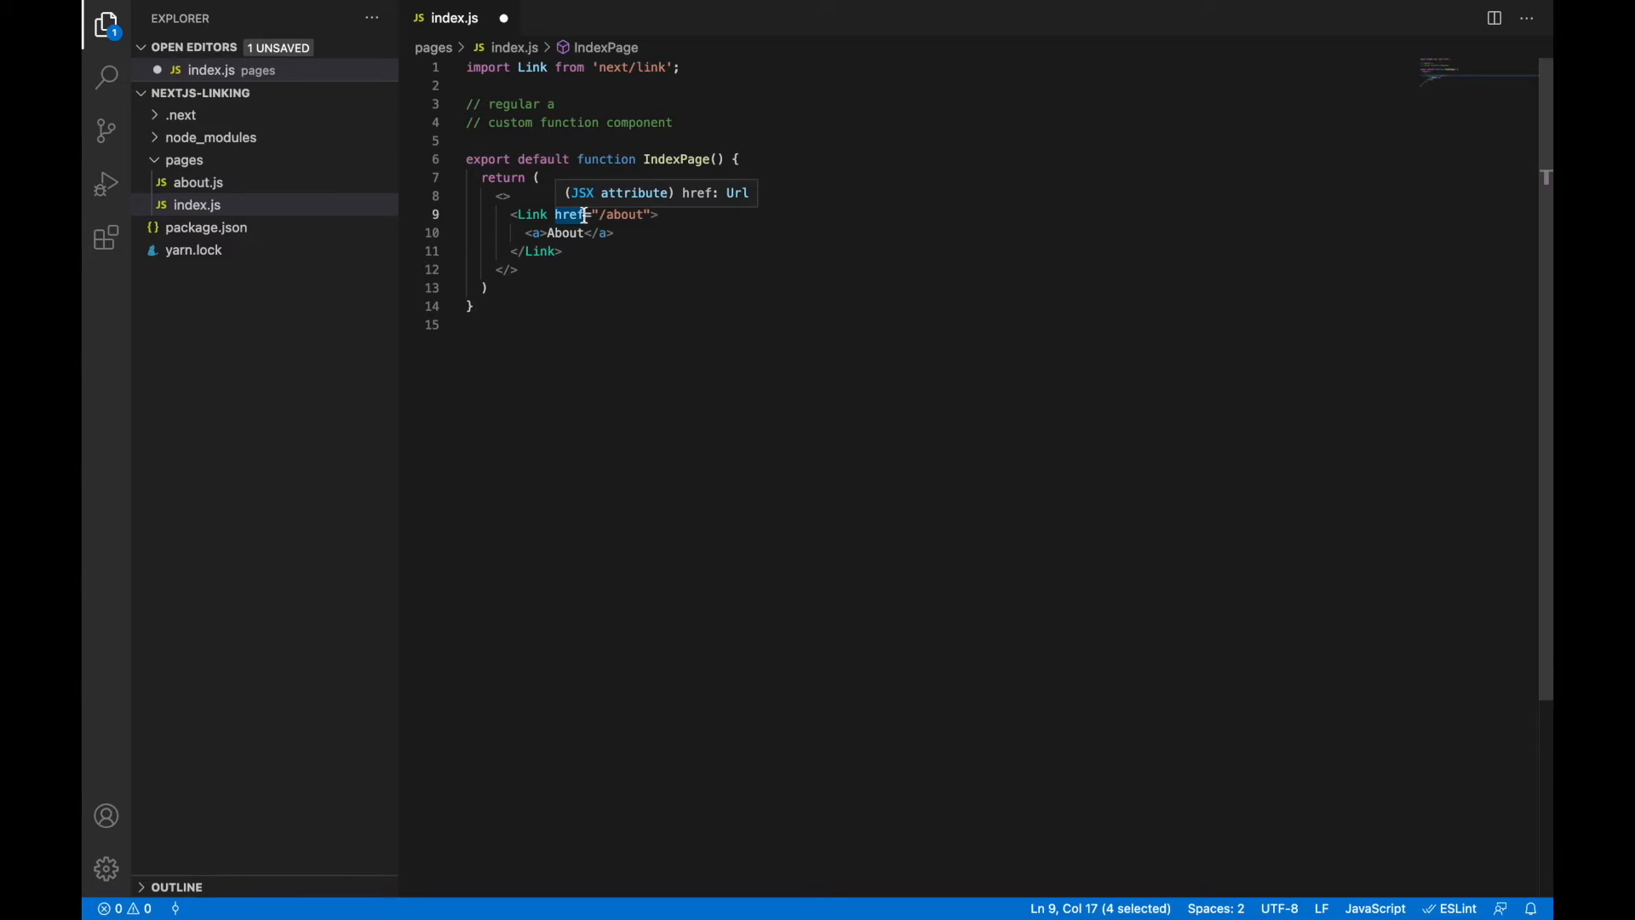
{"action": "key", "text": "Enter"}
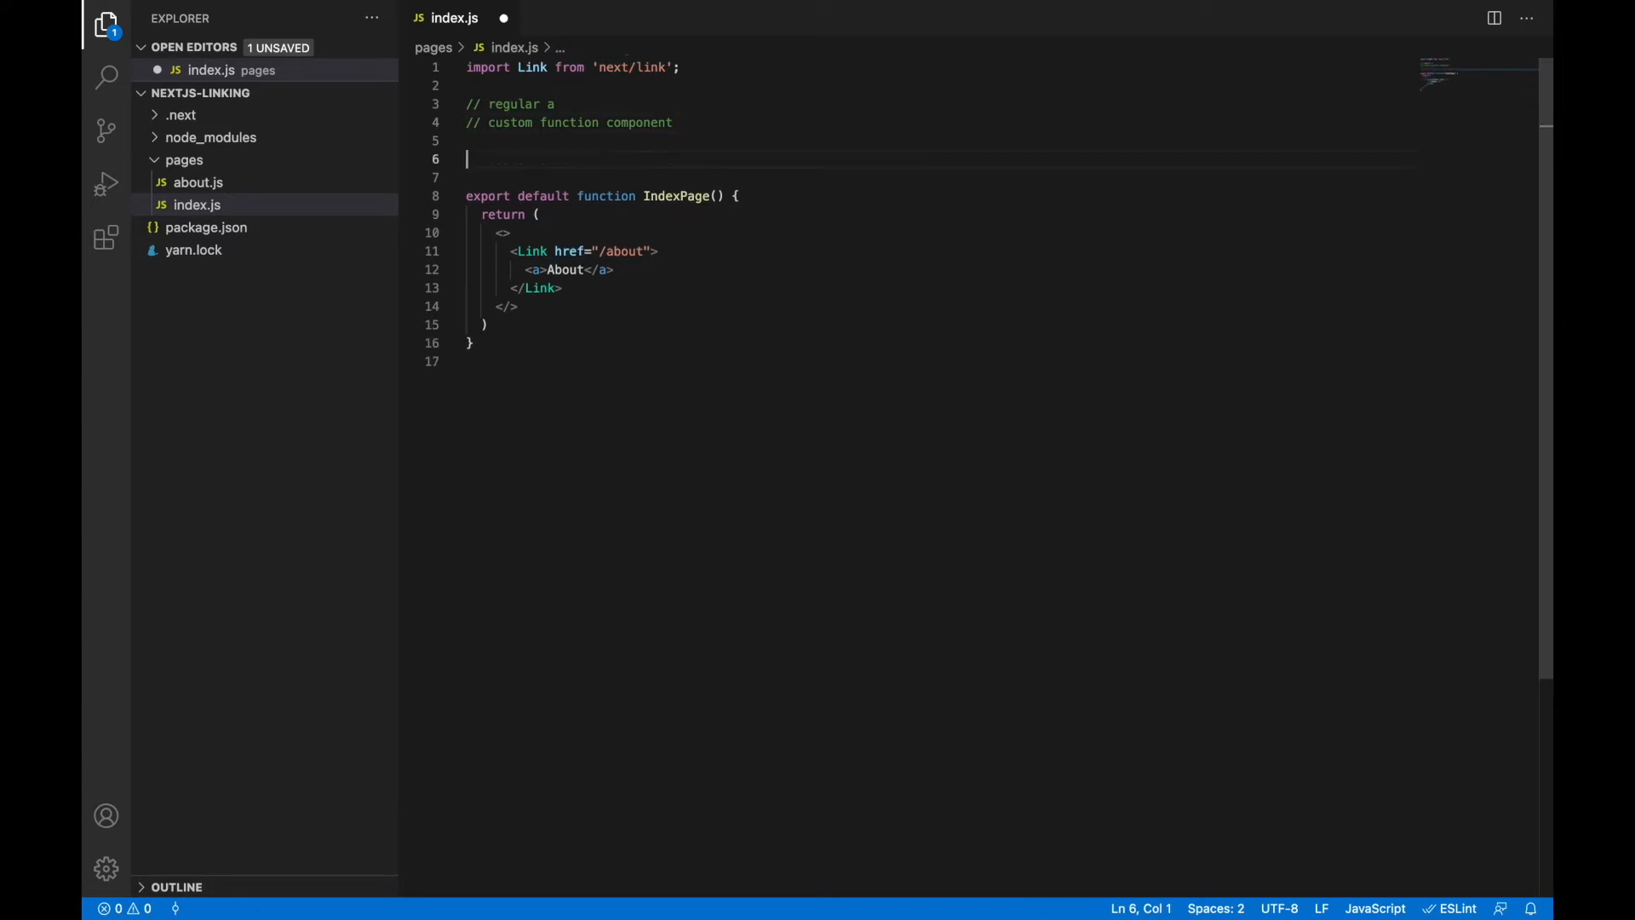
Define a NavigationButton component taking onClick and href, rendering an anchor with href.
{"action": "type", "text": "const NavigationBu"}
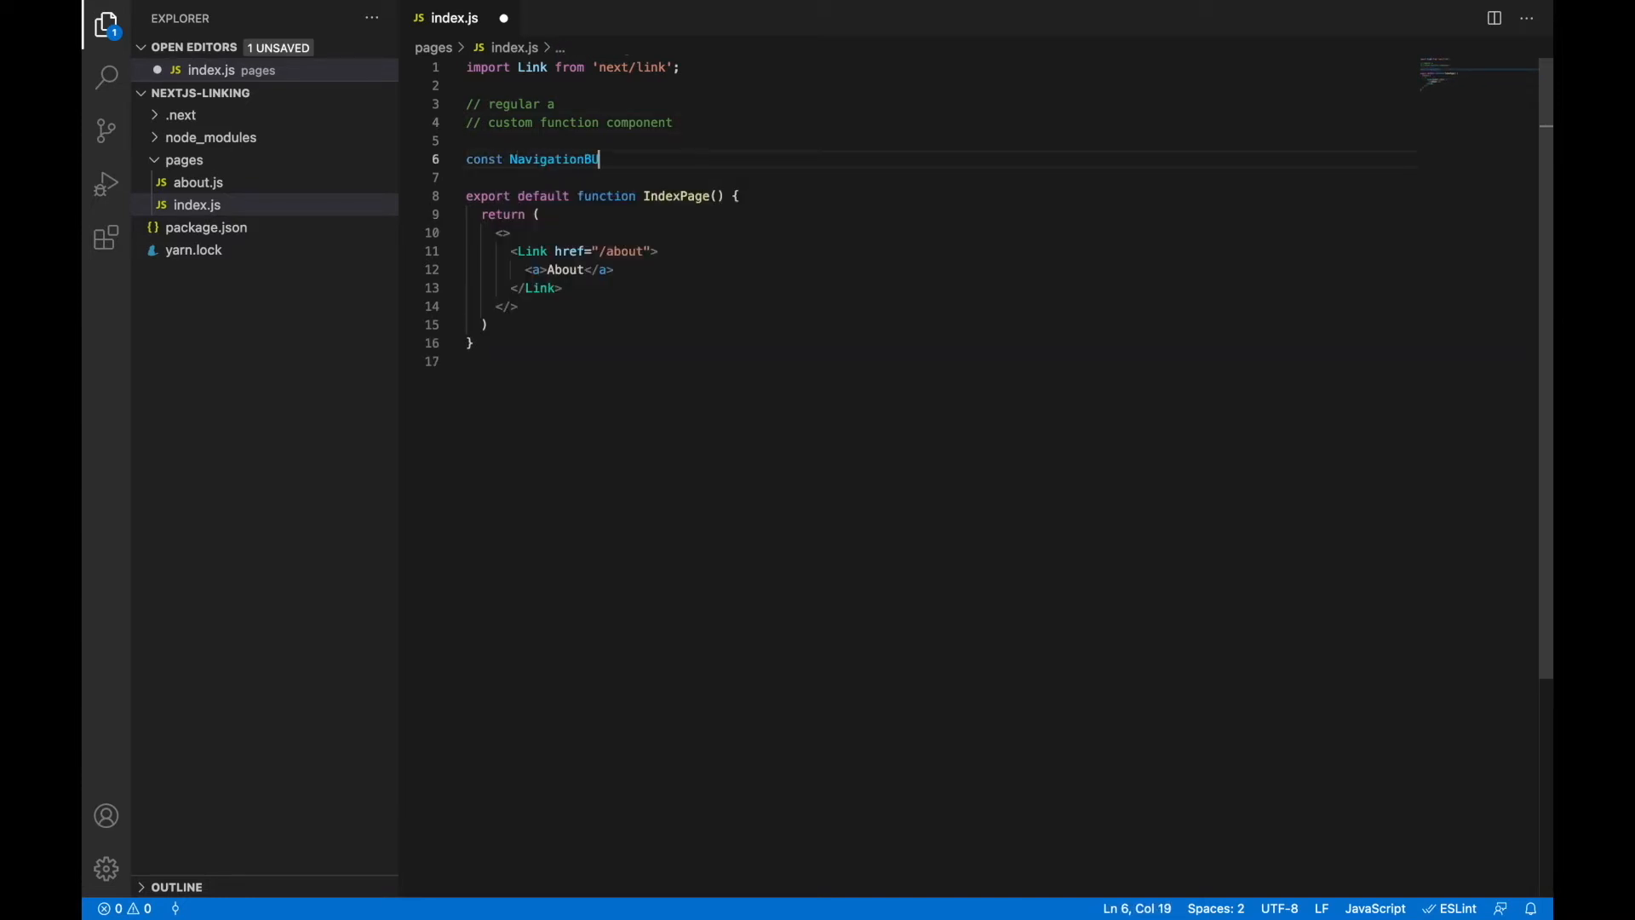
{"action": "type", "text": "tton = ({"}
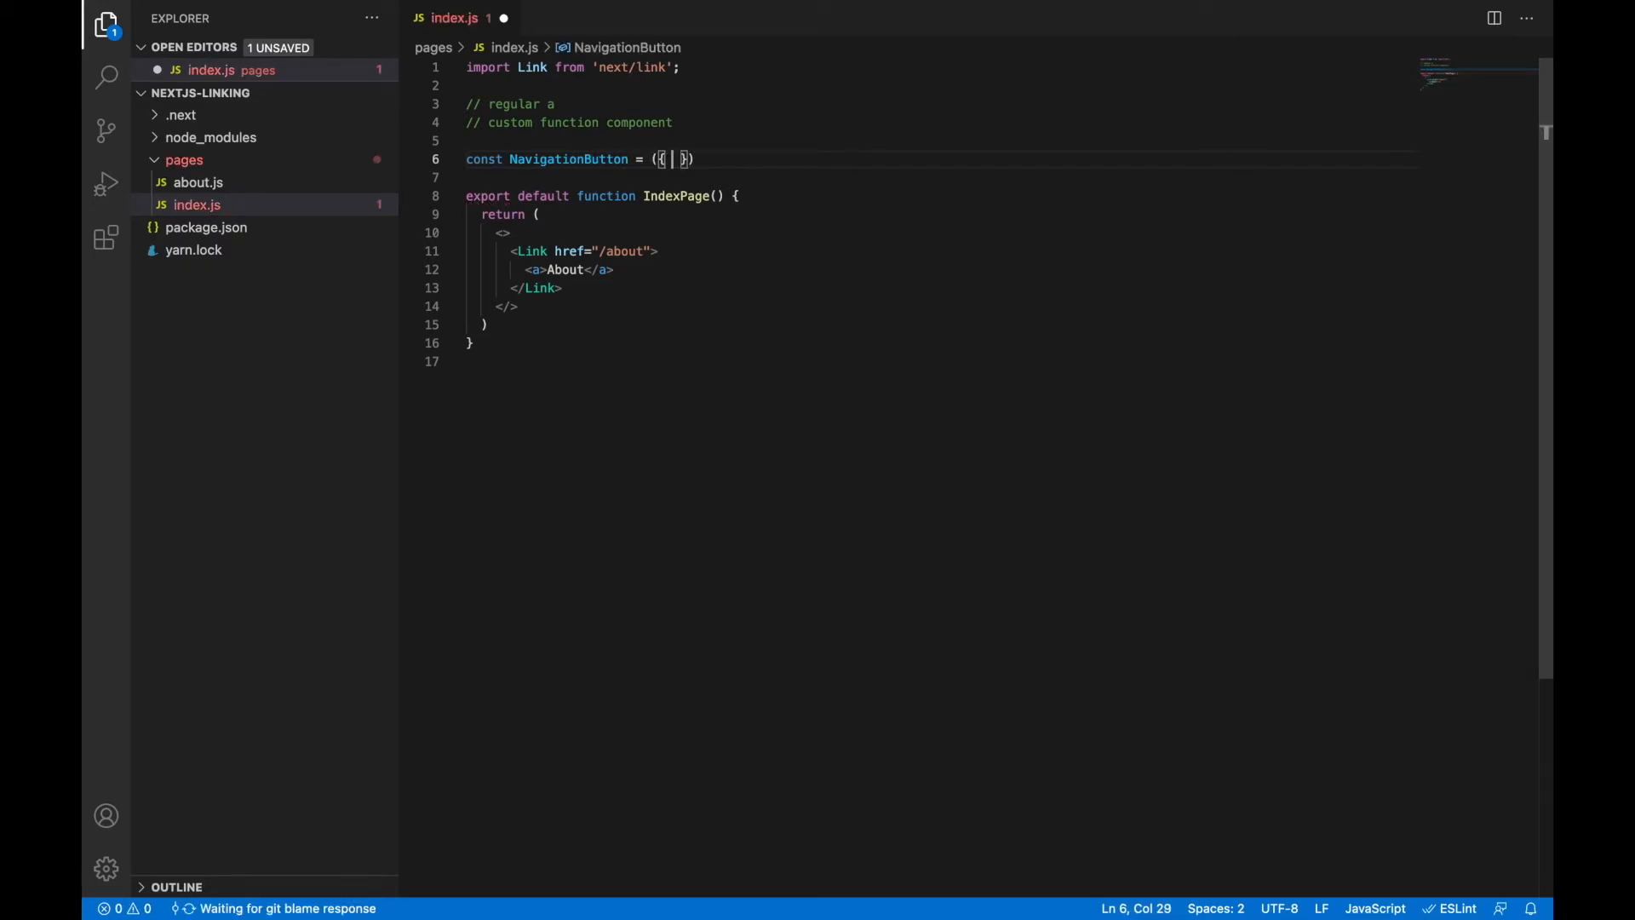
{"action": "type", "text": "onClick,"}
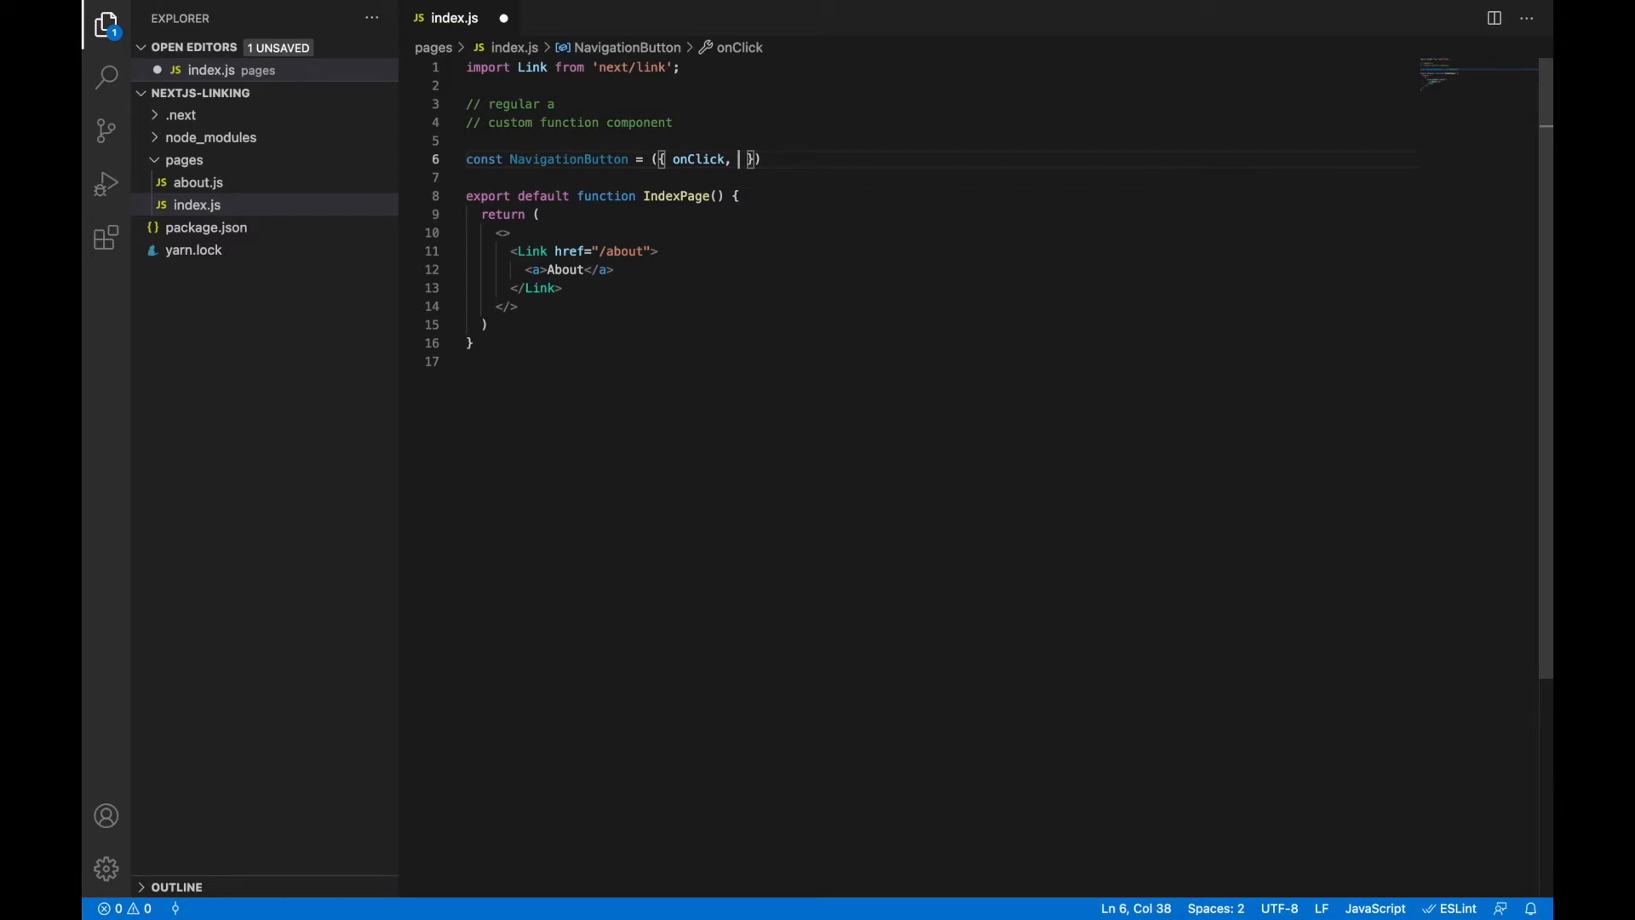
{"action": "type", "text": "href }) =>"}
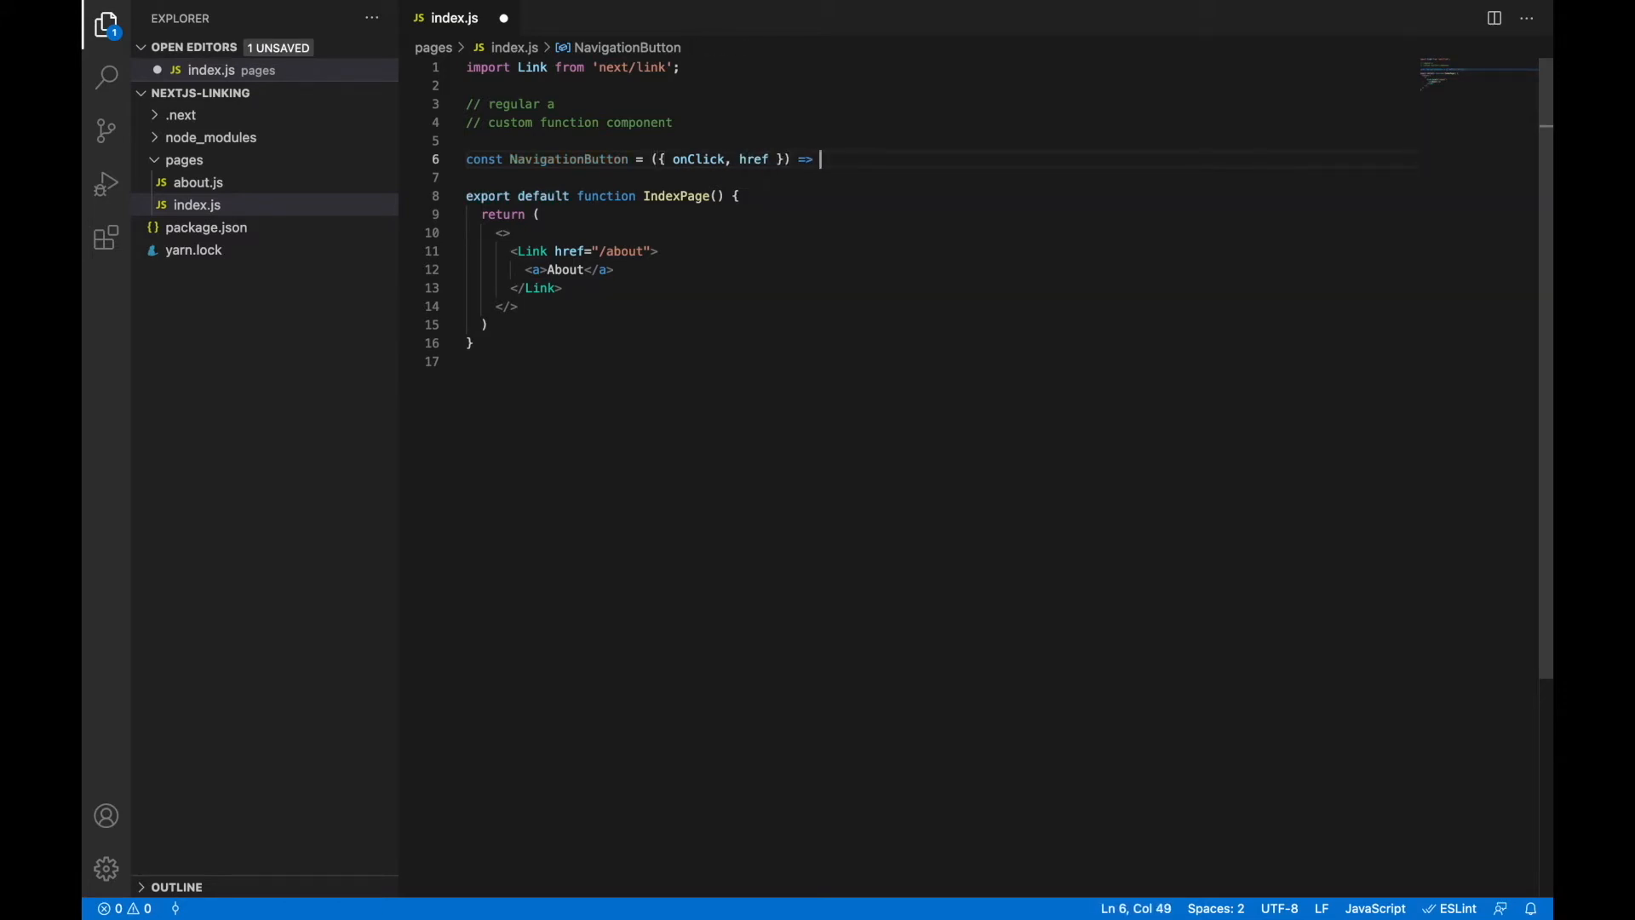
{"action": "type", "text": "{"}
{"action": "type", "text": "return ("}
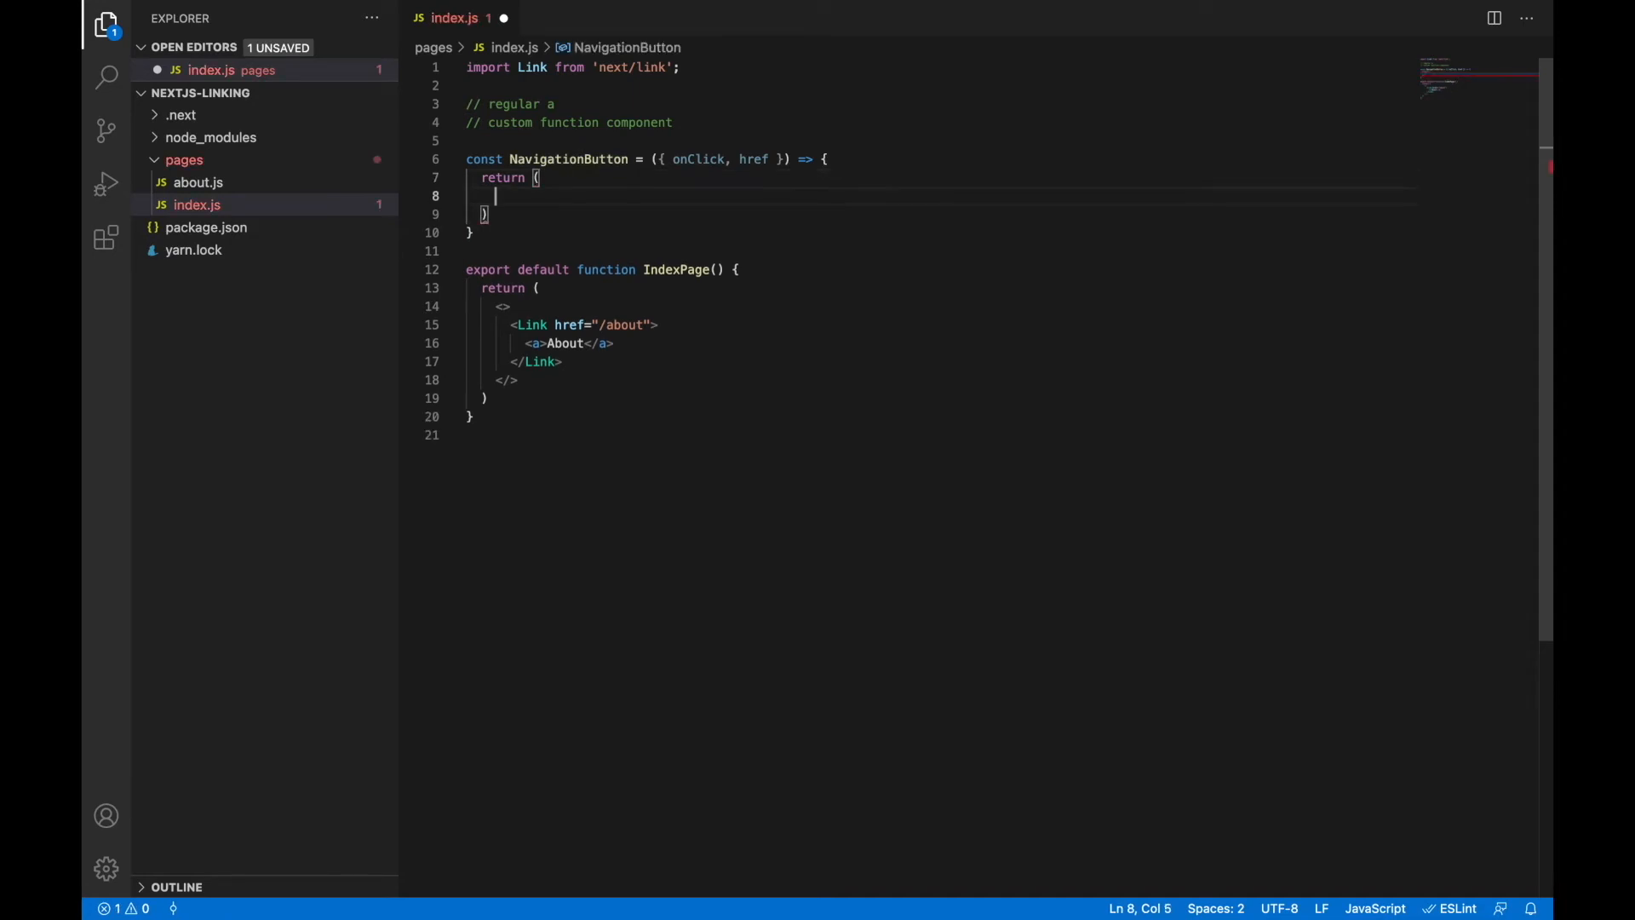
{"action": "type", "text": "<div>"}
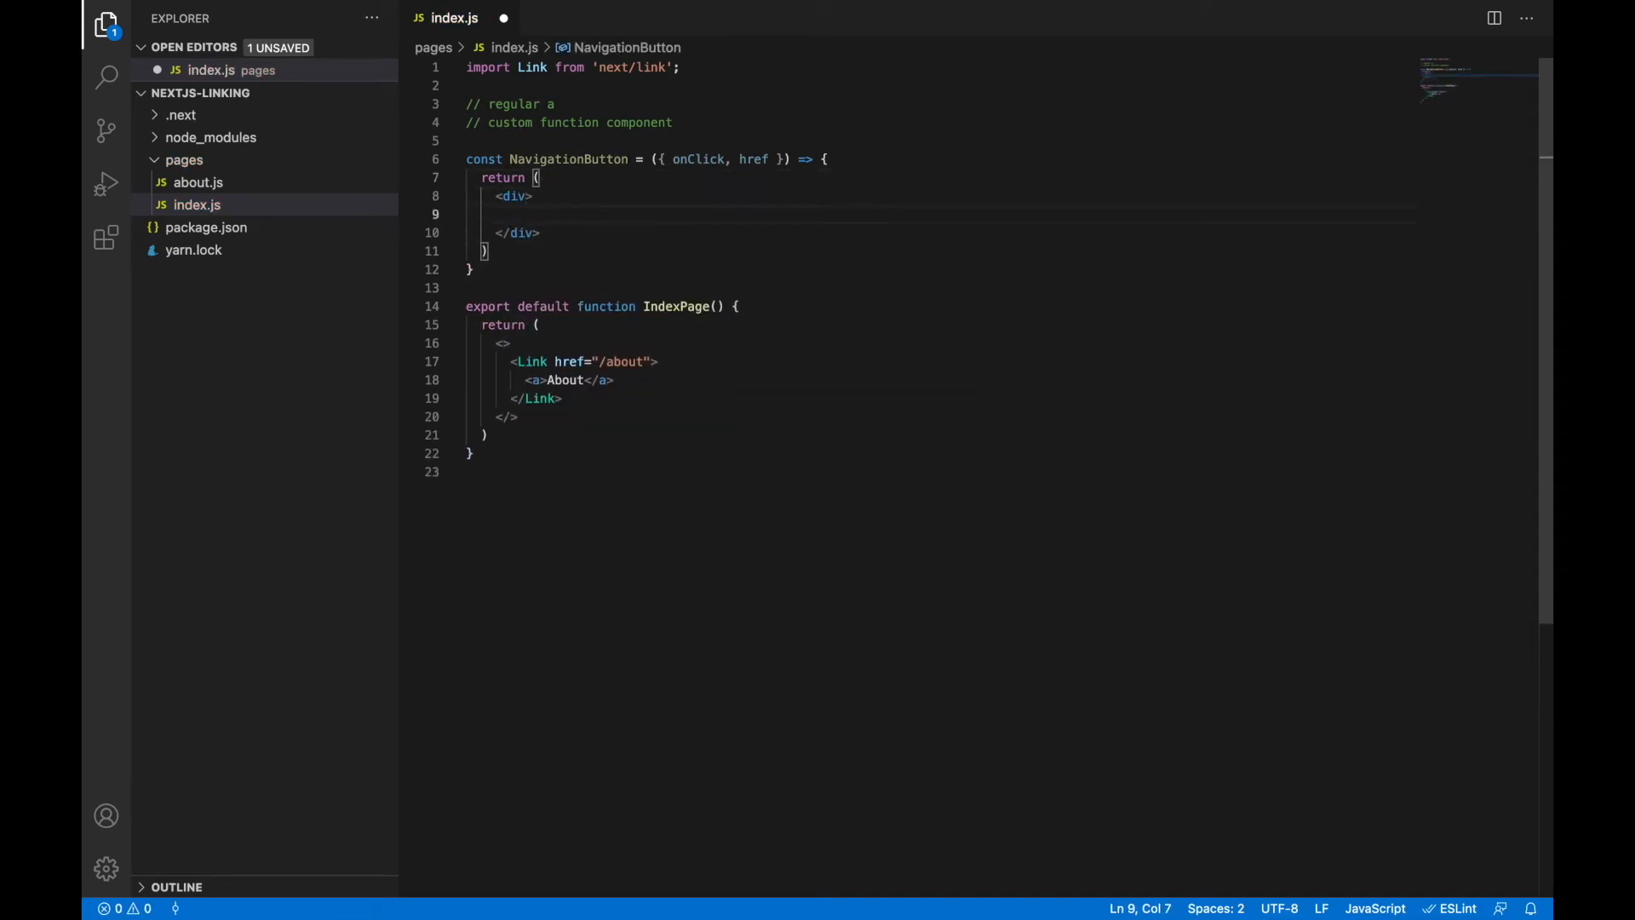
{"action": "type", "text": "<a href={"}
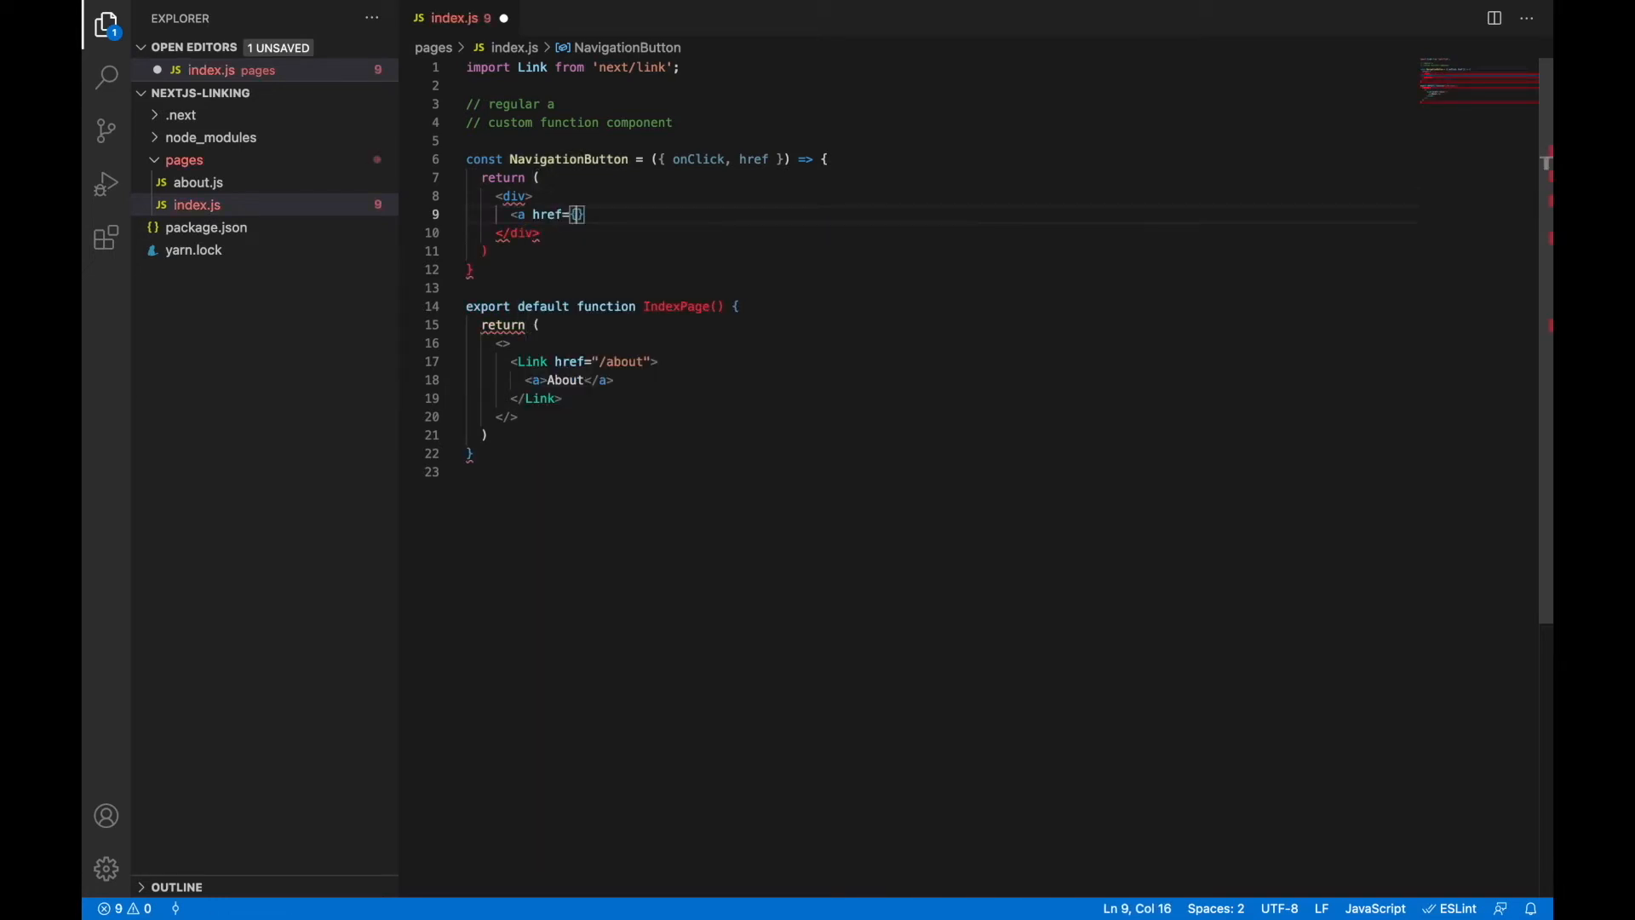
{"action": "type", "text": "href}"}
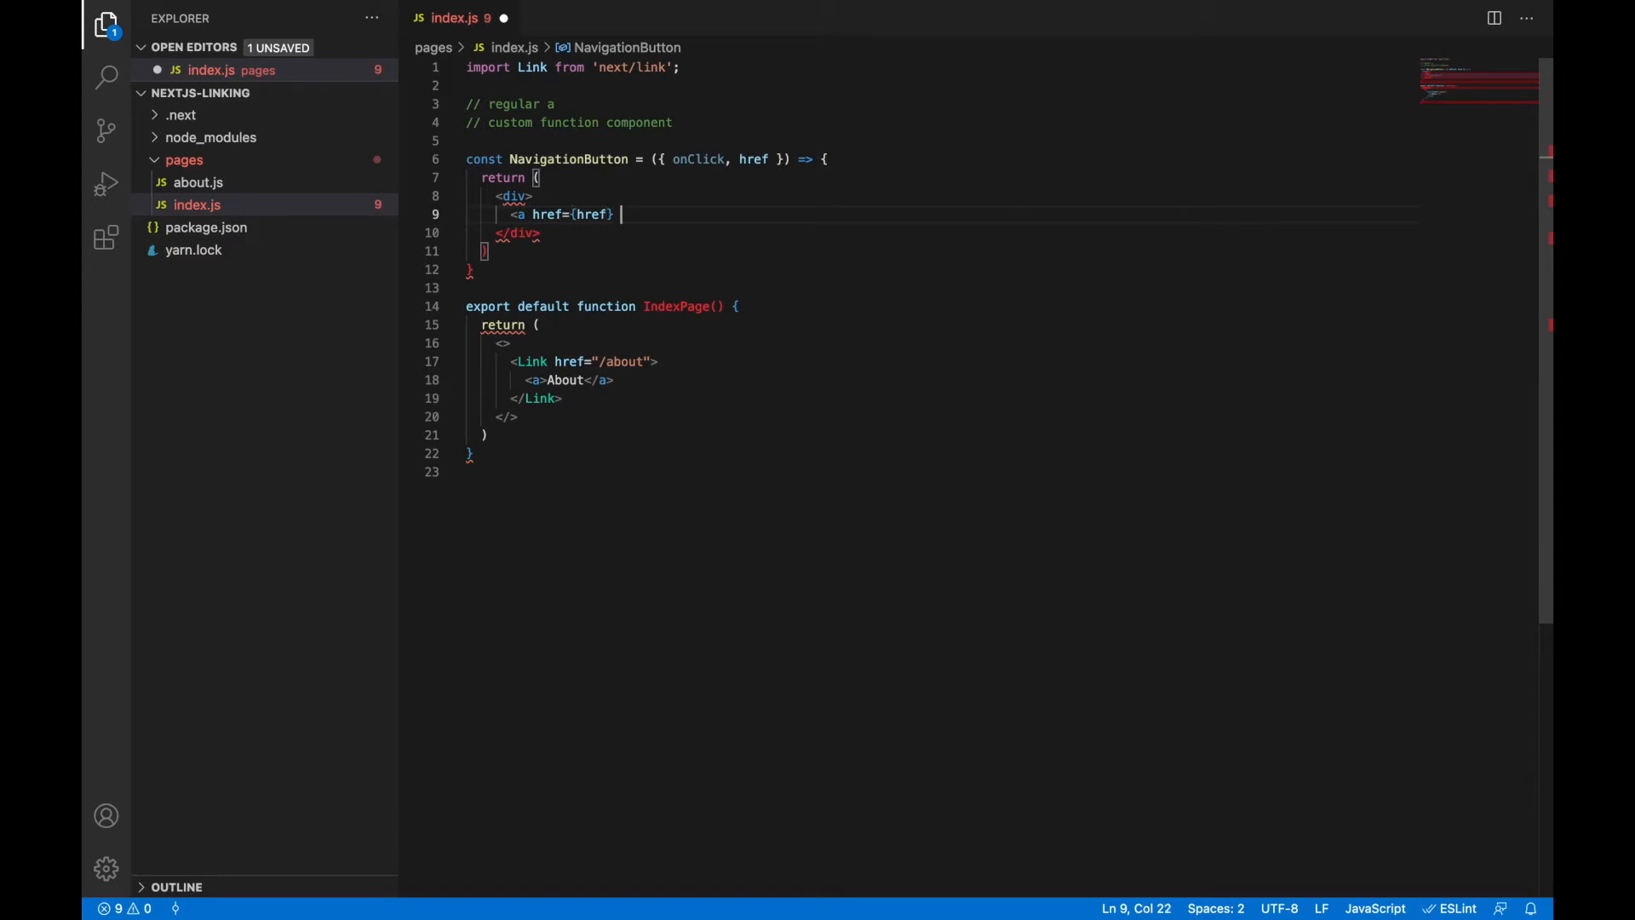
Add onClick={onClick} and the text 'Go to About page' to the anchor, plus a blank line.
{"action": "type", "text": "onClick={o}"}
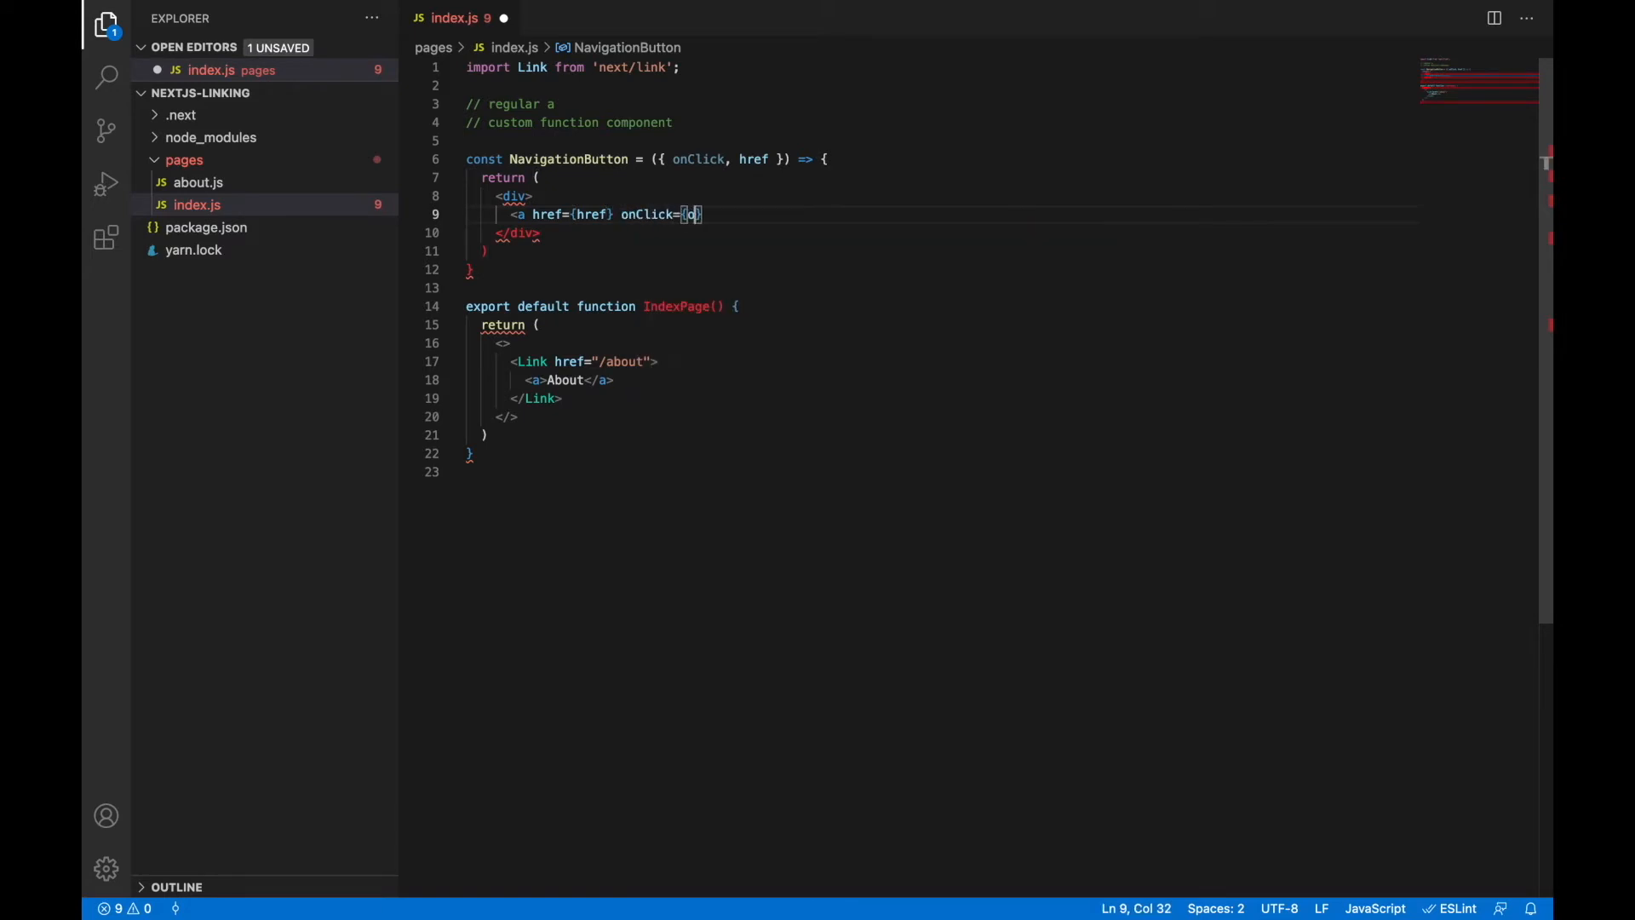
{"action": "type", "text": "onClick"}
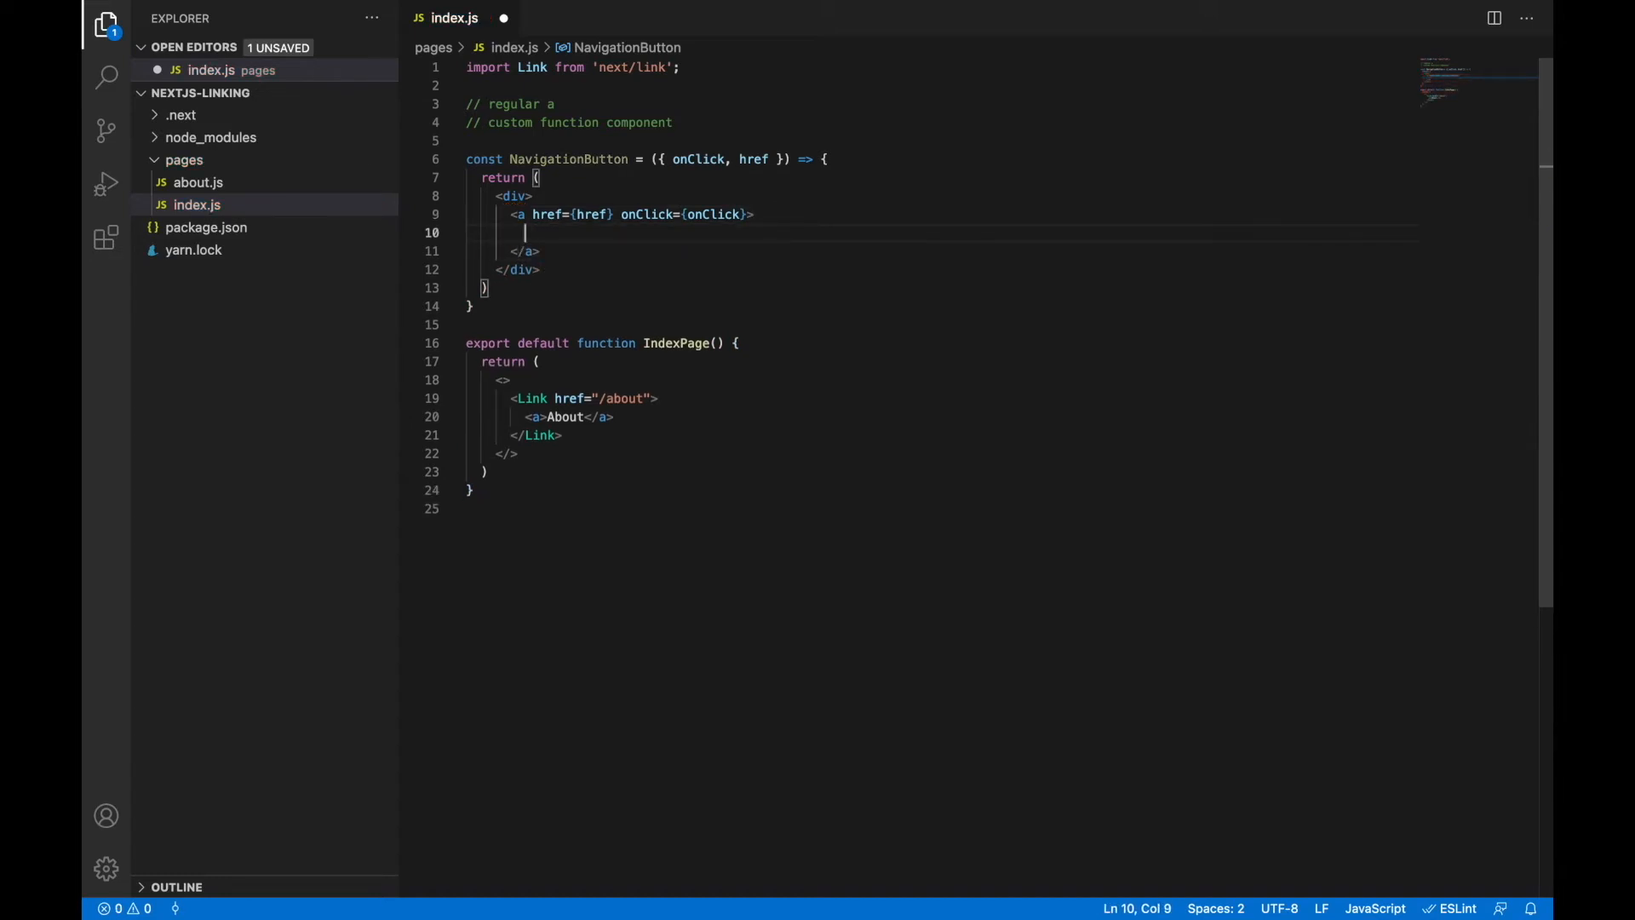
{"action": "type", "text": "Go to A"}
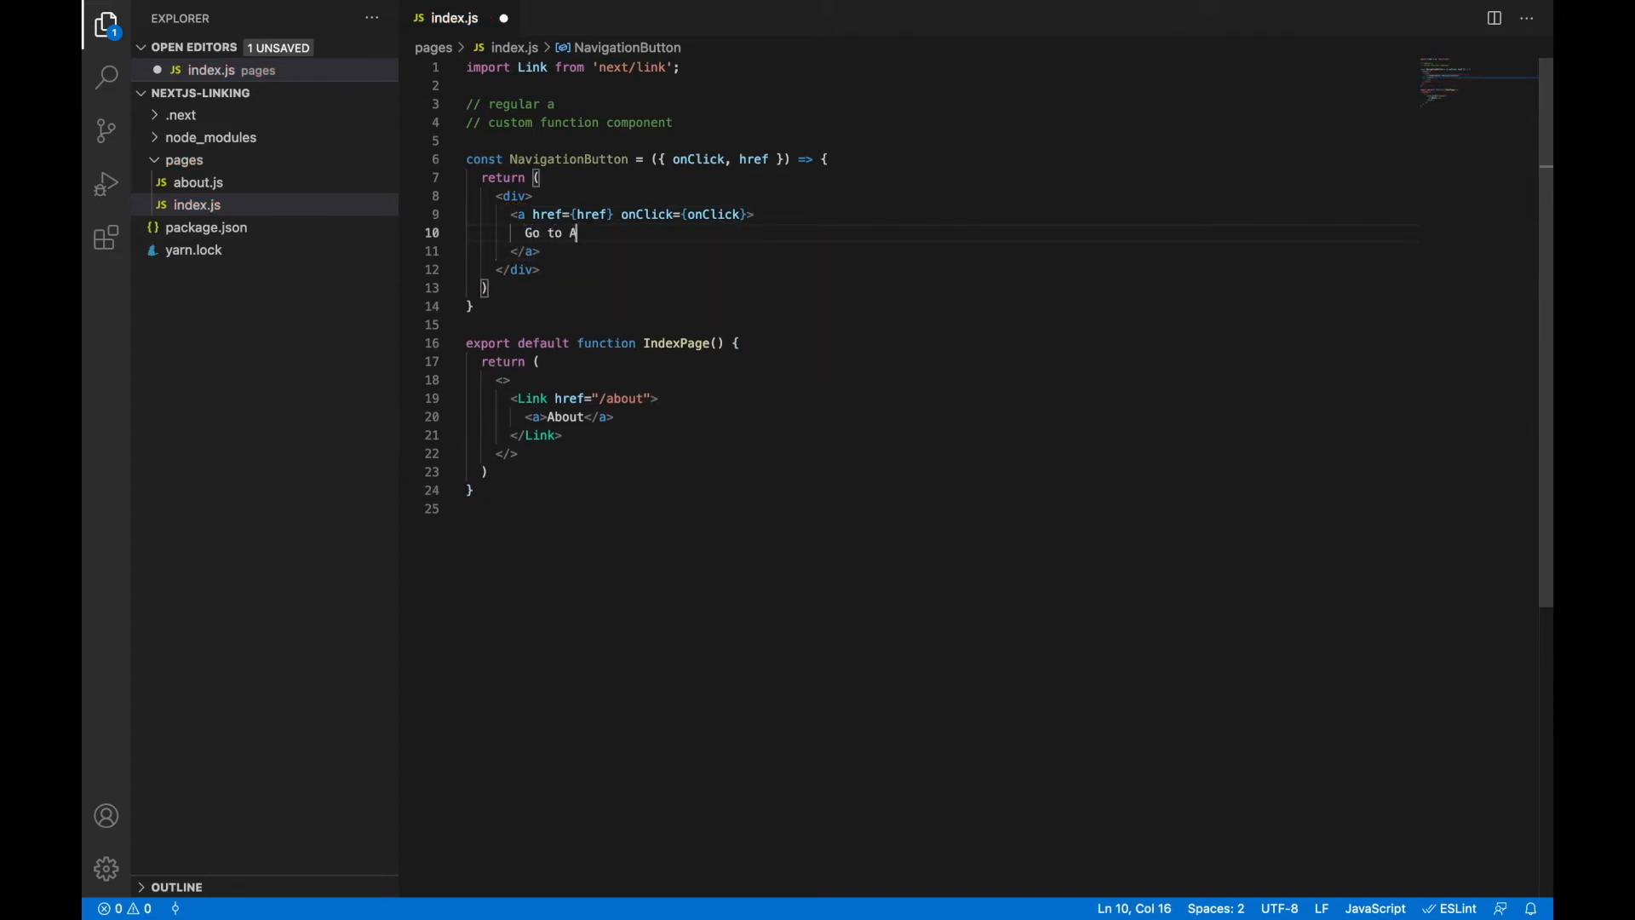
{"action": "type", "text": "bout page"}
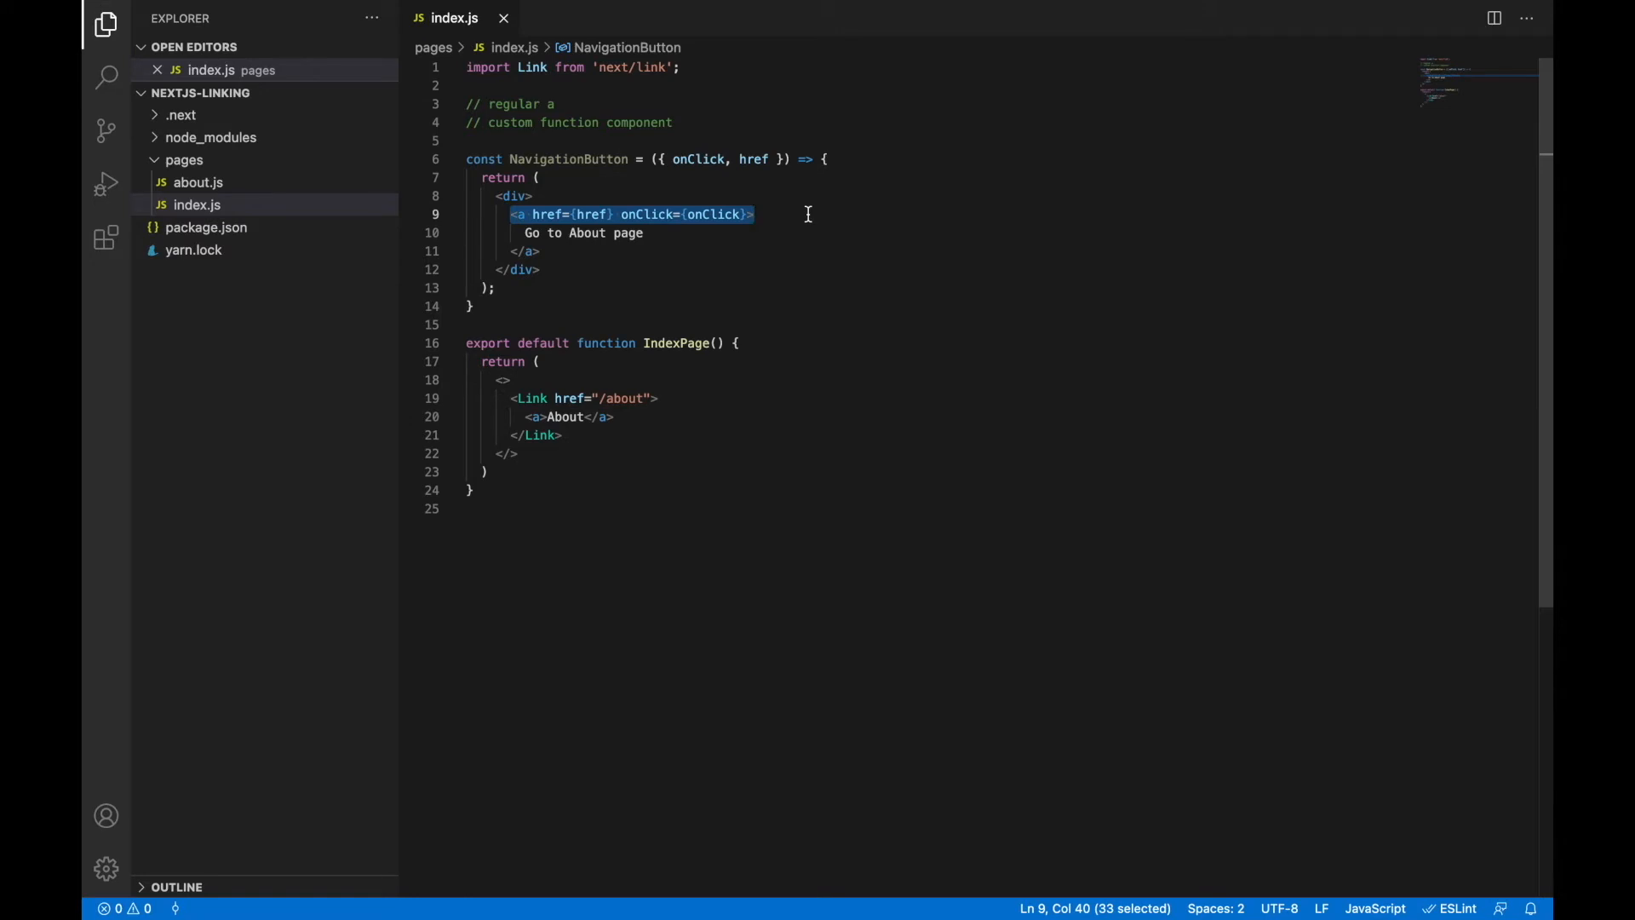
{"action": "double_click", "coordinate": [648, 214]}
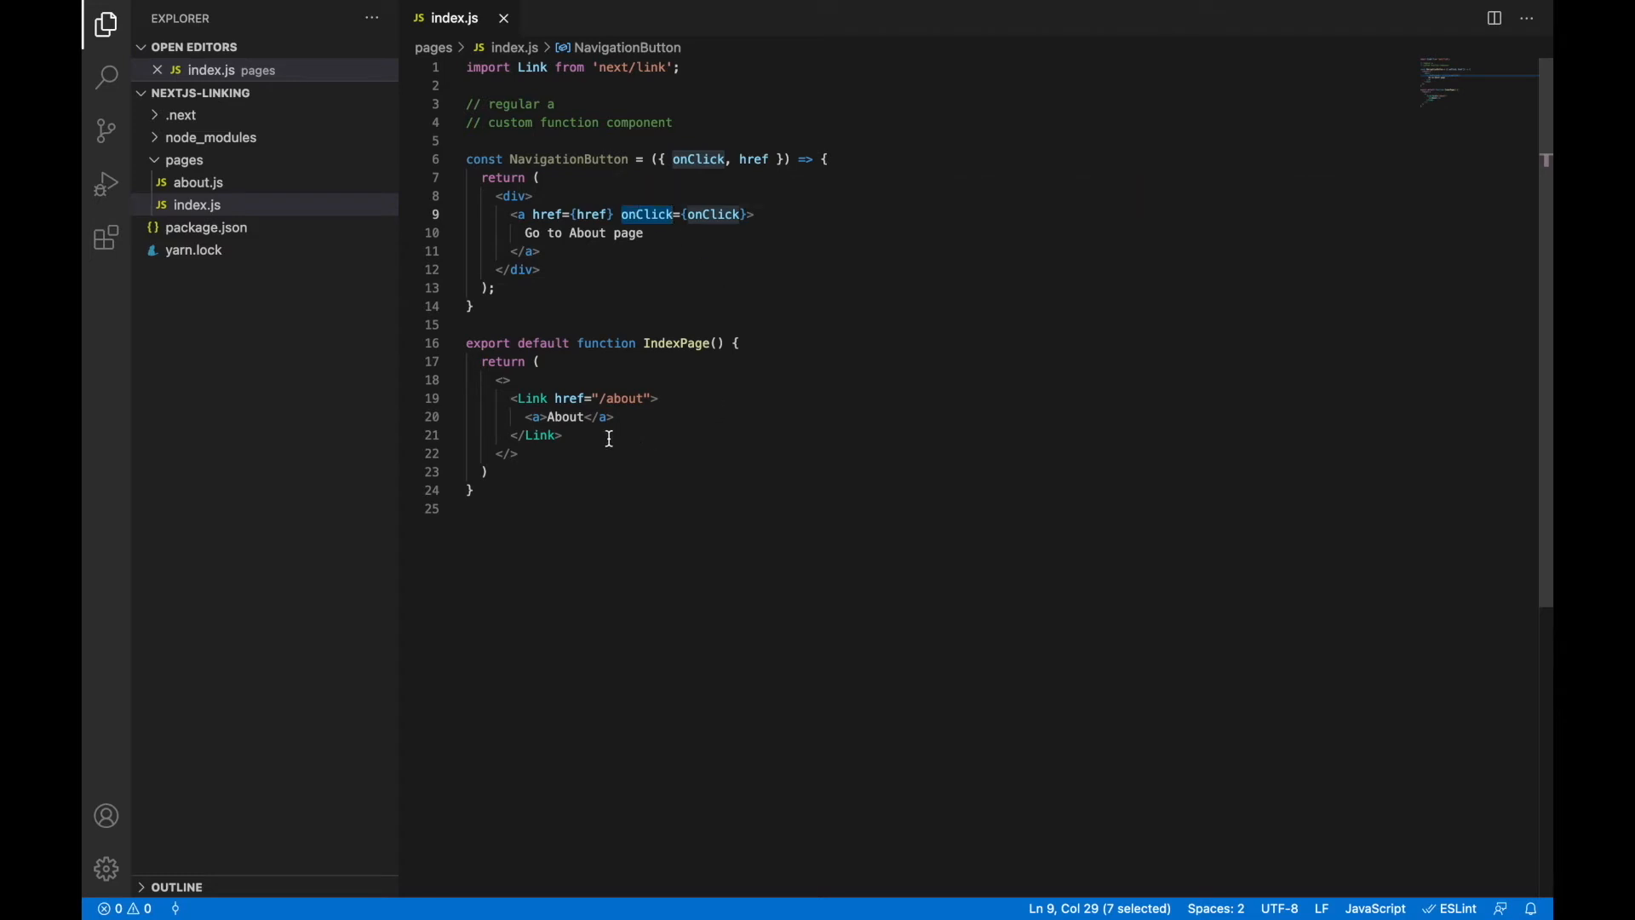
{"action": "key", "text": "Enter"}
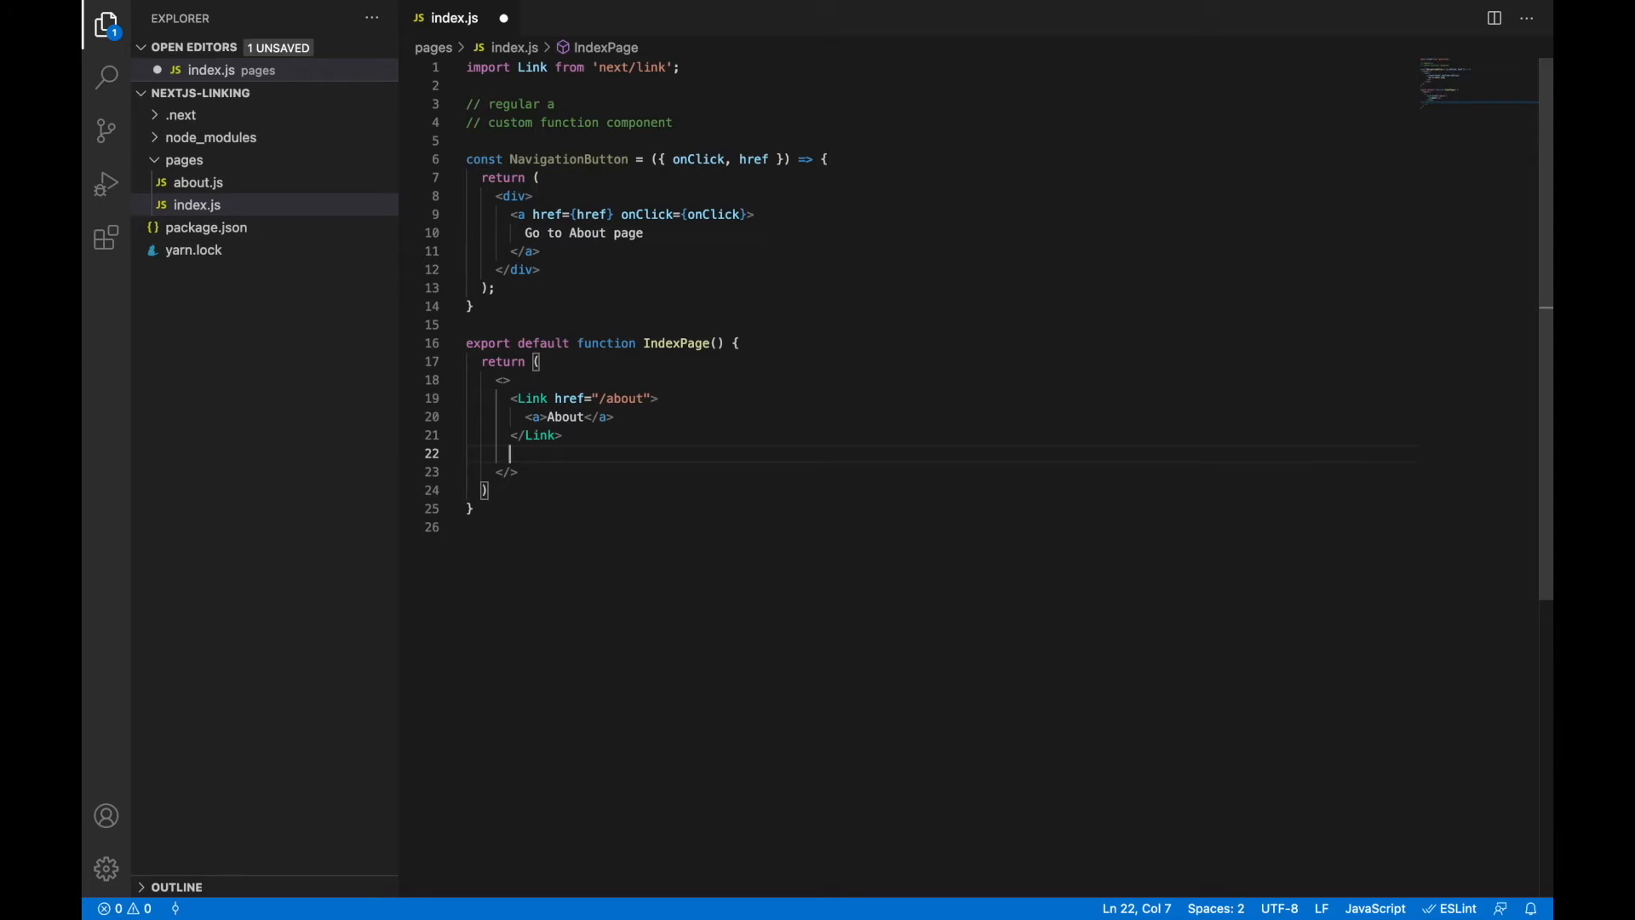
Add a second <Link href="/about"> in IndexPage to hold NavigationButton.
{"action": "type", "text": "<"}
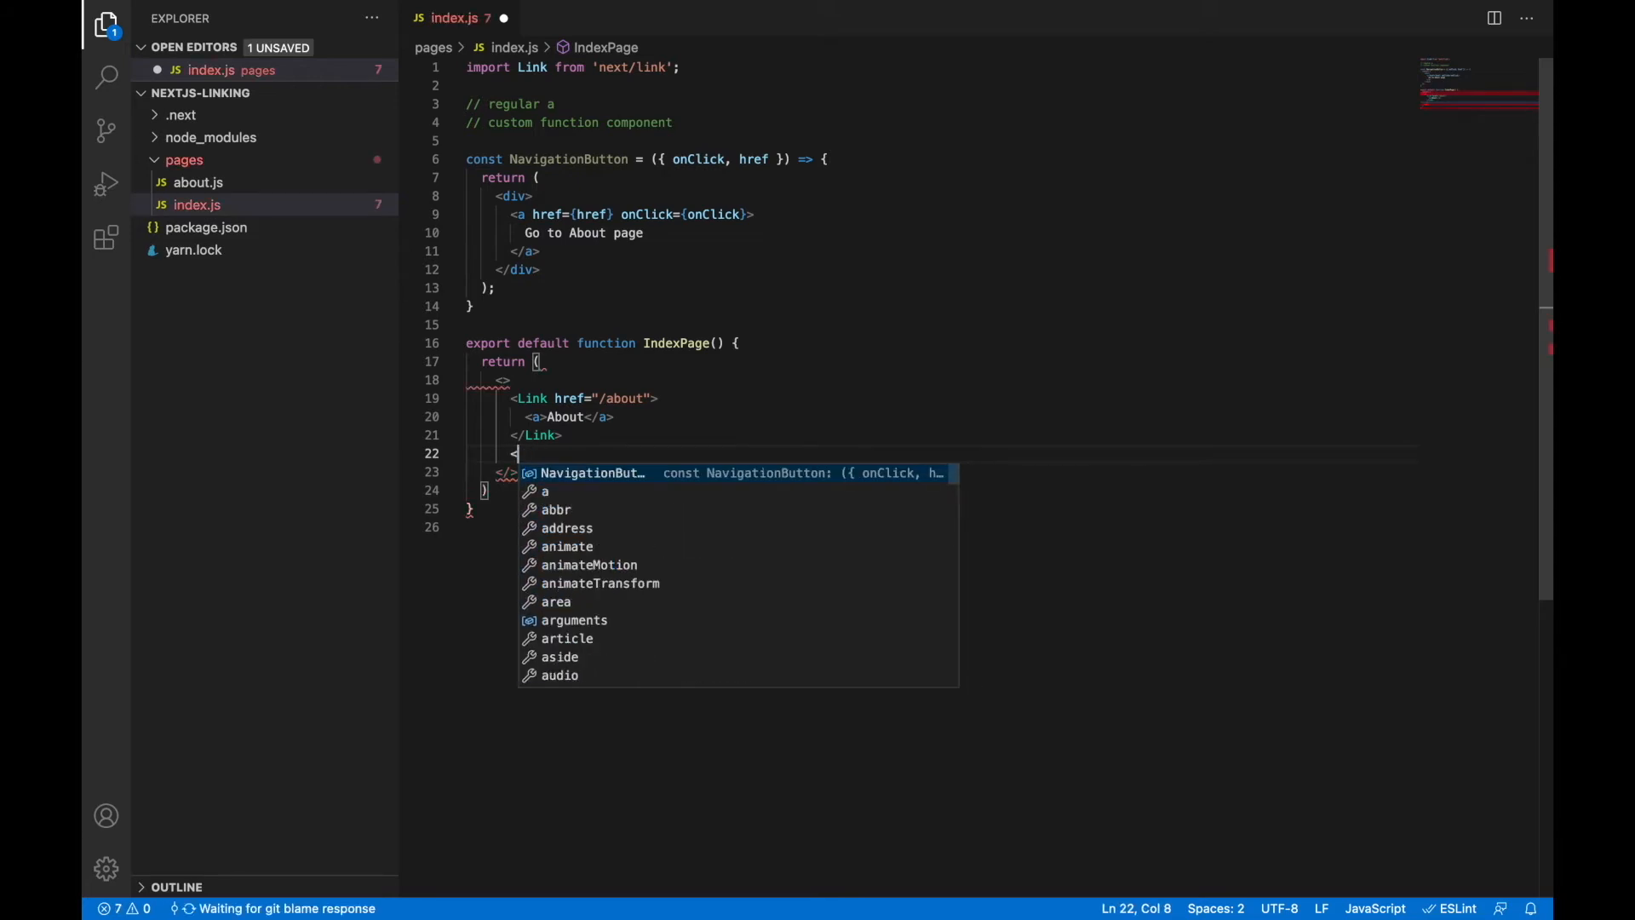
{"action": "type", "text": "Link"}
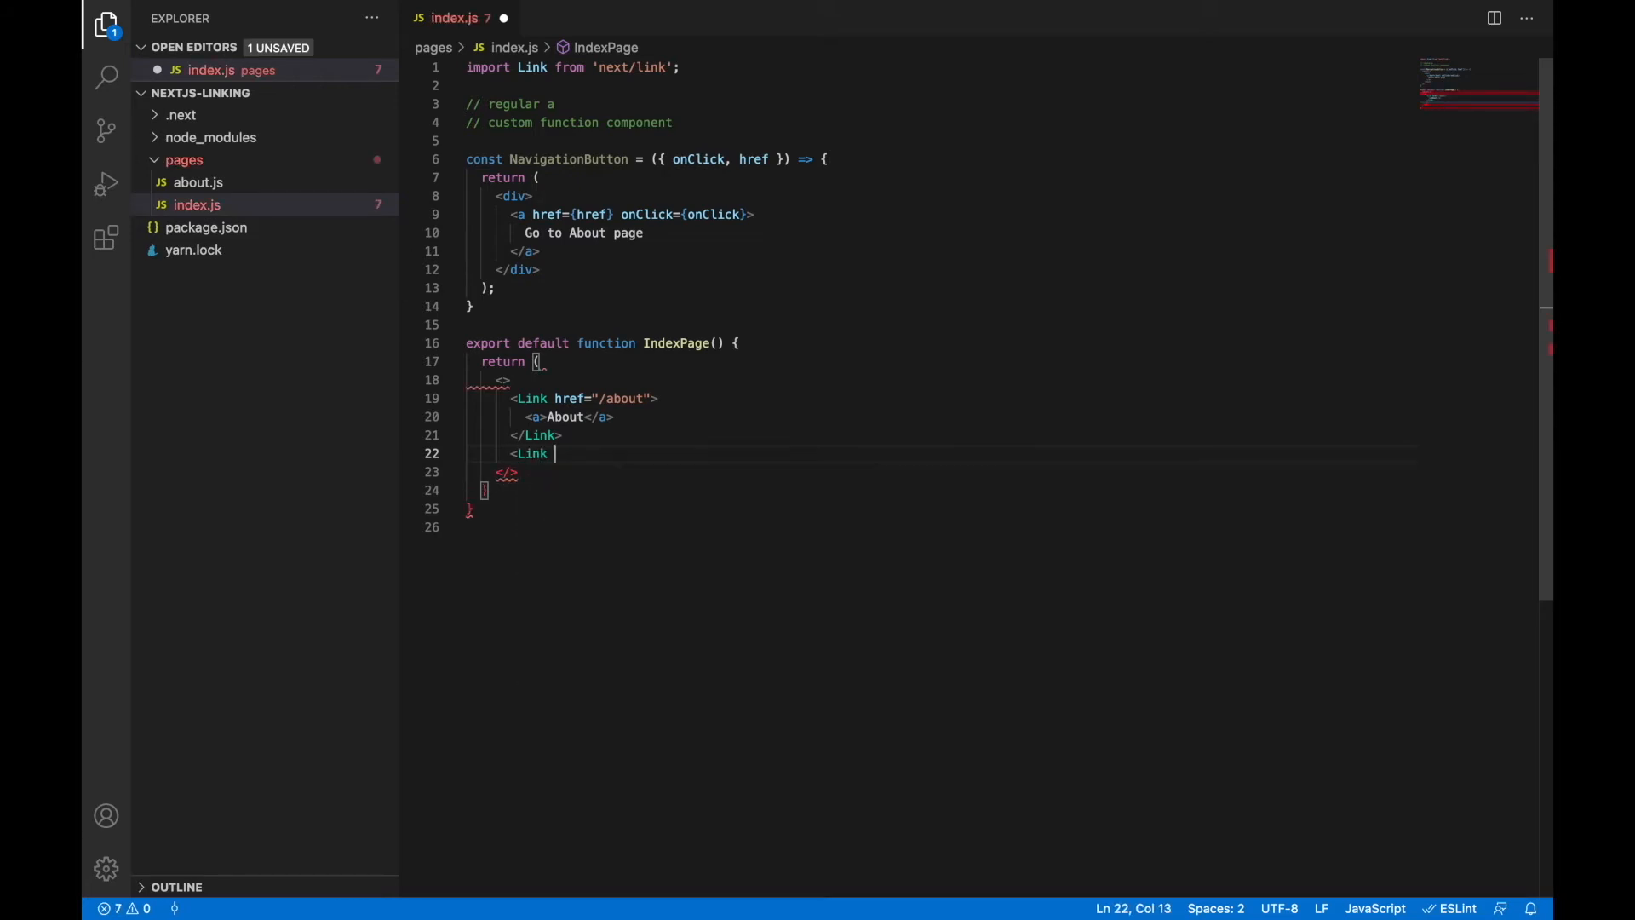
{"action": "type", "text": "href=\"\""}
{"action": "type", "text": "<NavigationButton />"}
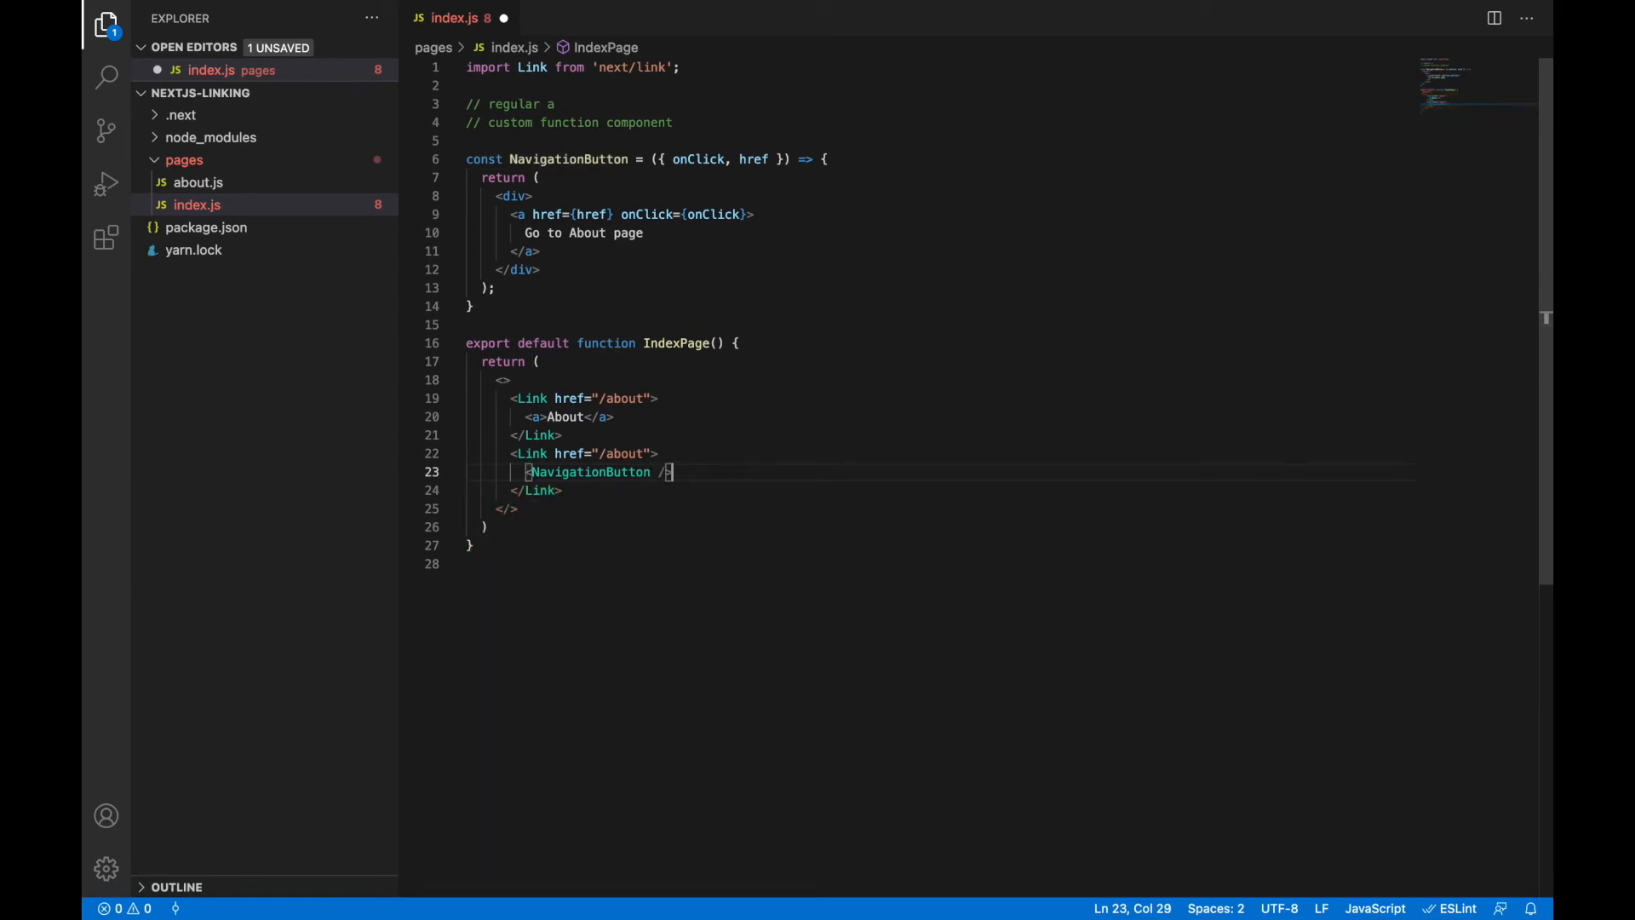
{"action": "left_click", "coordinate": [656, 453]}
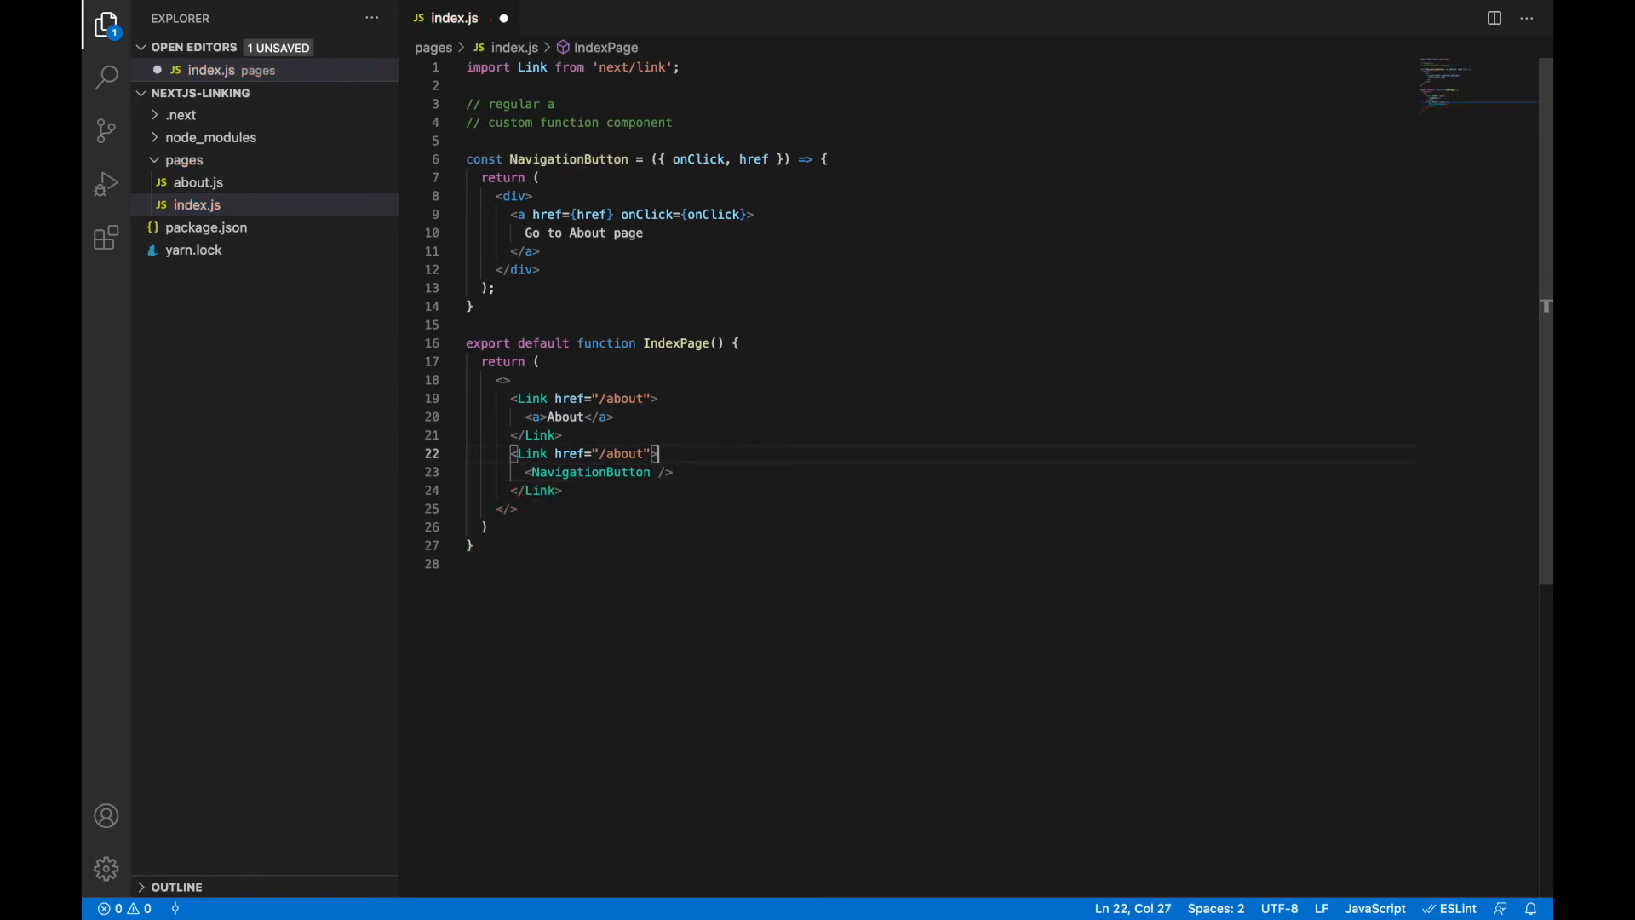
{"action": "double_click", "coordinate": [571, 452]}
{"action": "type", "text": "import React from 'react';"}
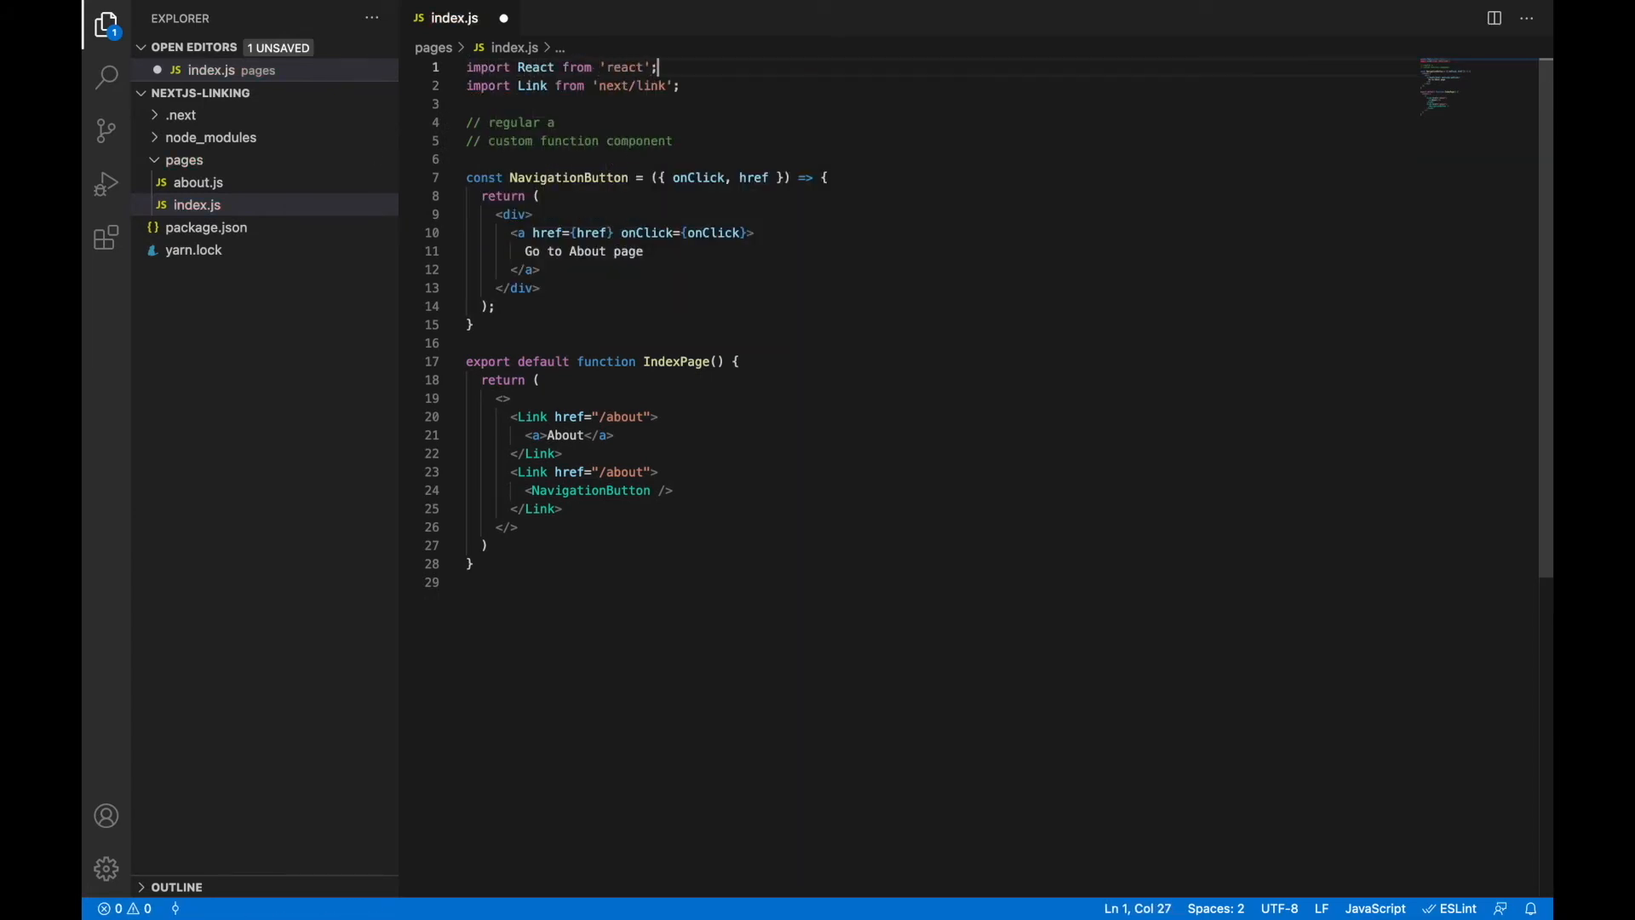
Use React.forwardRef with a ref parameter and ref={ref}, add passHref to Link, and save.
{"action": "type", "text": "React.forwardRef"}
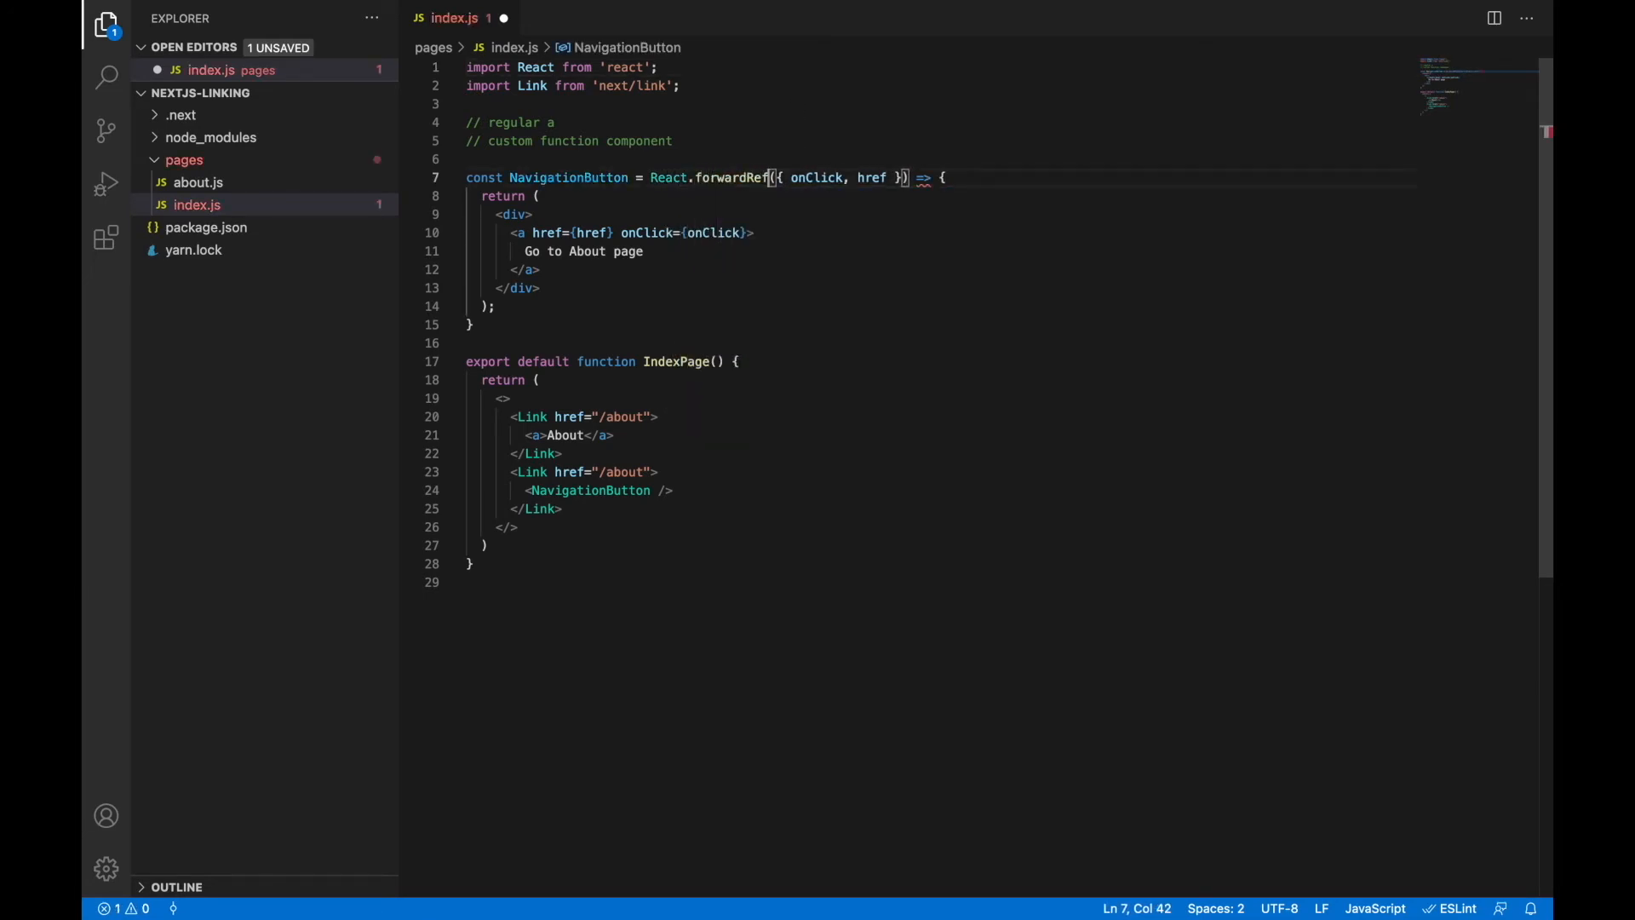
{"action": "mouse_move", "coordinate": [791, 162]}
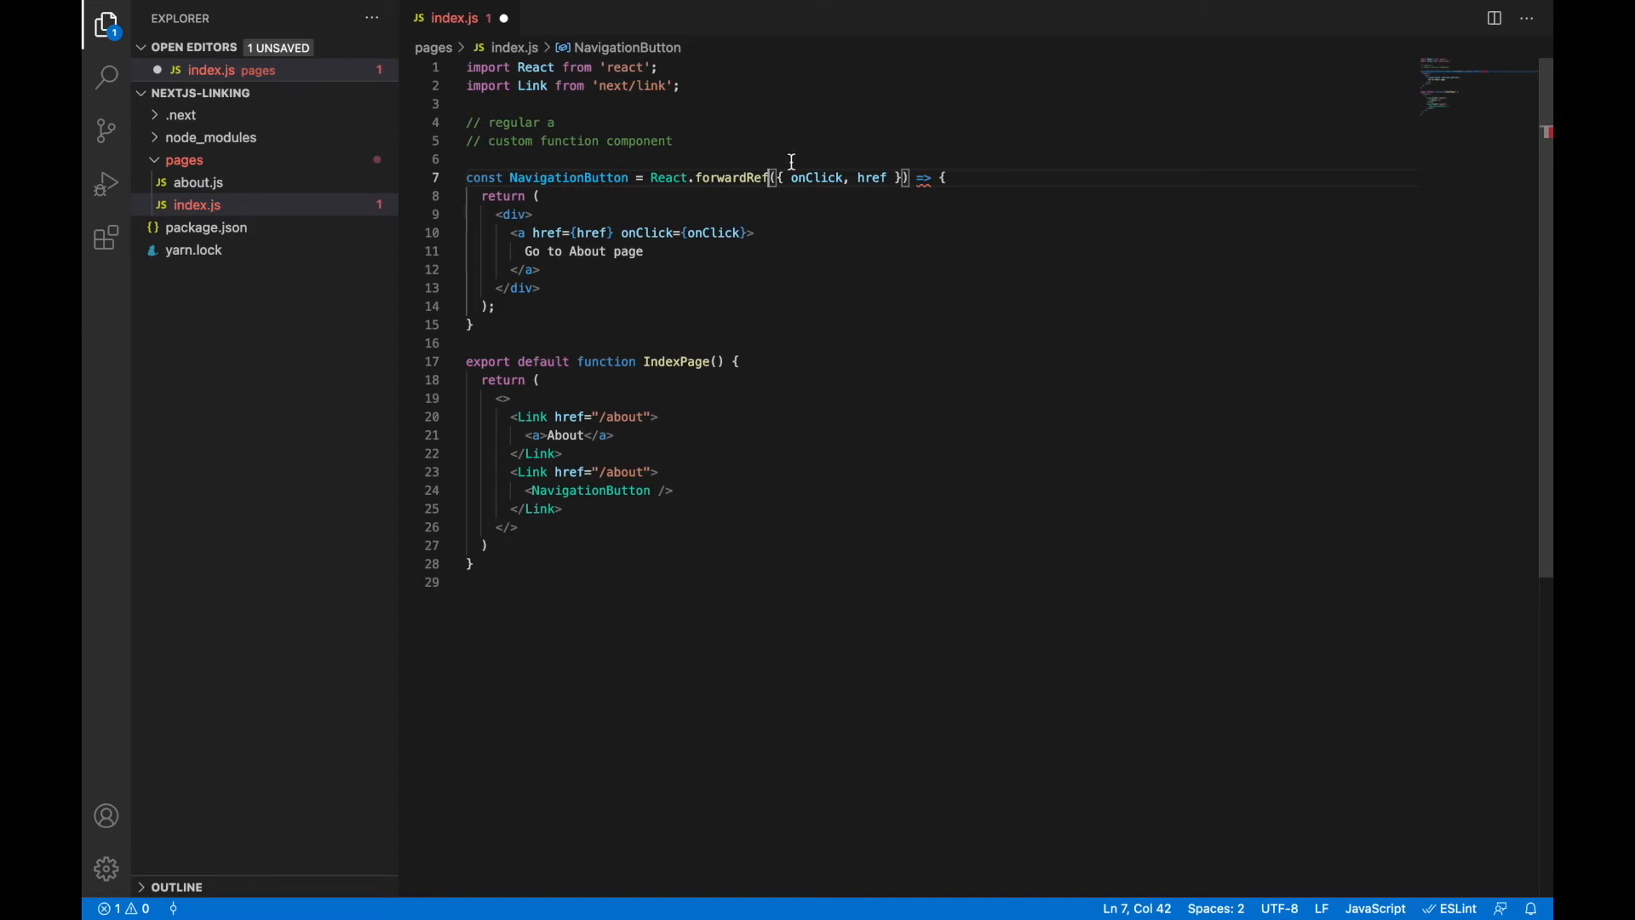
{"action": "left_click", "coordinate": [964, 178]}
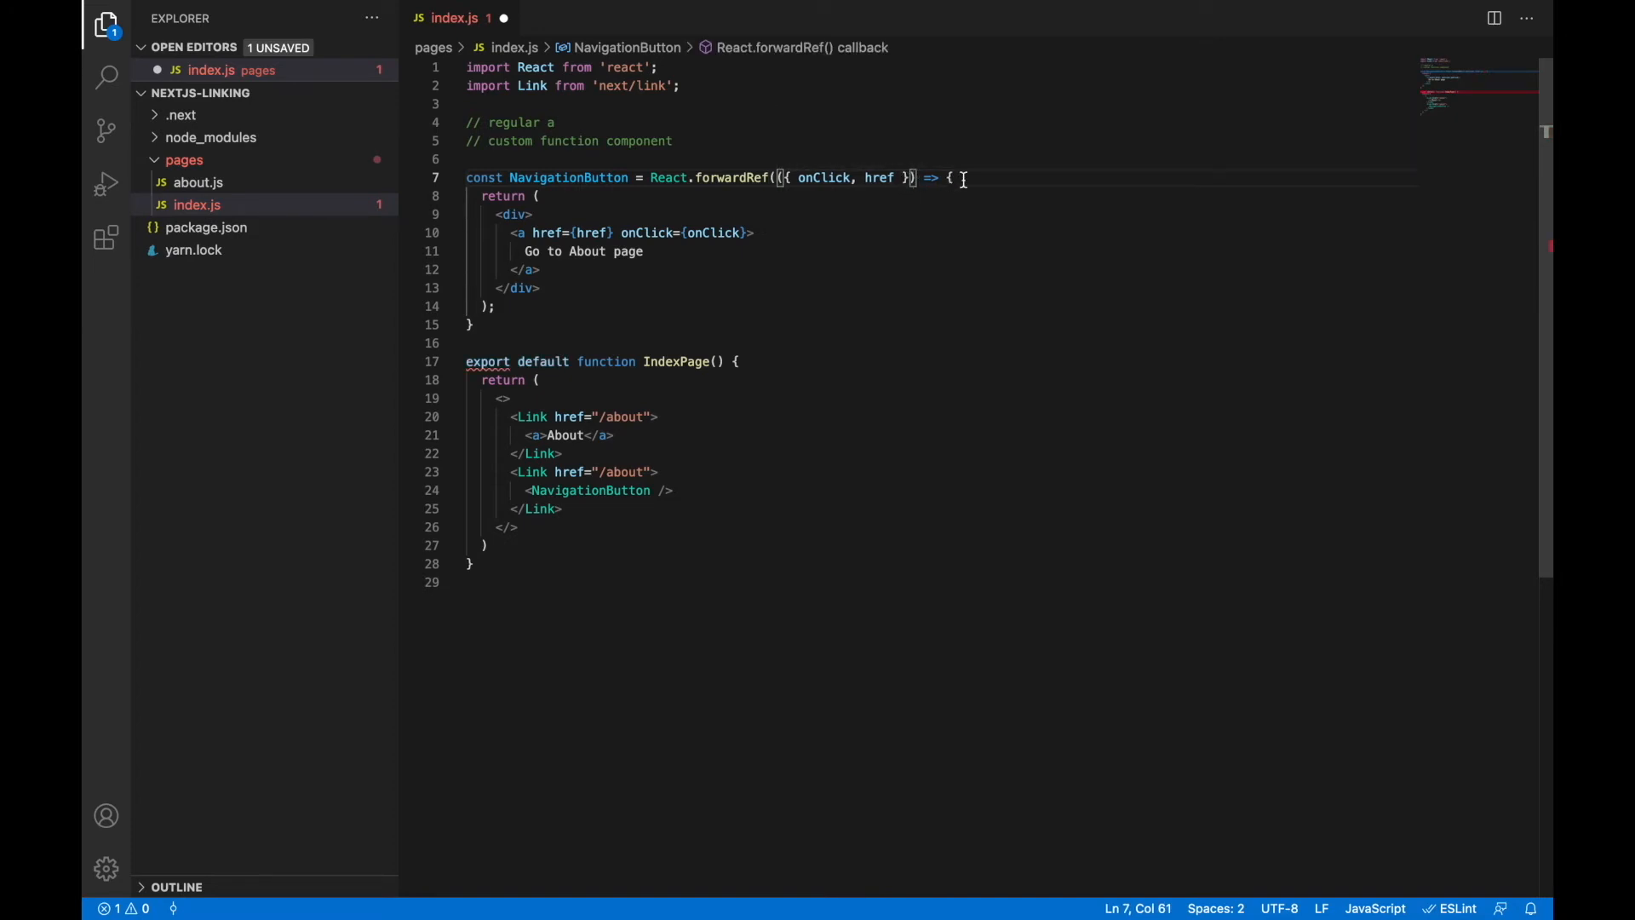
{"action": "type", "text": ", ref"}
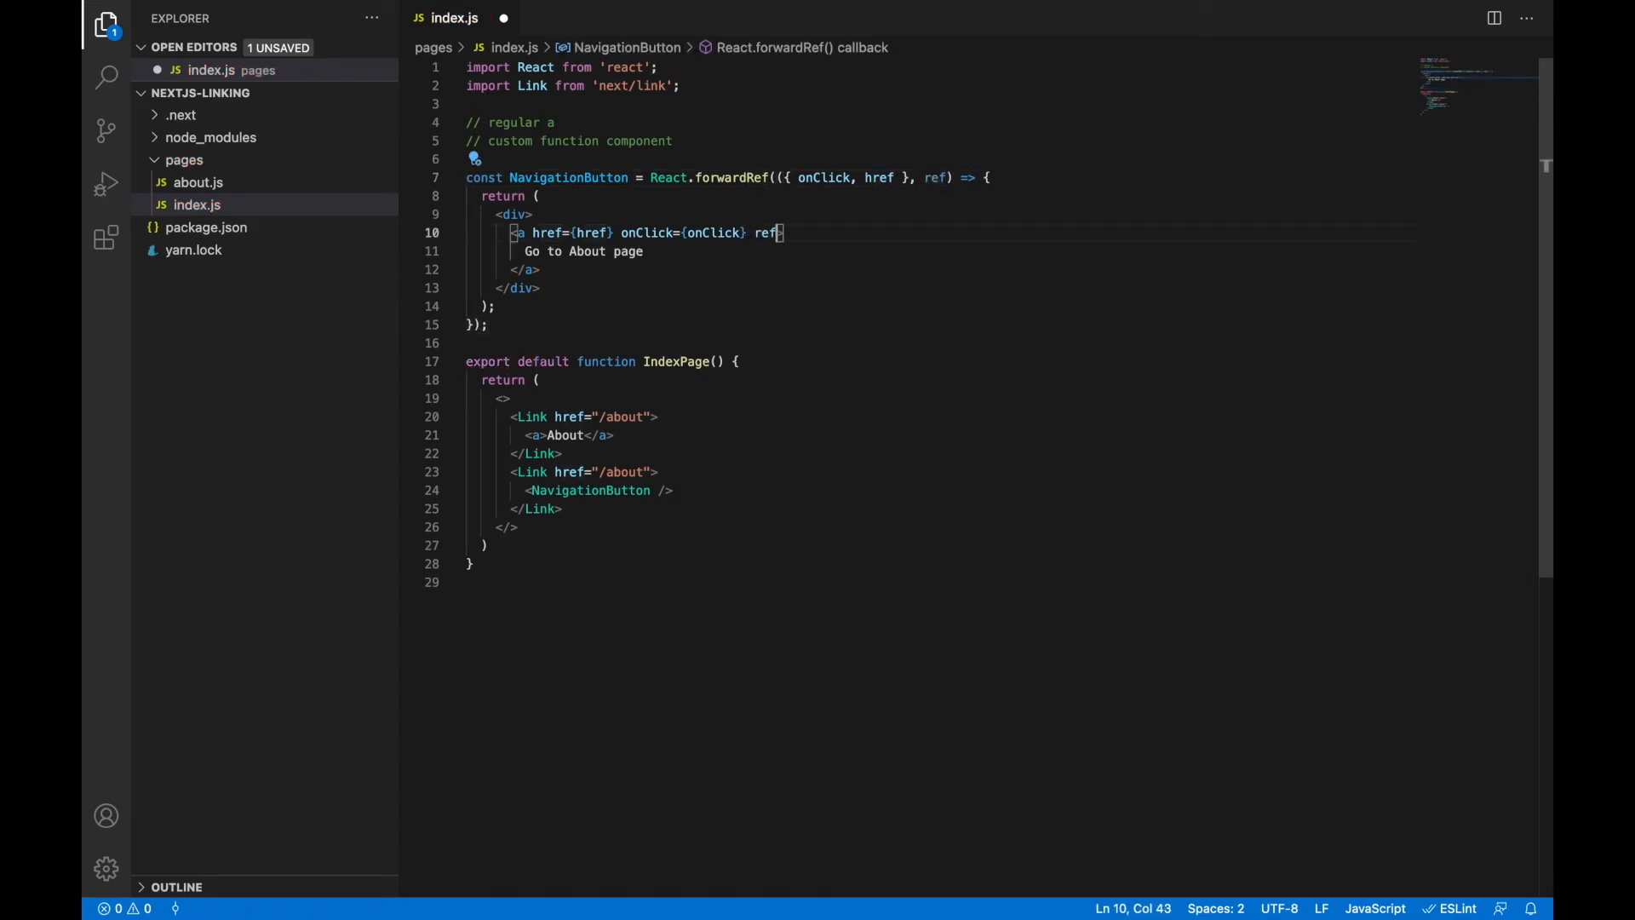
{"action": "type", "text": "={ref}"}
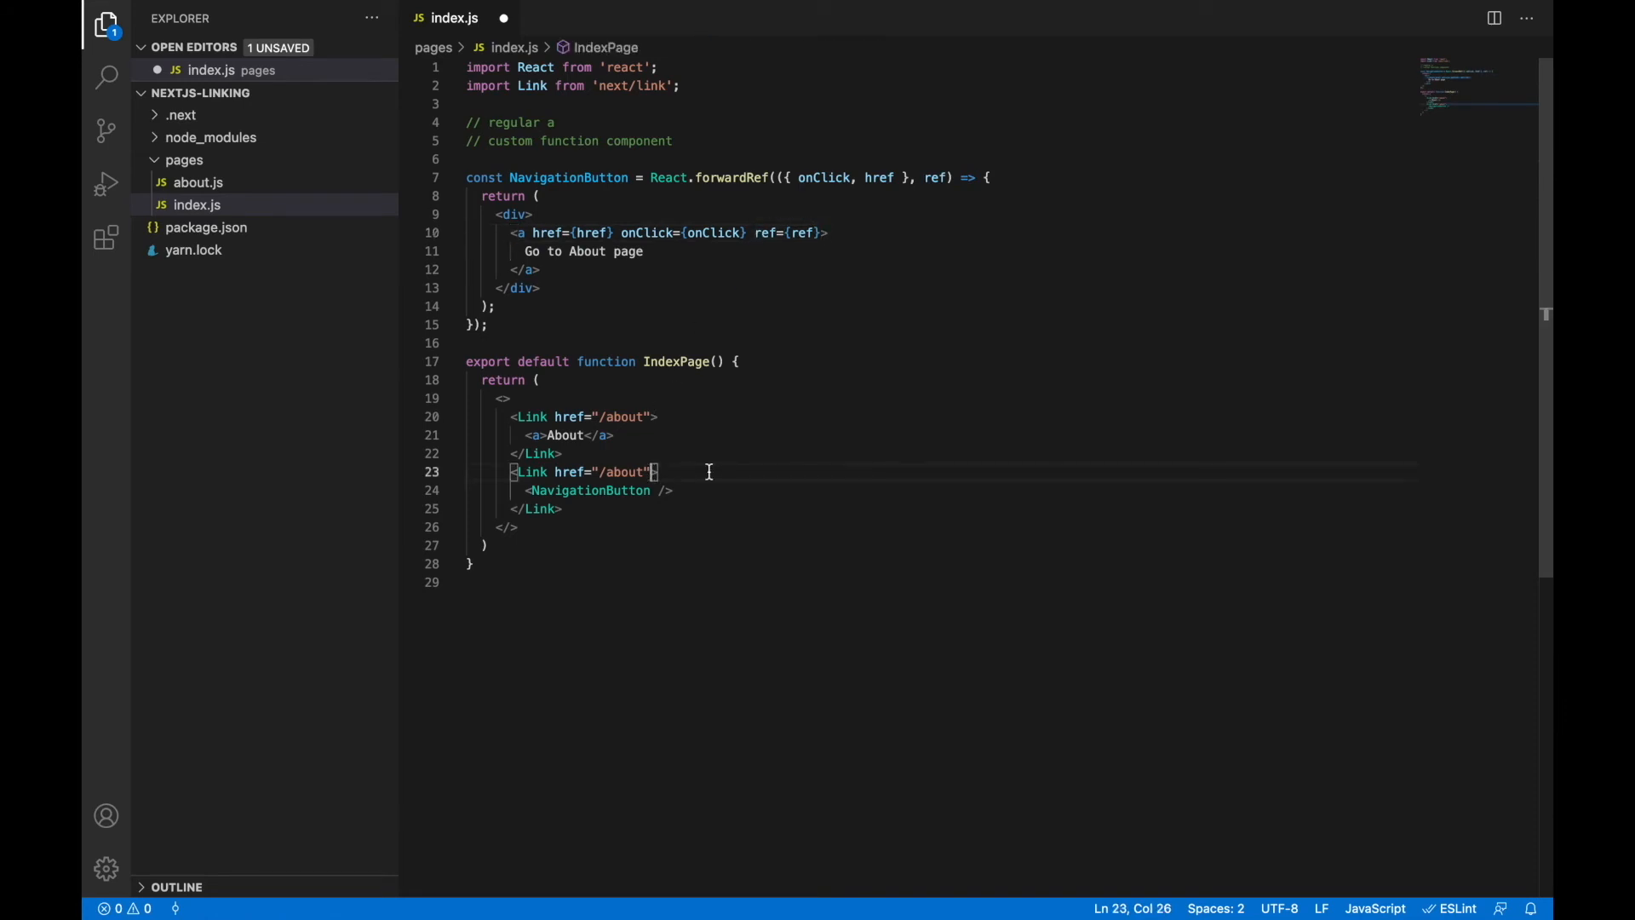
{"action": "type", "text": "passHref"}
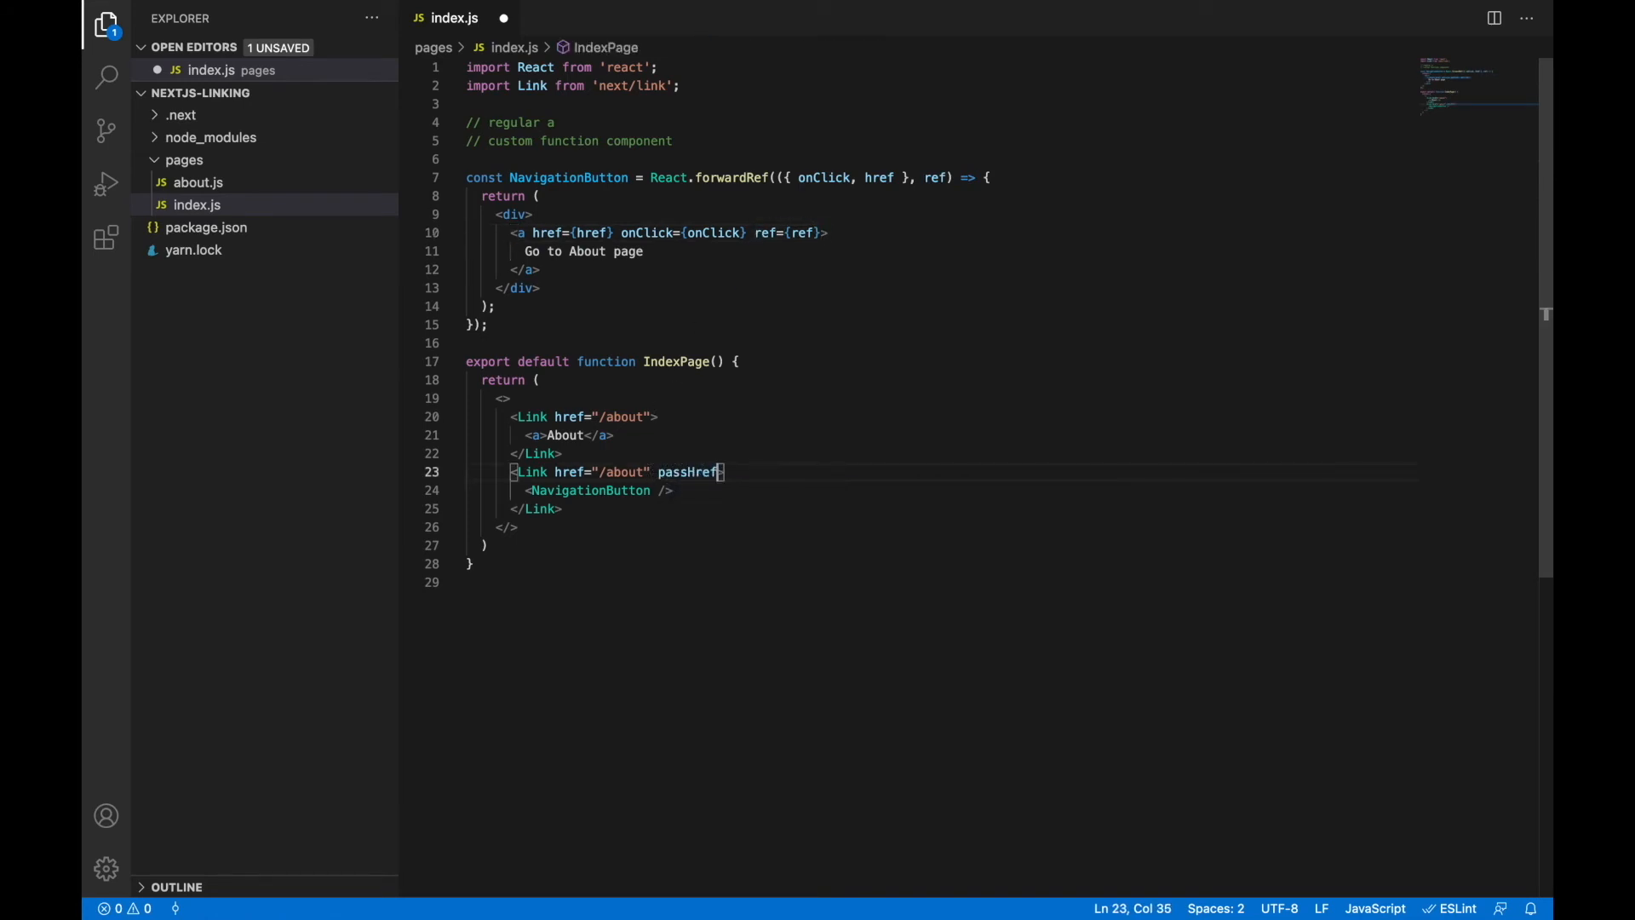
{"action": "key", "text": "ctrl+s"}
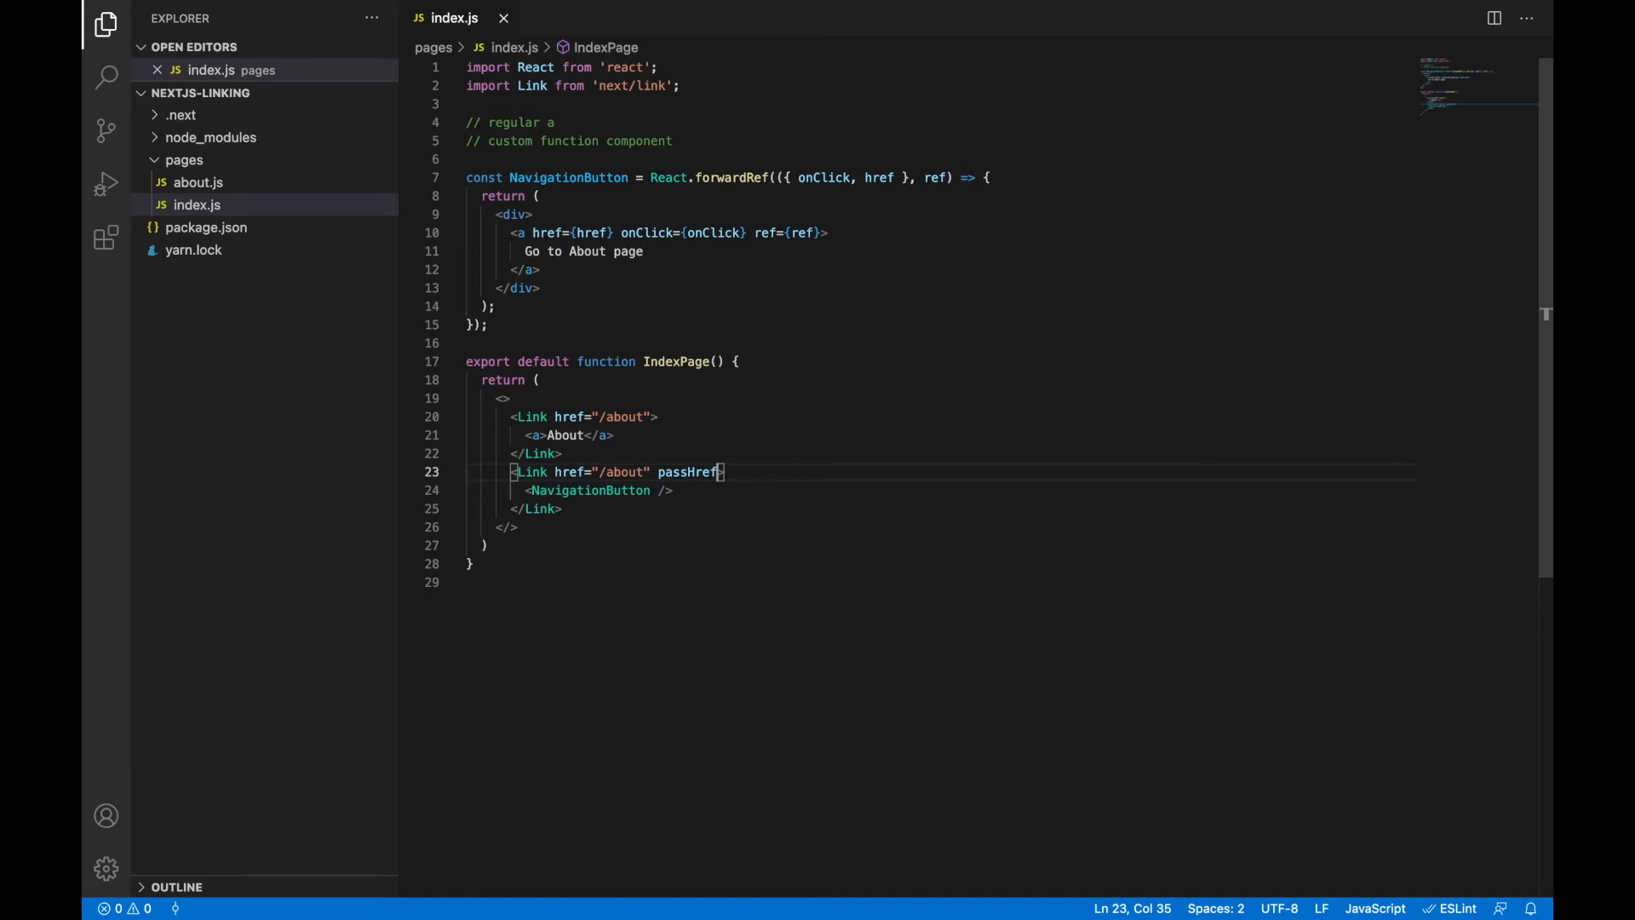
{"action": "mouse_move", "coordinate": [670, 543]}
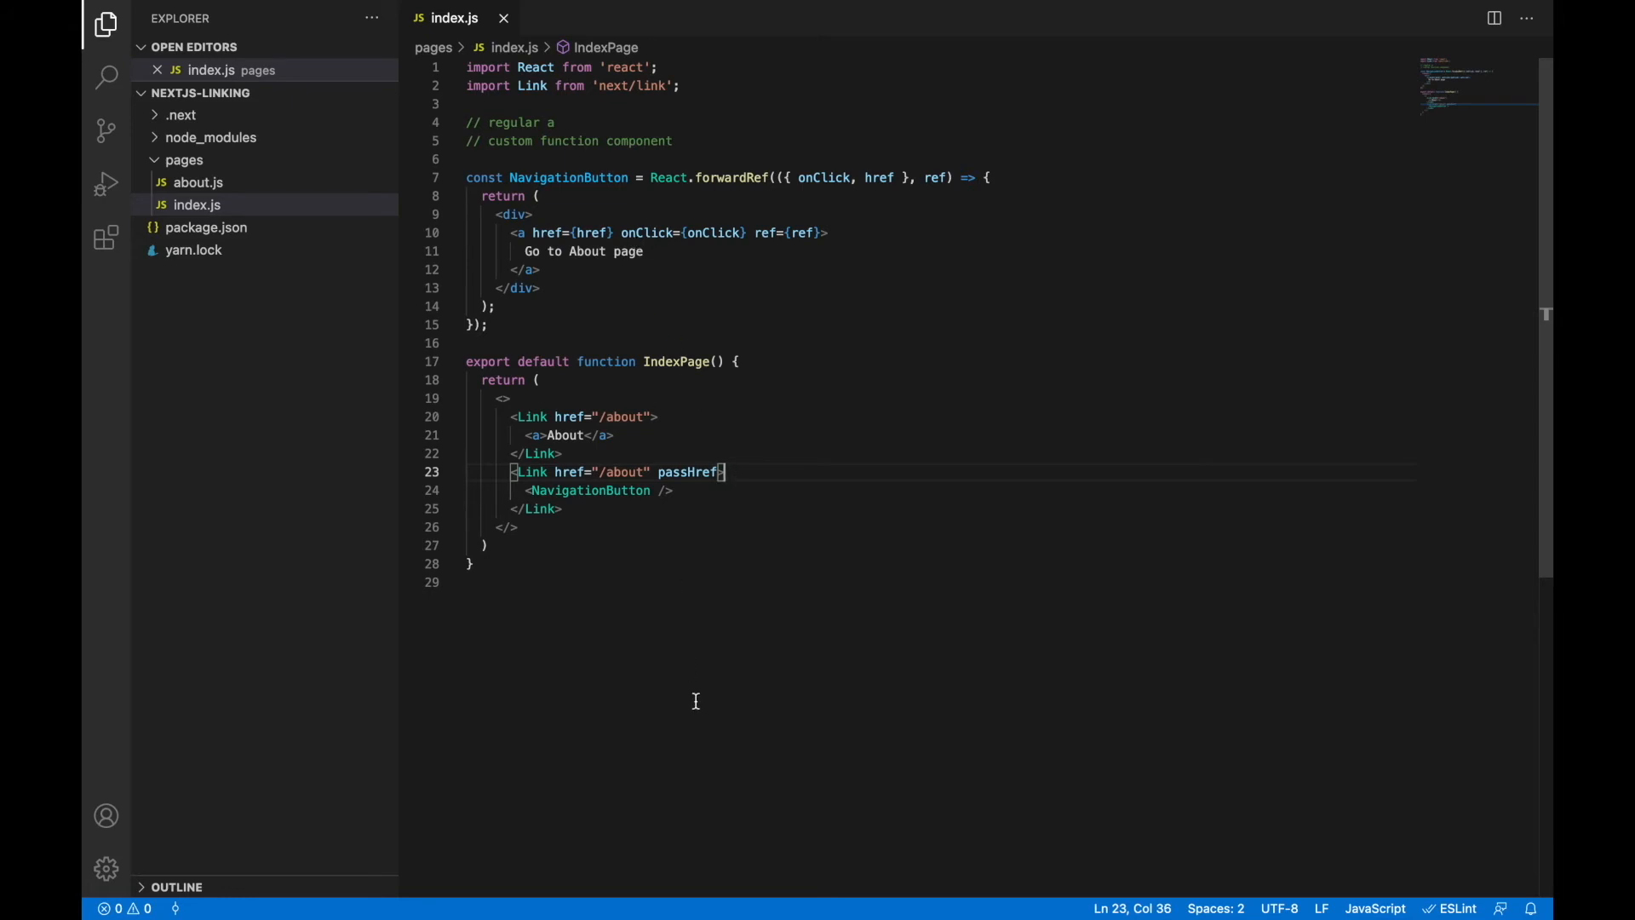
In about.js, make the component return a 'Go Back' button wired to goBack.
{"action": "left_click", "coordinate": [197, 182]}
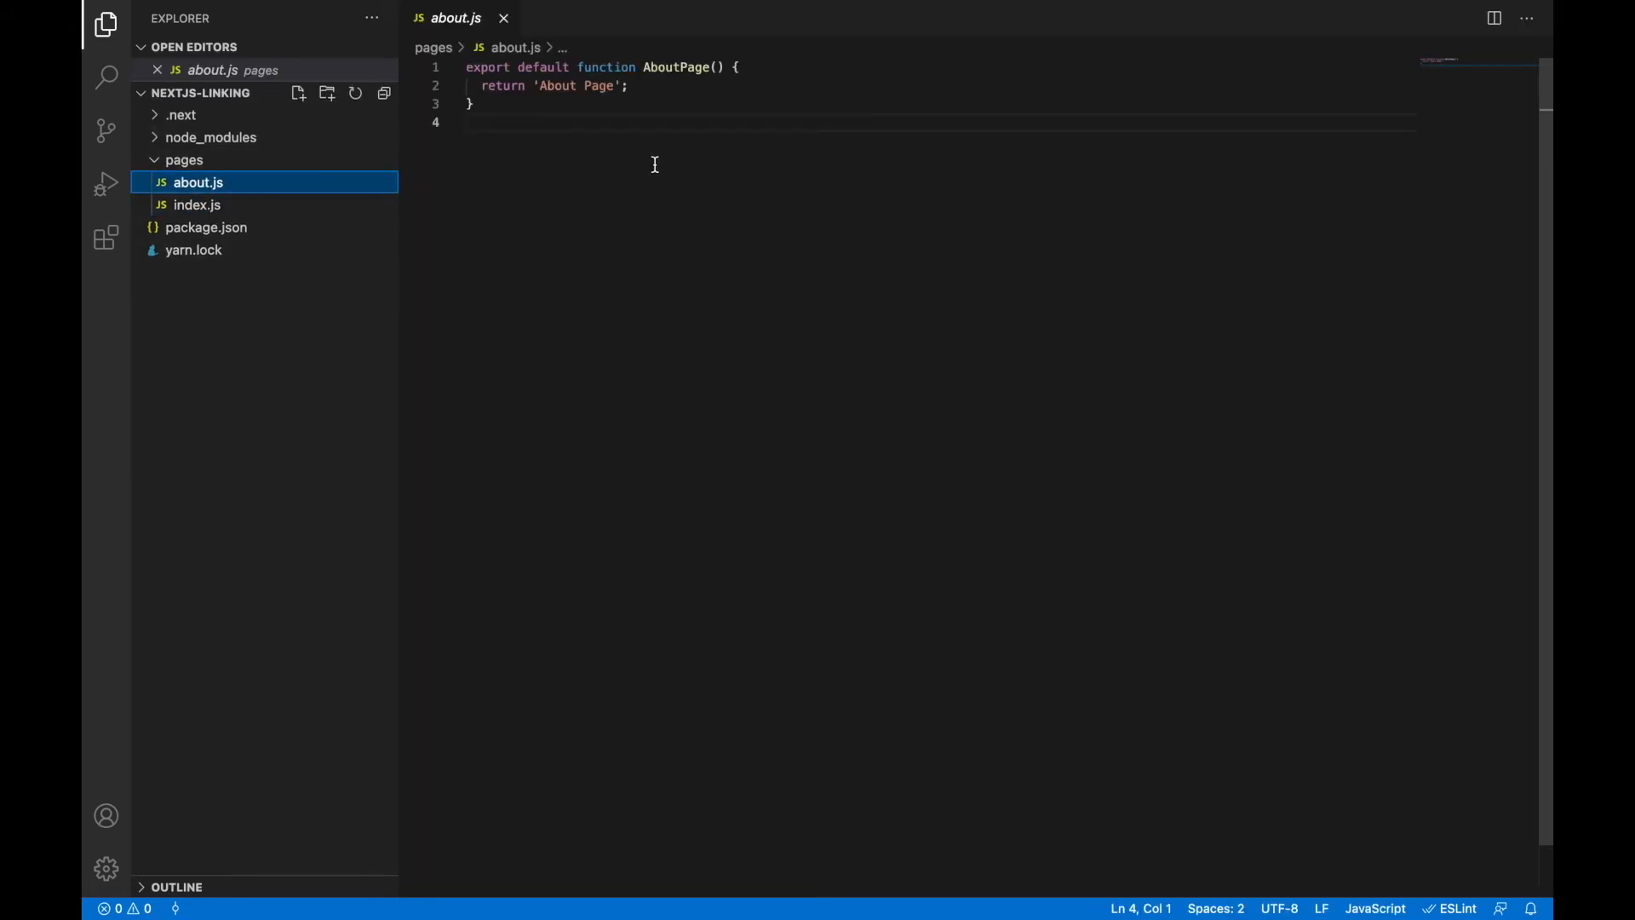
{"action": "mouse_move", "coordinate": [713, 90]}
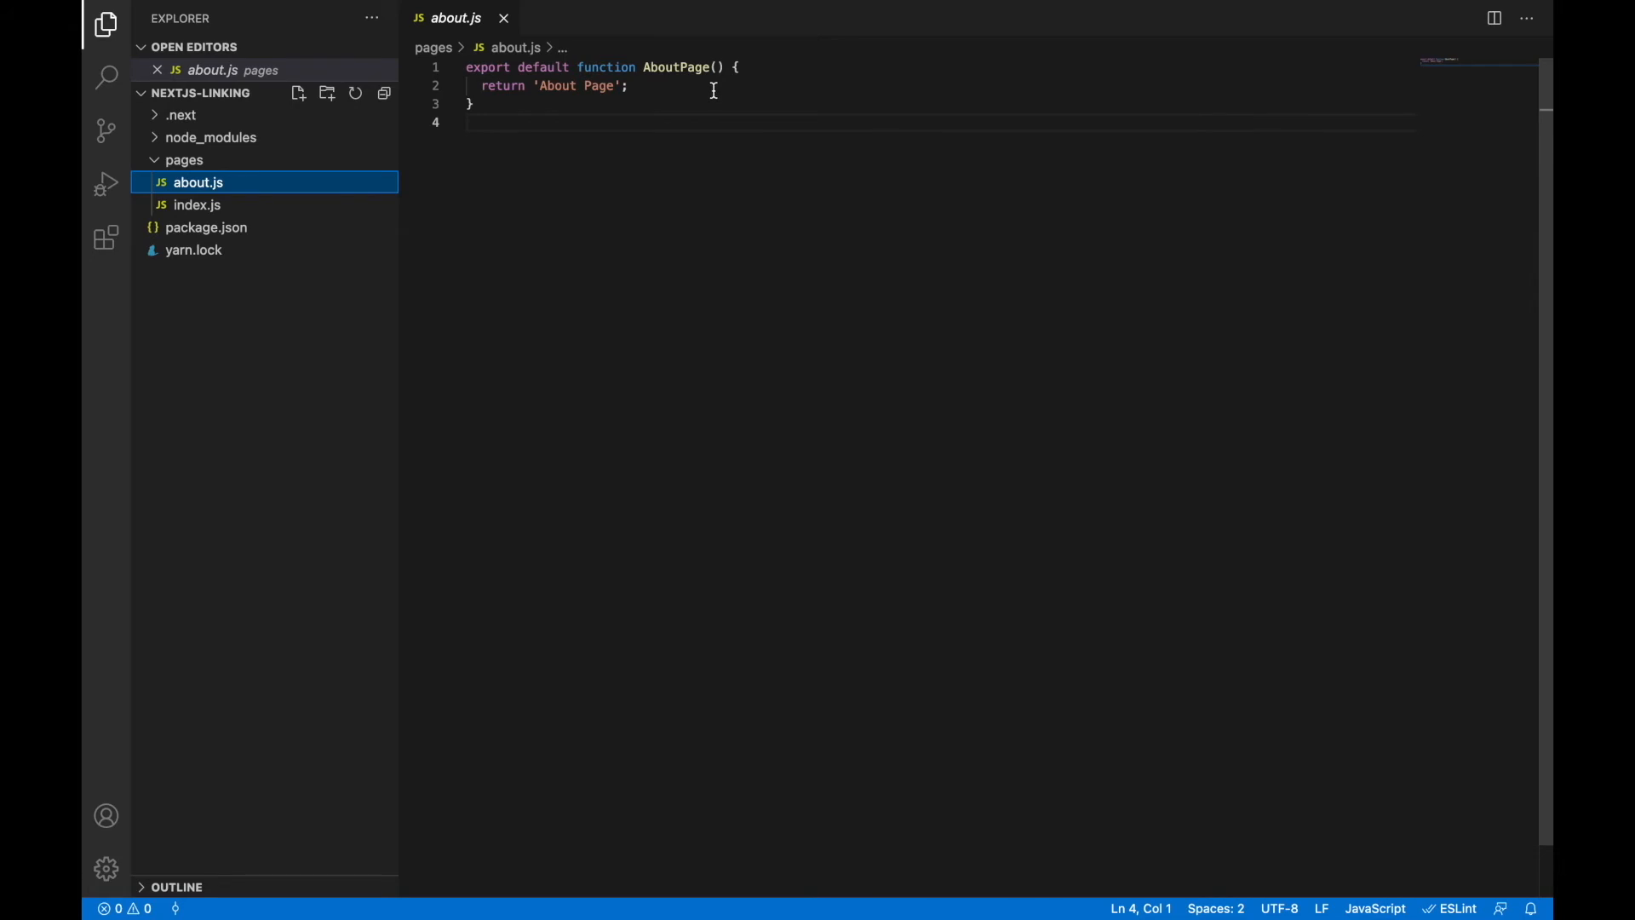
{"action": "left_click", "coordinate": [792, 76]}
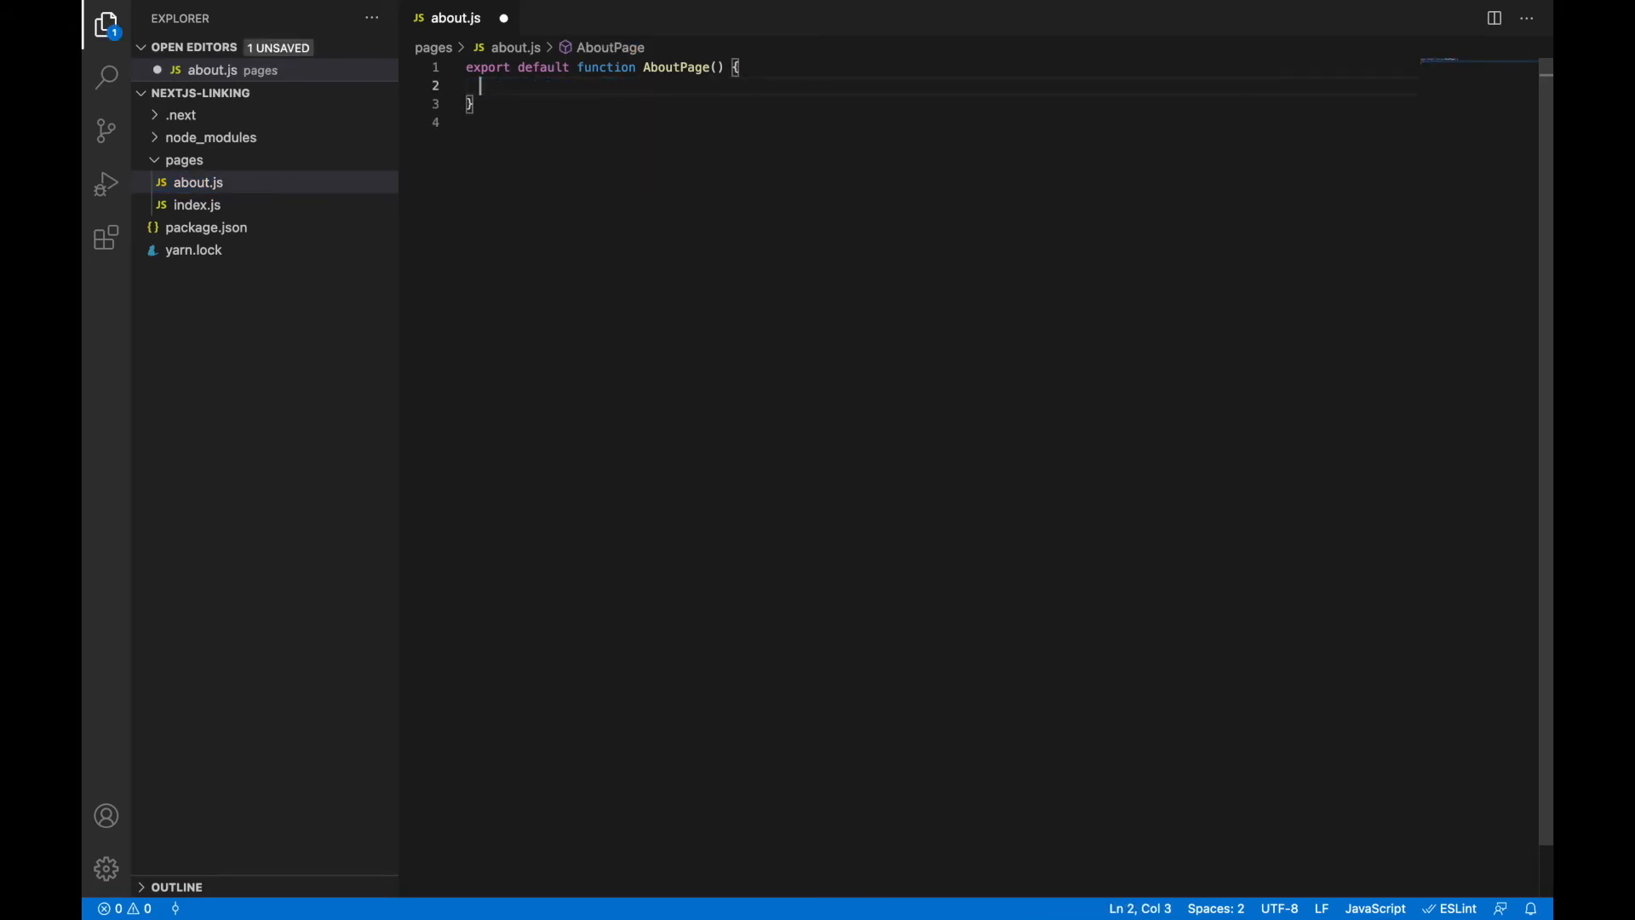
{"action": "type", "text": "return {"}
{"action": "type", "text": "<>"}
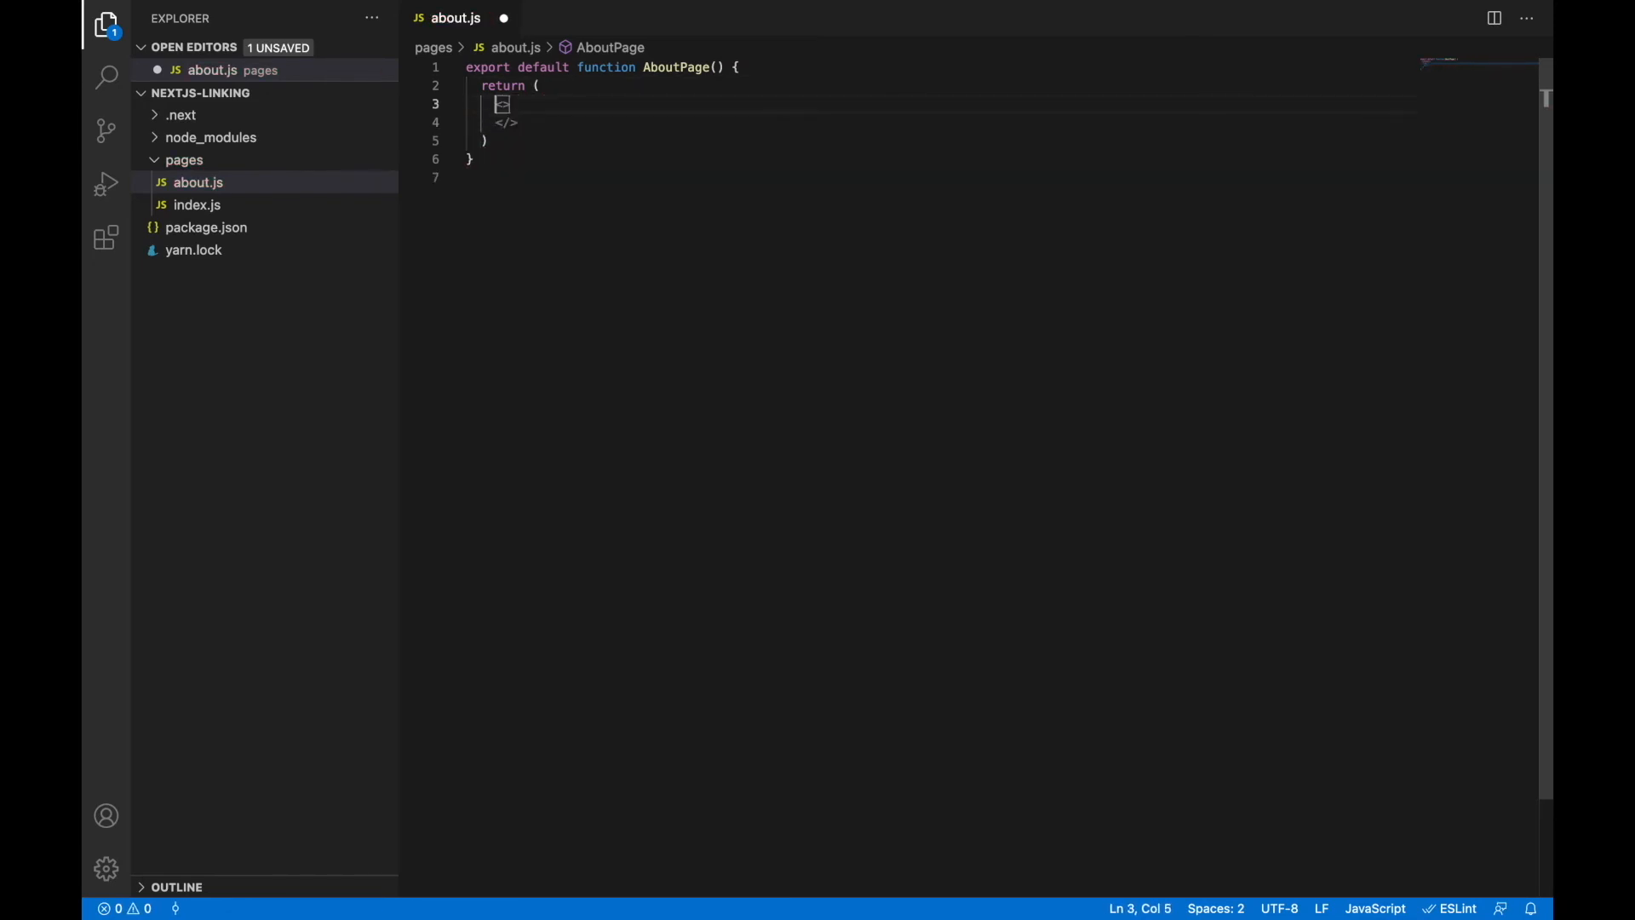
{"action": "type", "text": "<b"}
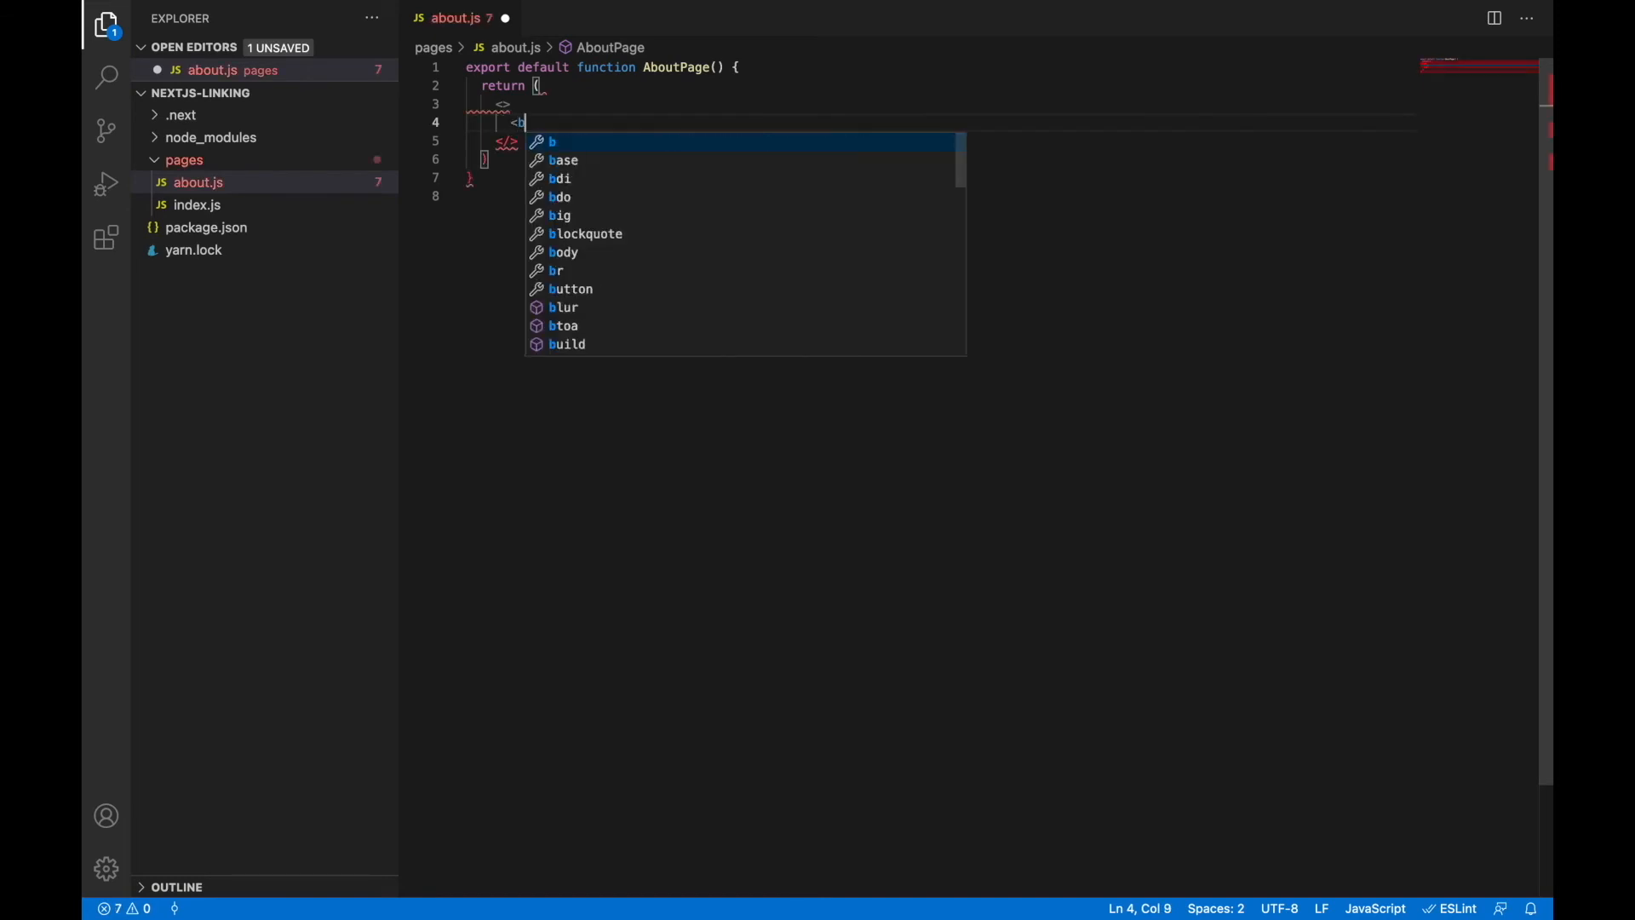
{"action": "type", "text": "utton onClick={"}
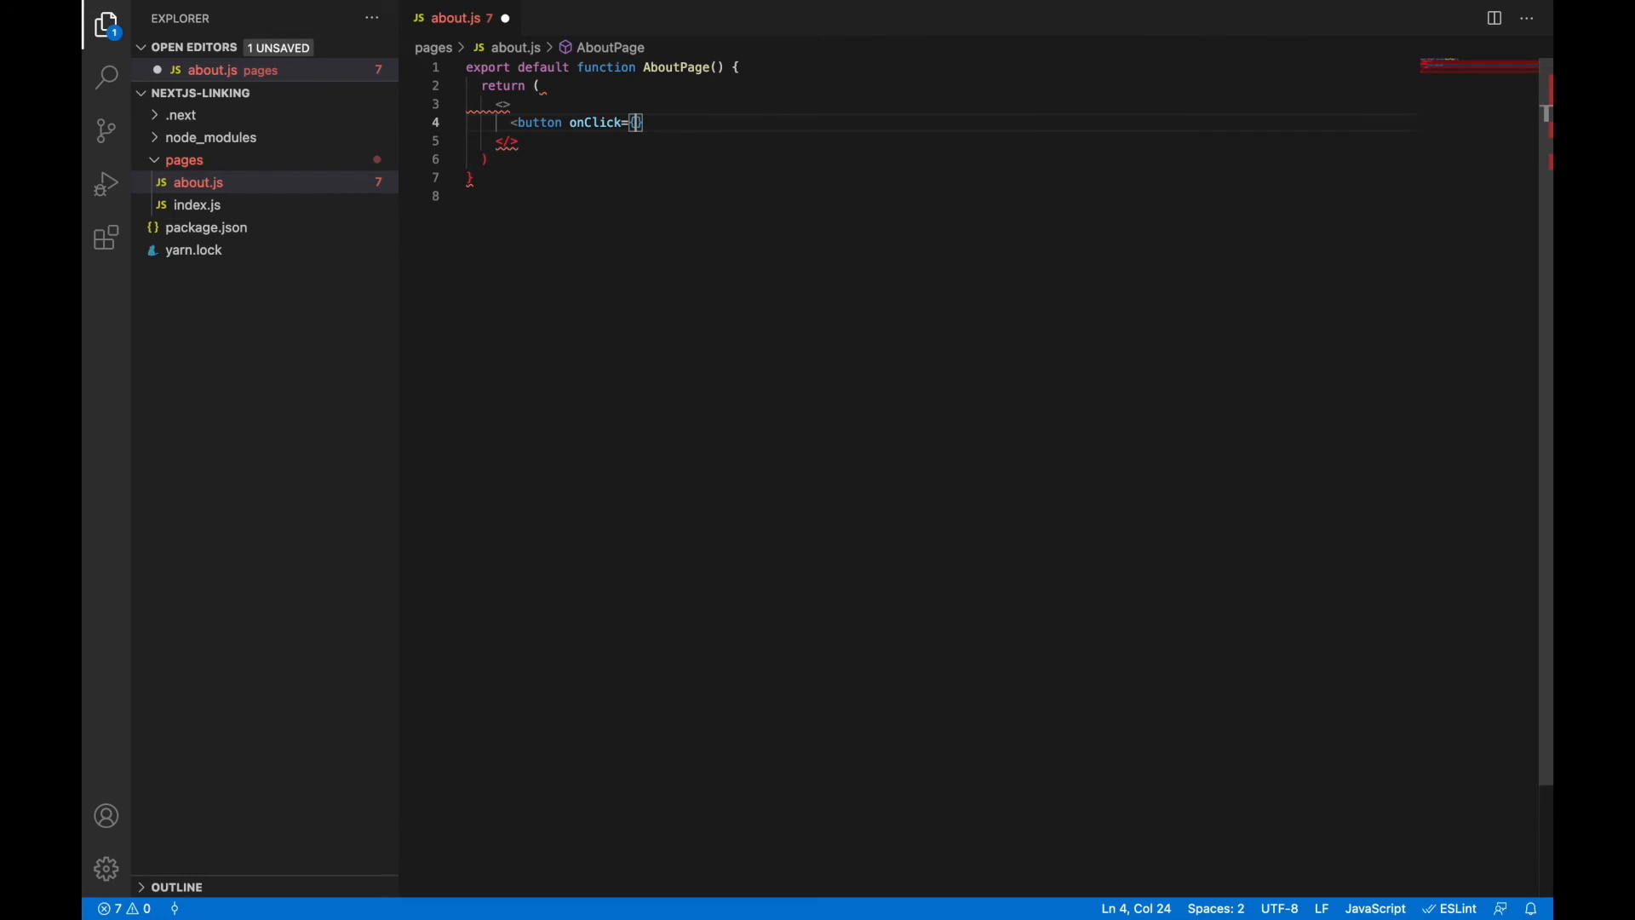
{"action": "type", "text": "goBack"}
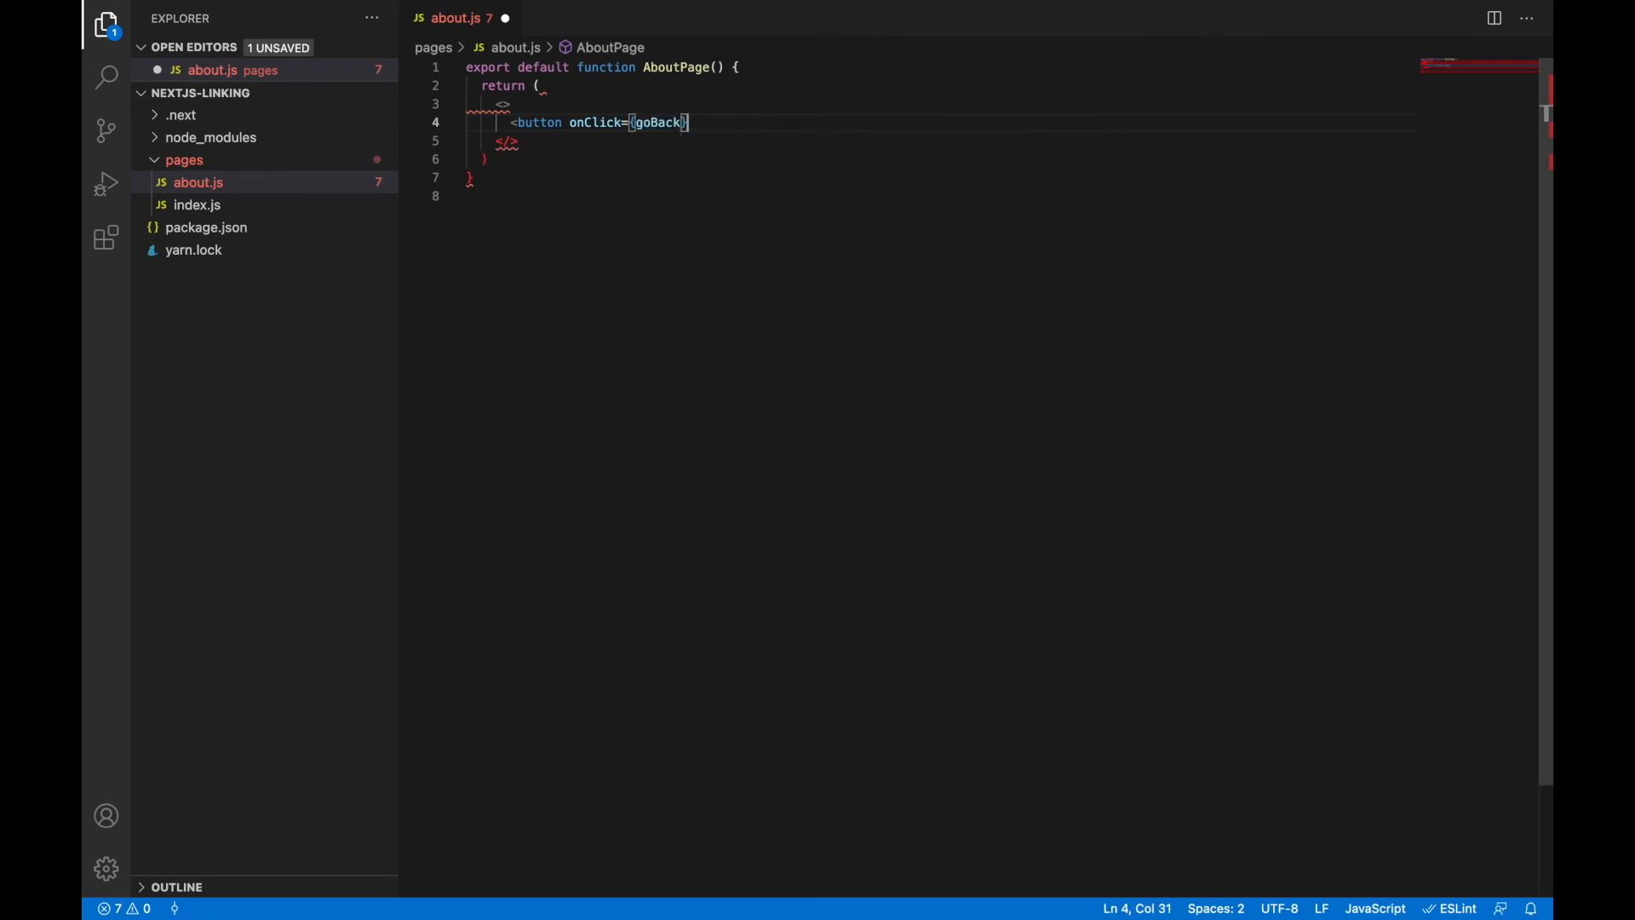
{"action": "type", "text": "></button>"}
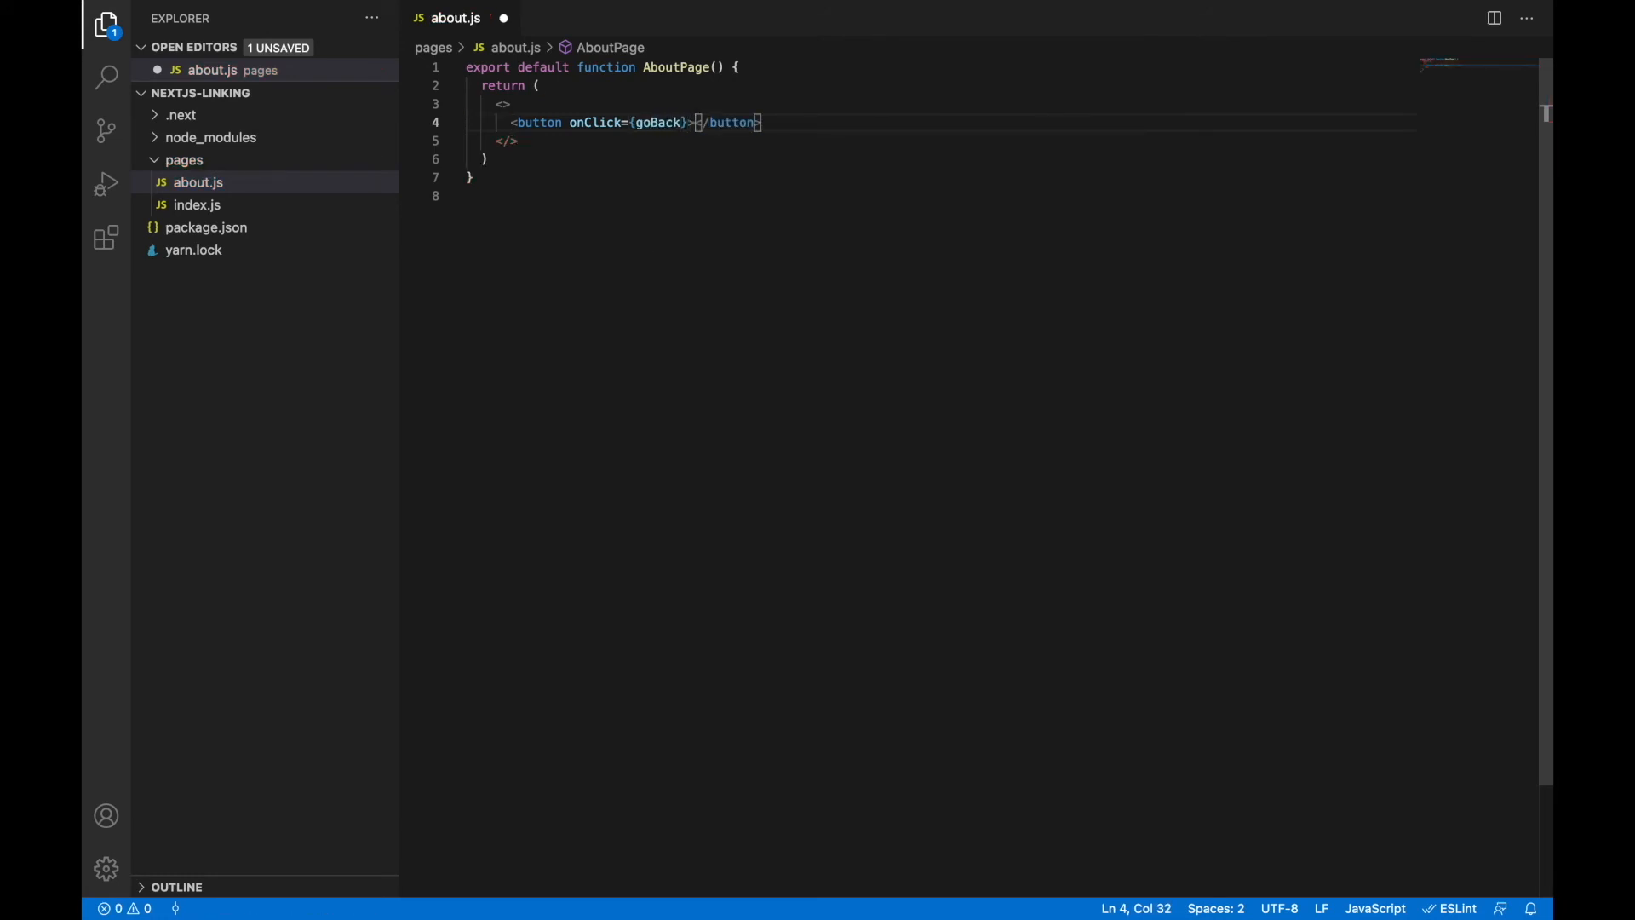
{"action": "type", "text": "Go Back"}
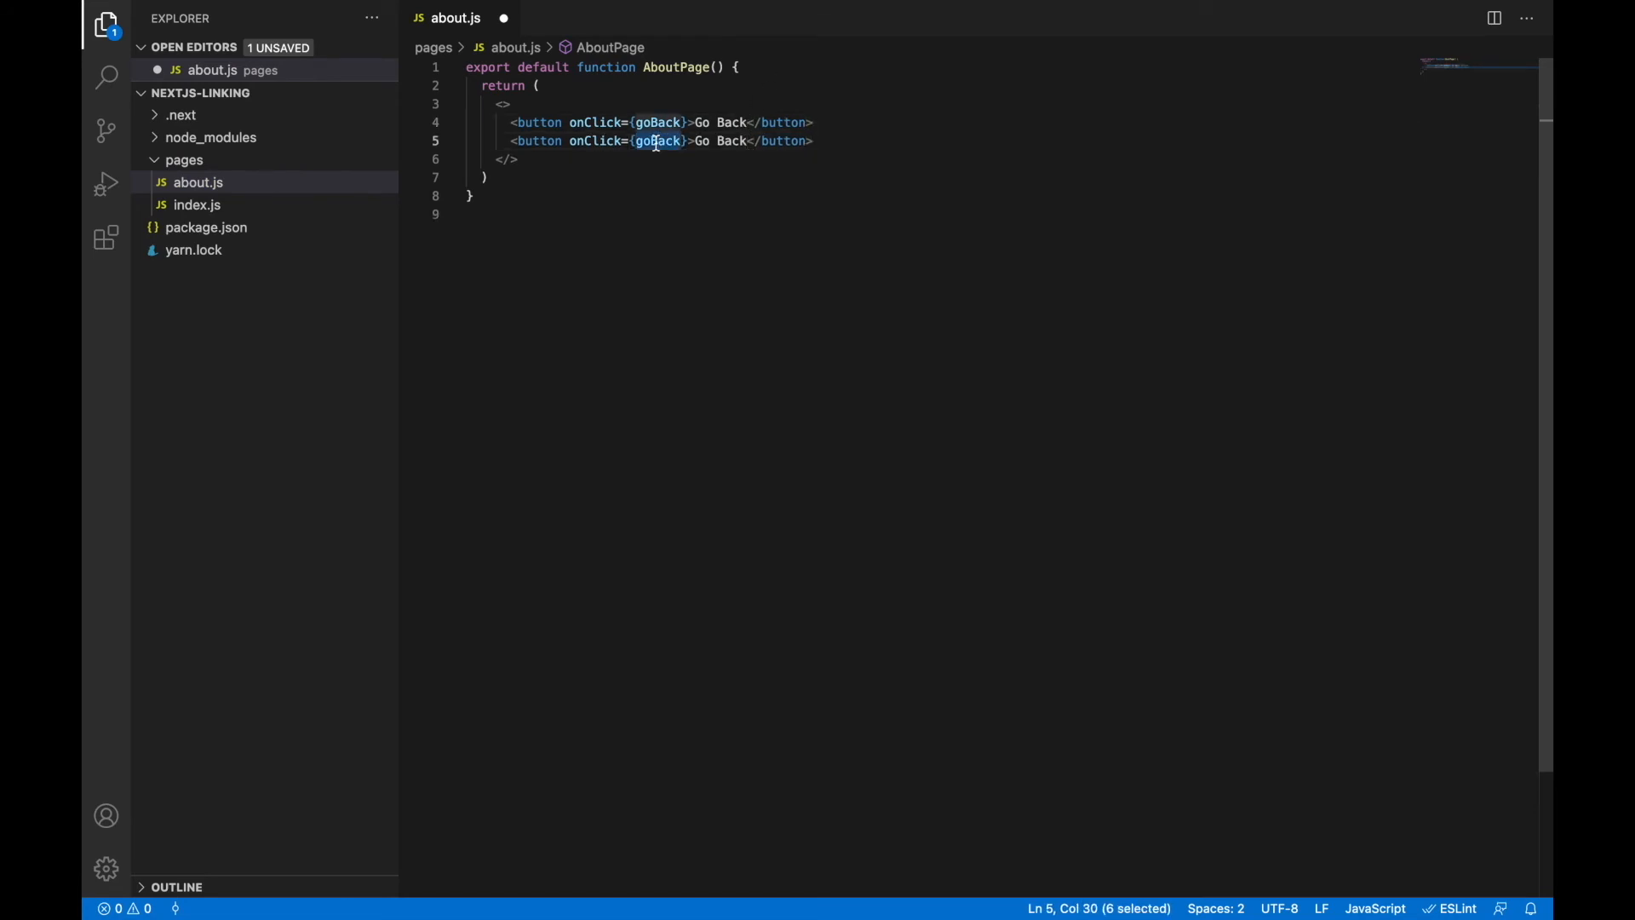
Add a 'Go Home' button wired to goHome, save, and add blank lines above.
{"action": "type", "text": "goHome"}
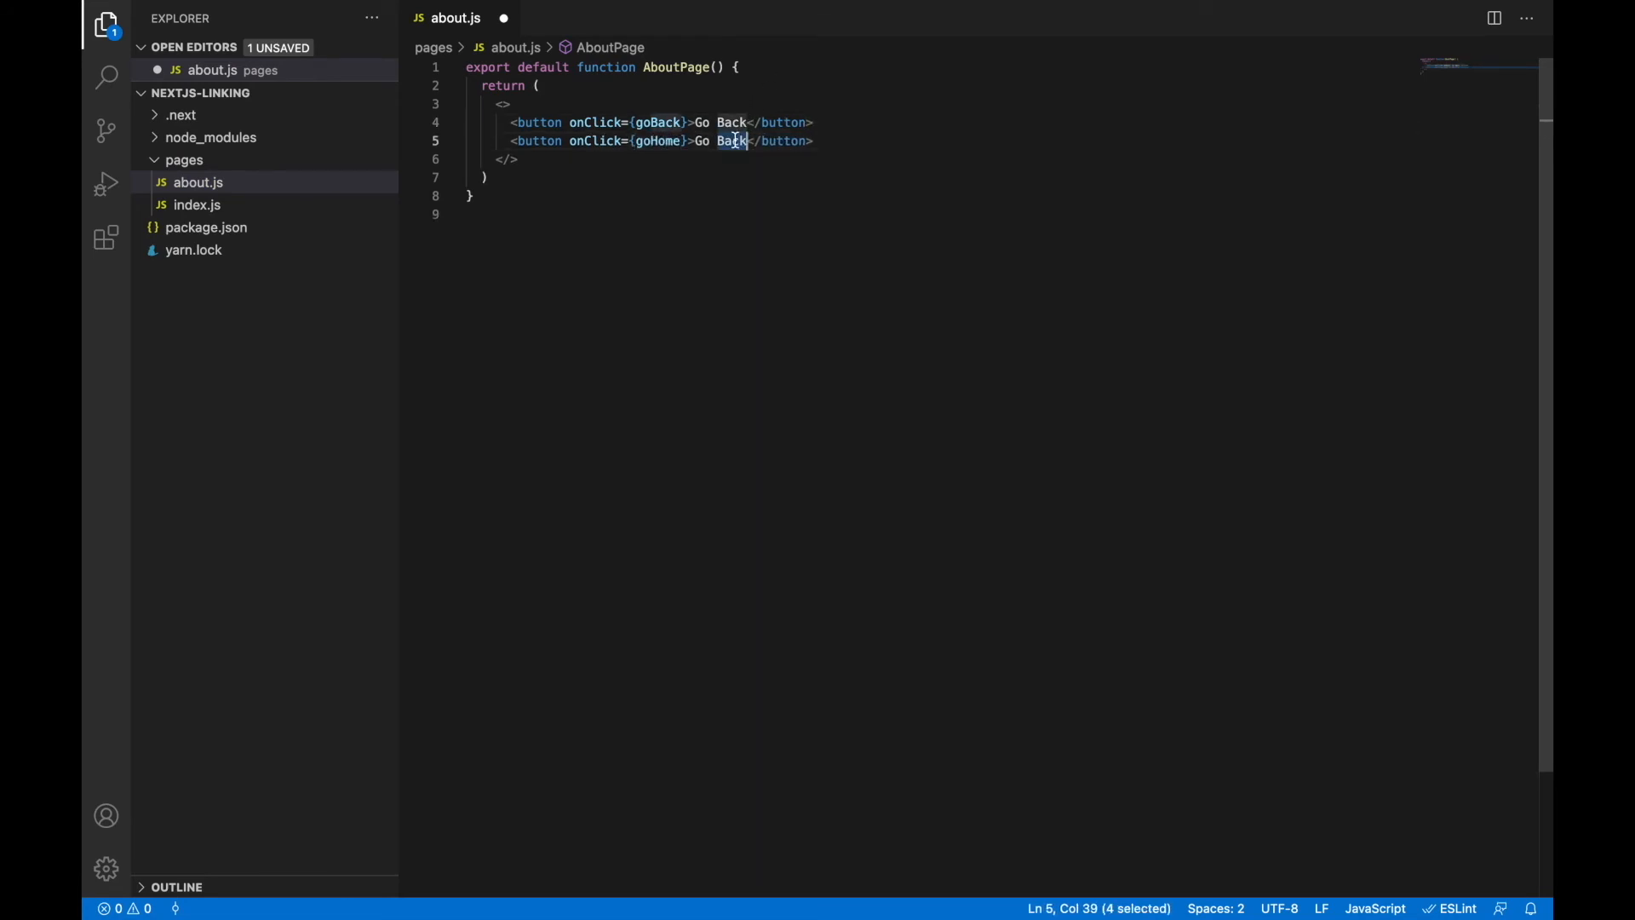
{"action": "type", "text": "Home"}
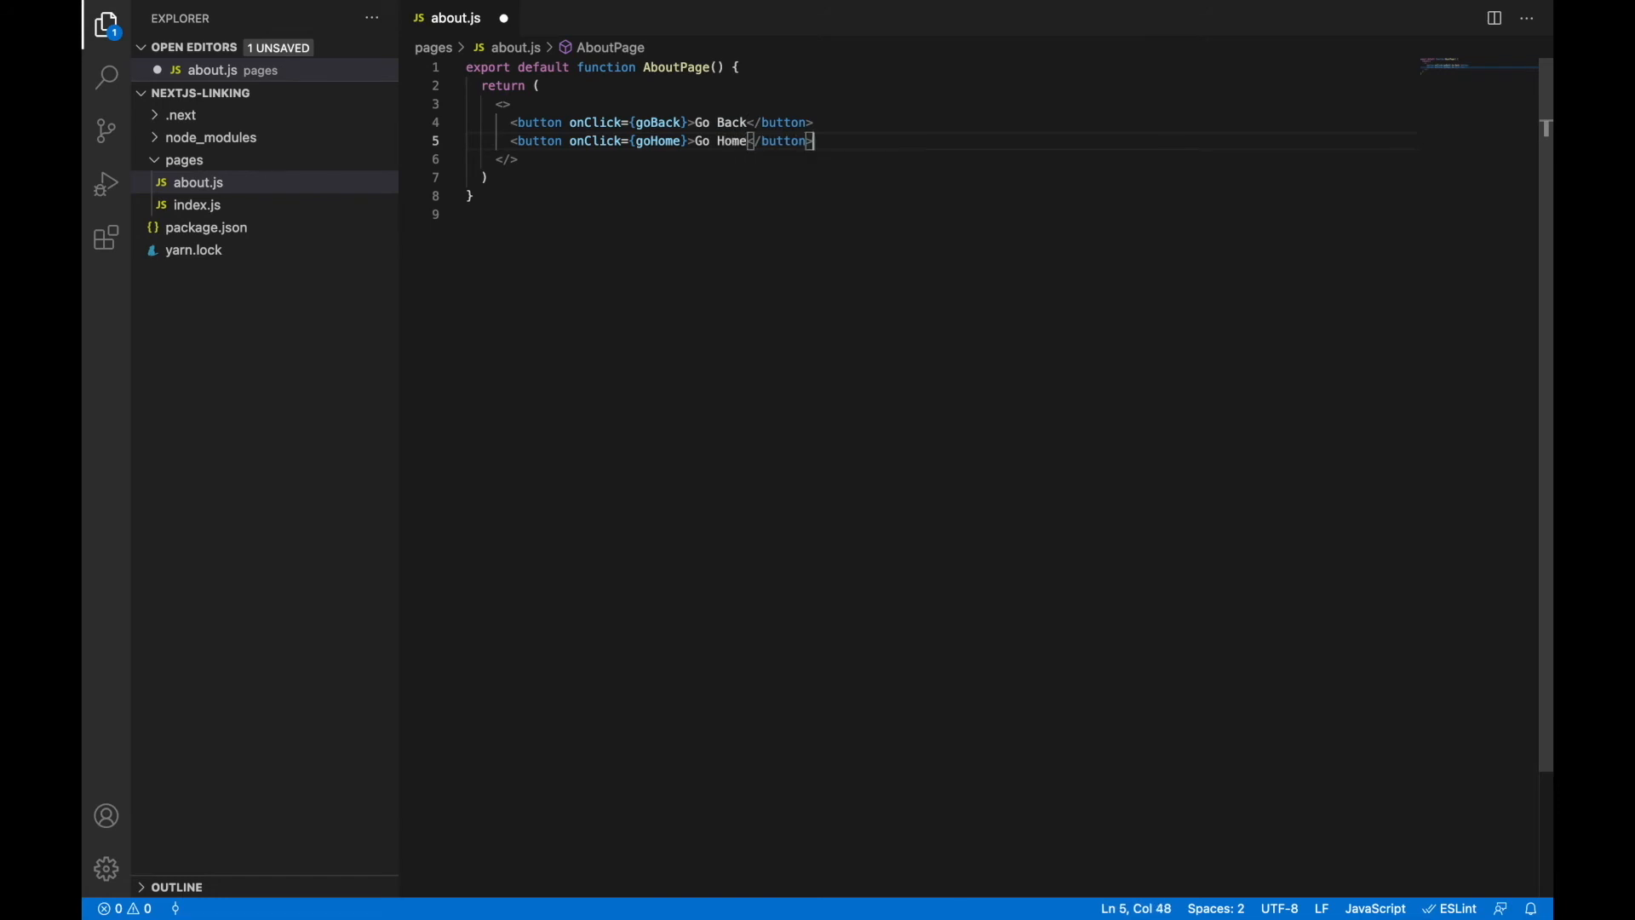
{"action": "key", "text": "ctrl+s"}
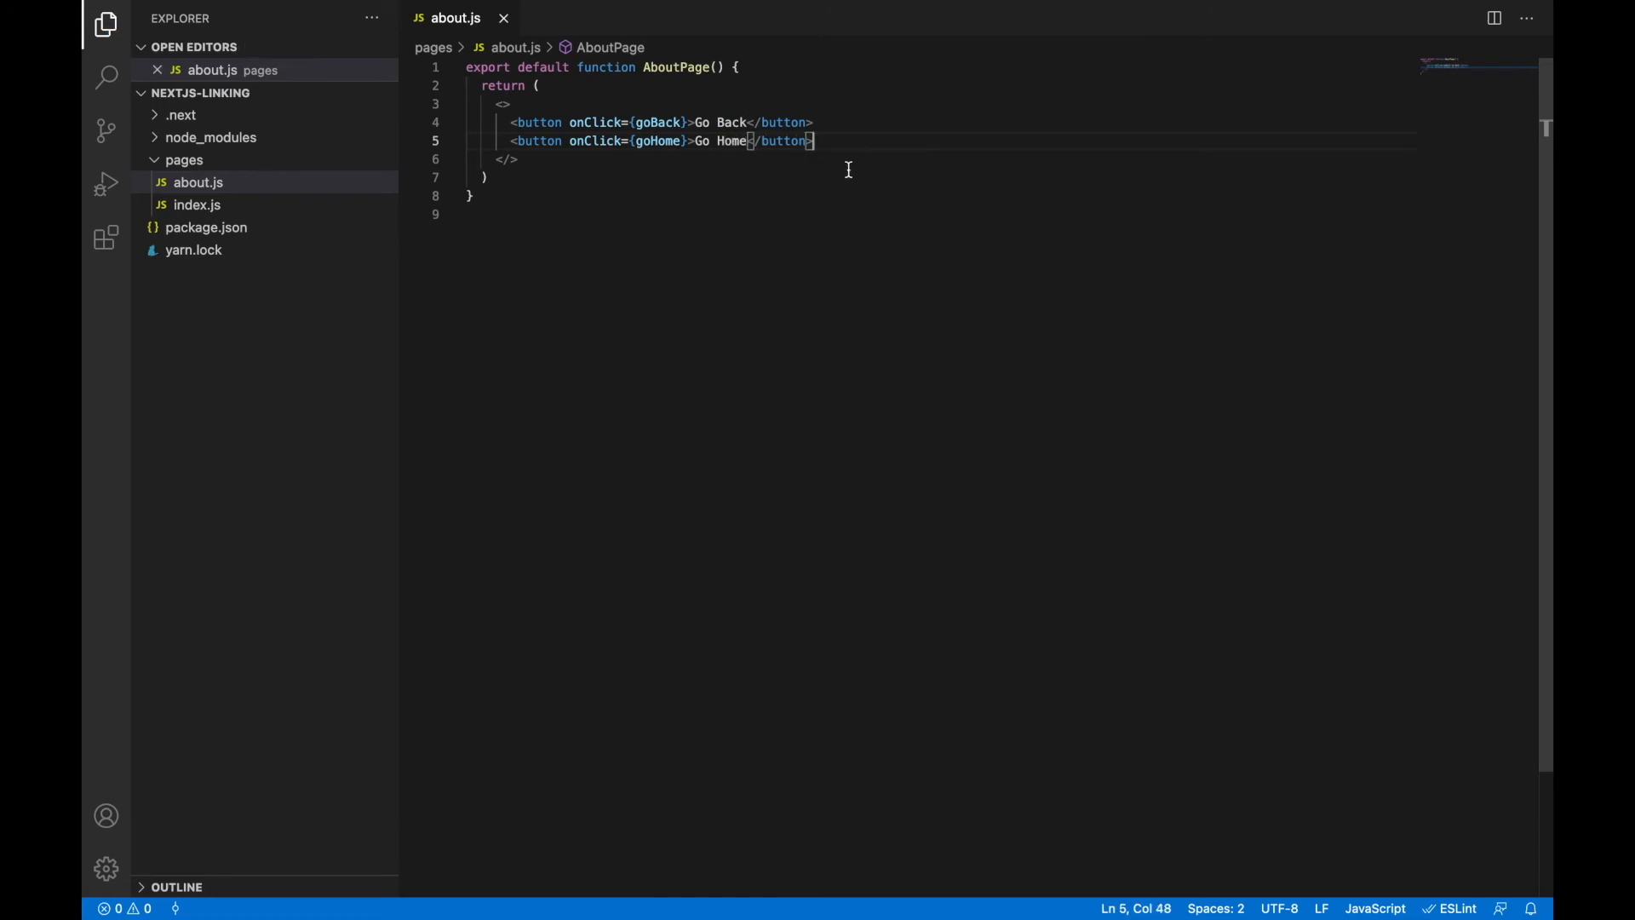
{"action": "key", "text": "Enter"}
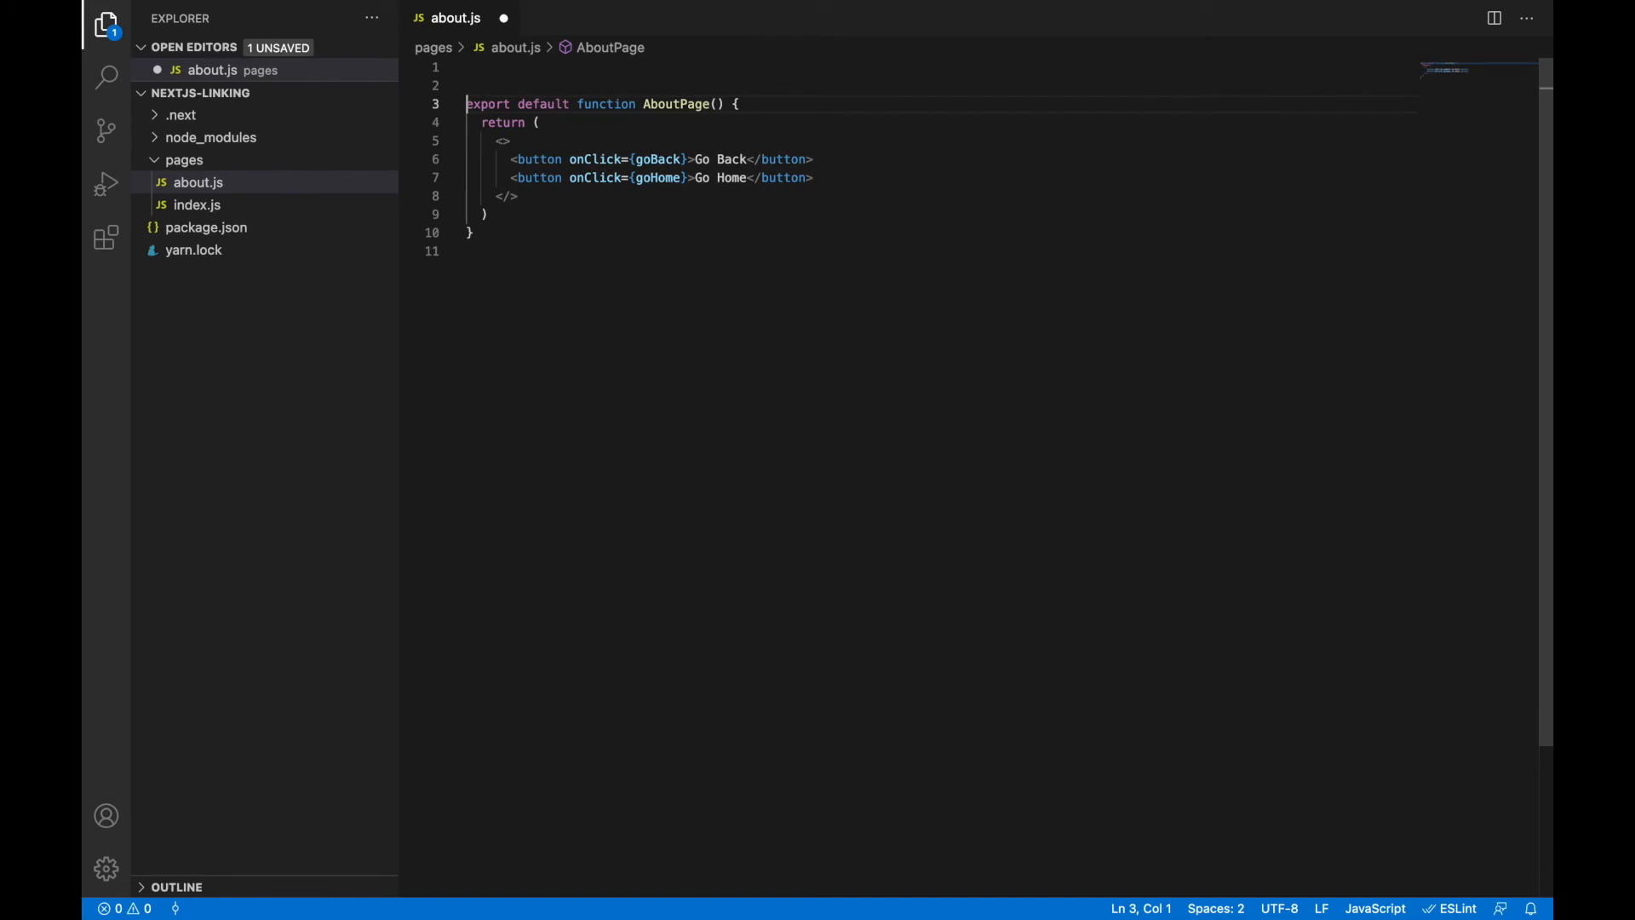
Import useRouter from 'next/router' and declare const router = useRouter() in AboutPage.
{"action": "type", "text": "import"}
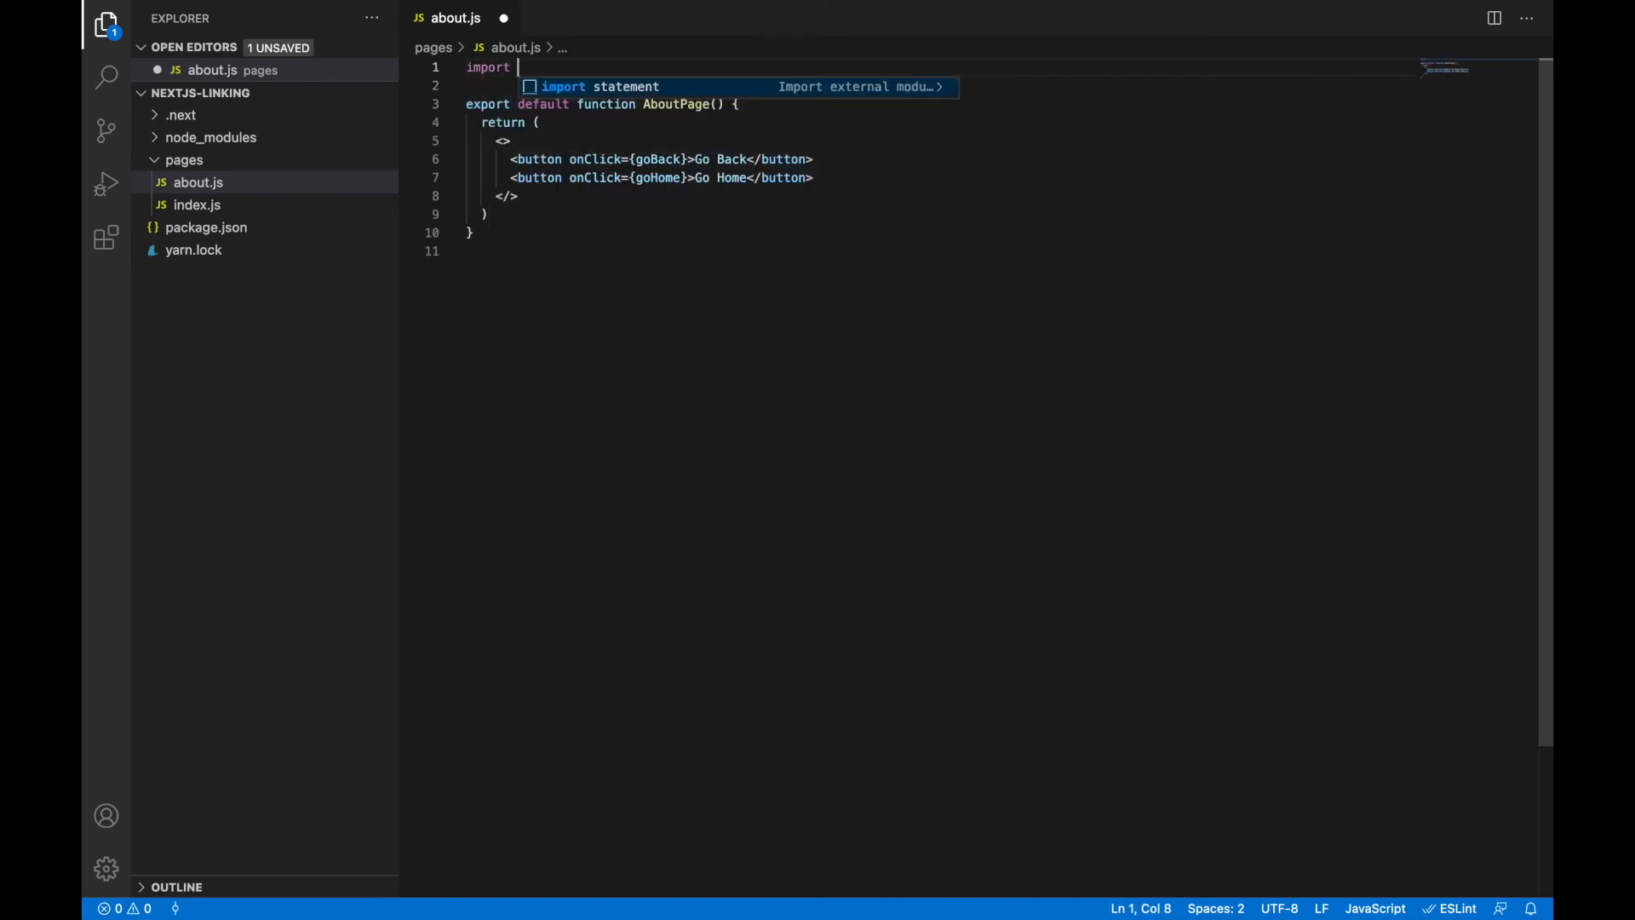
{"action": "type", "text": "{ useRouter } from"}
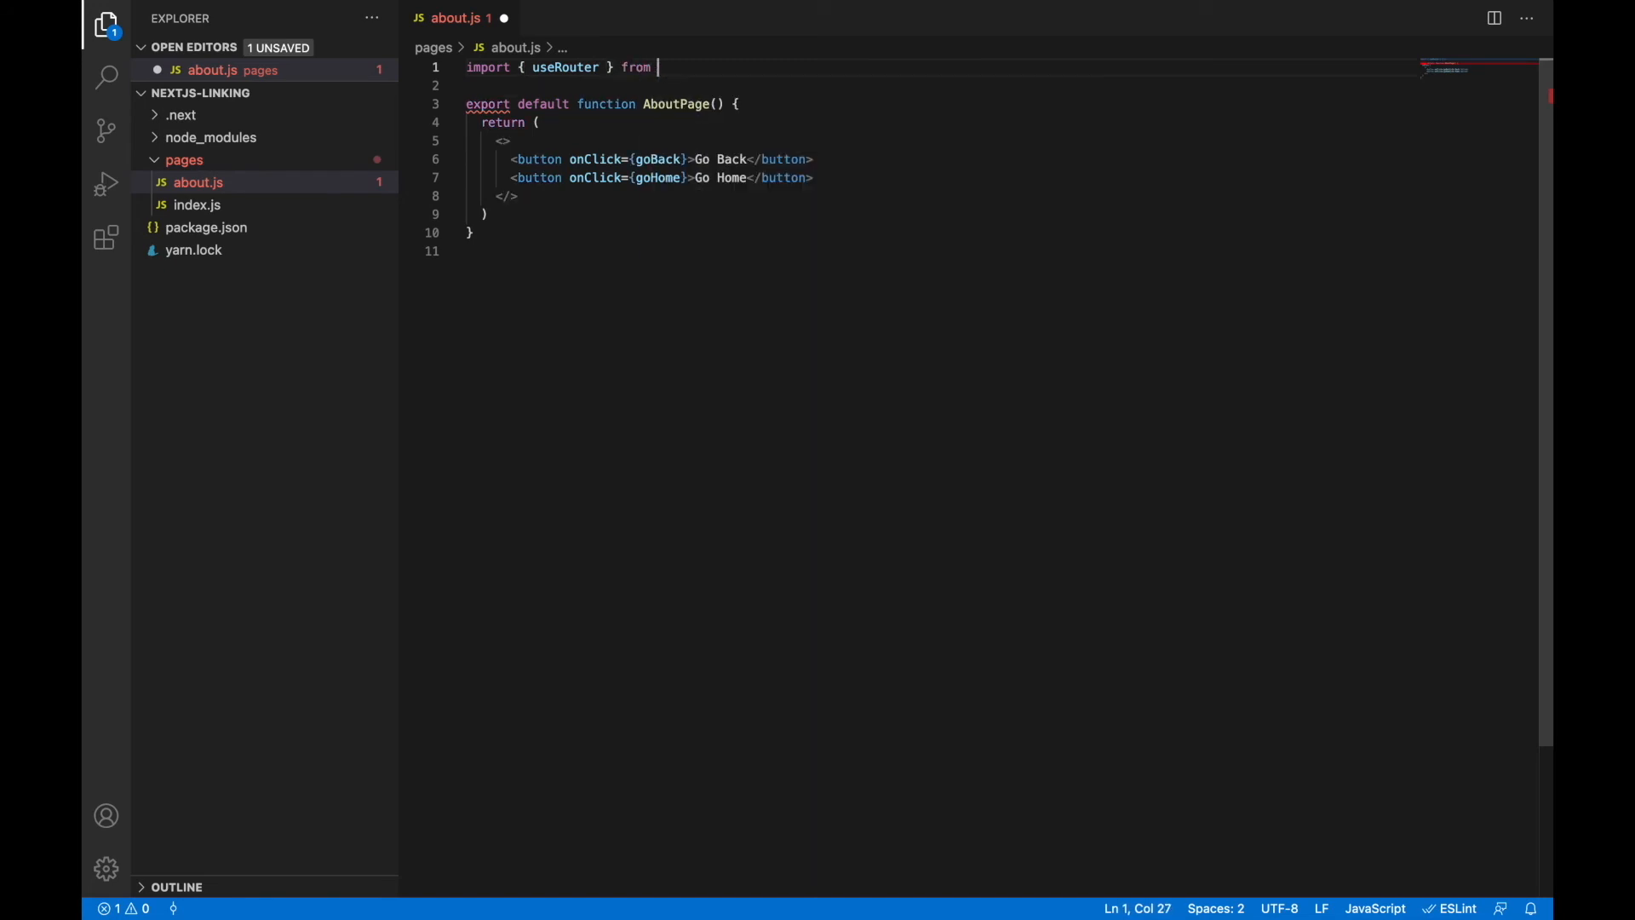
{"action": "type", "text": "'next/router';"}
{"action": "type", "text": "c"}
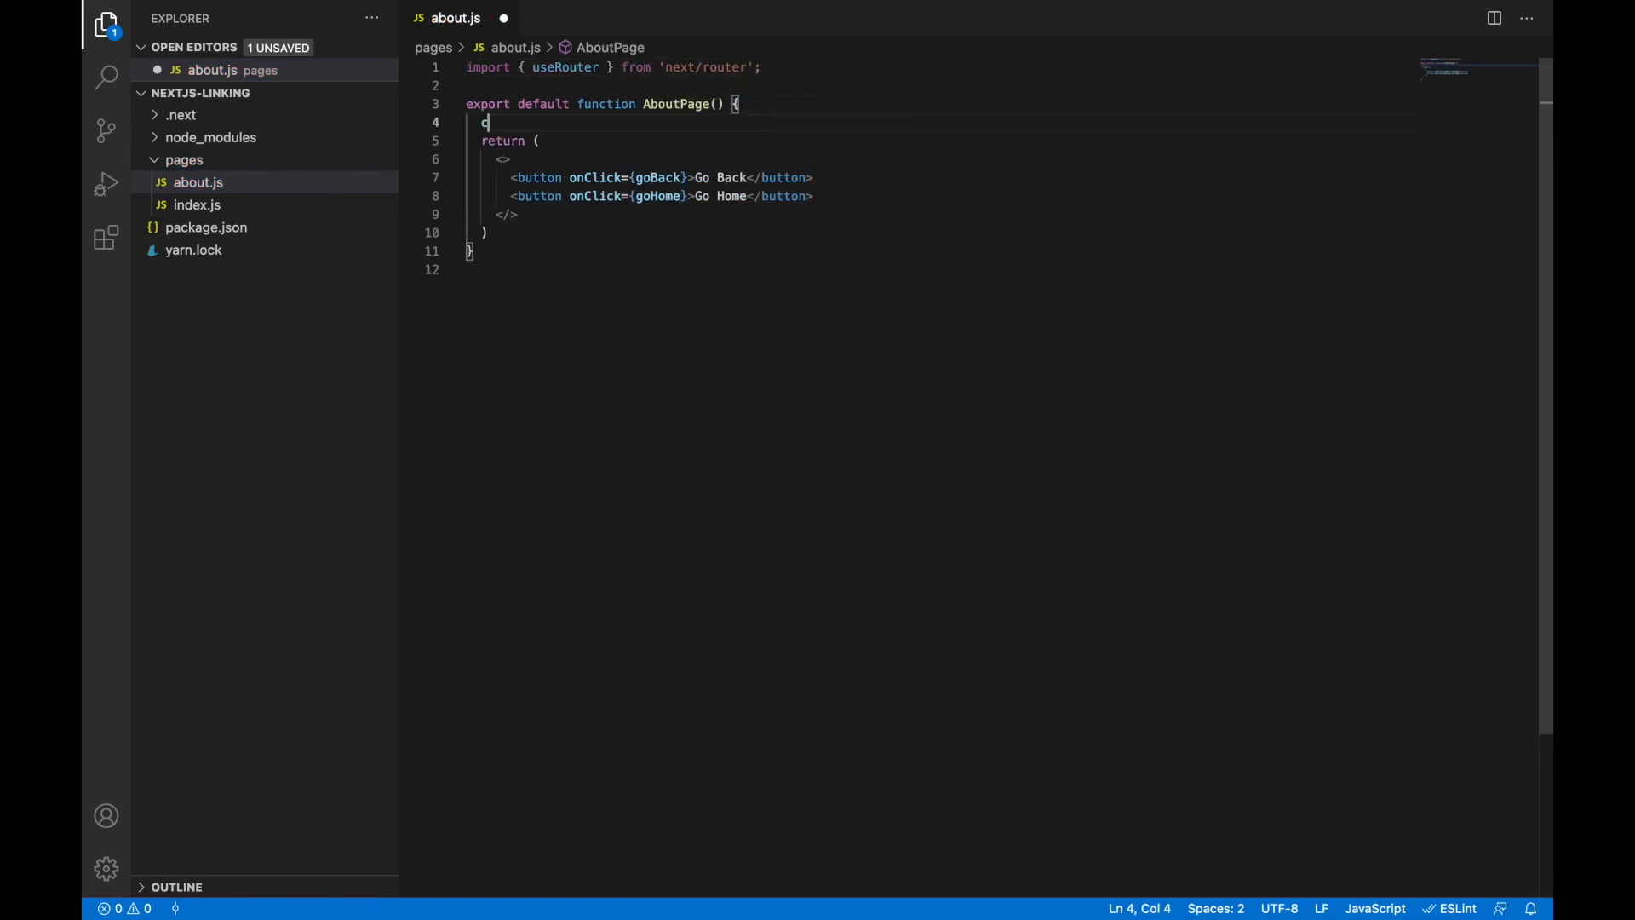
{"action": "type", "text": "onst router = useRouter();"}
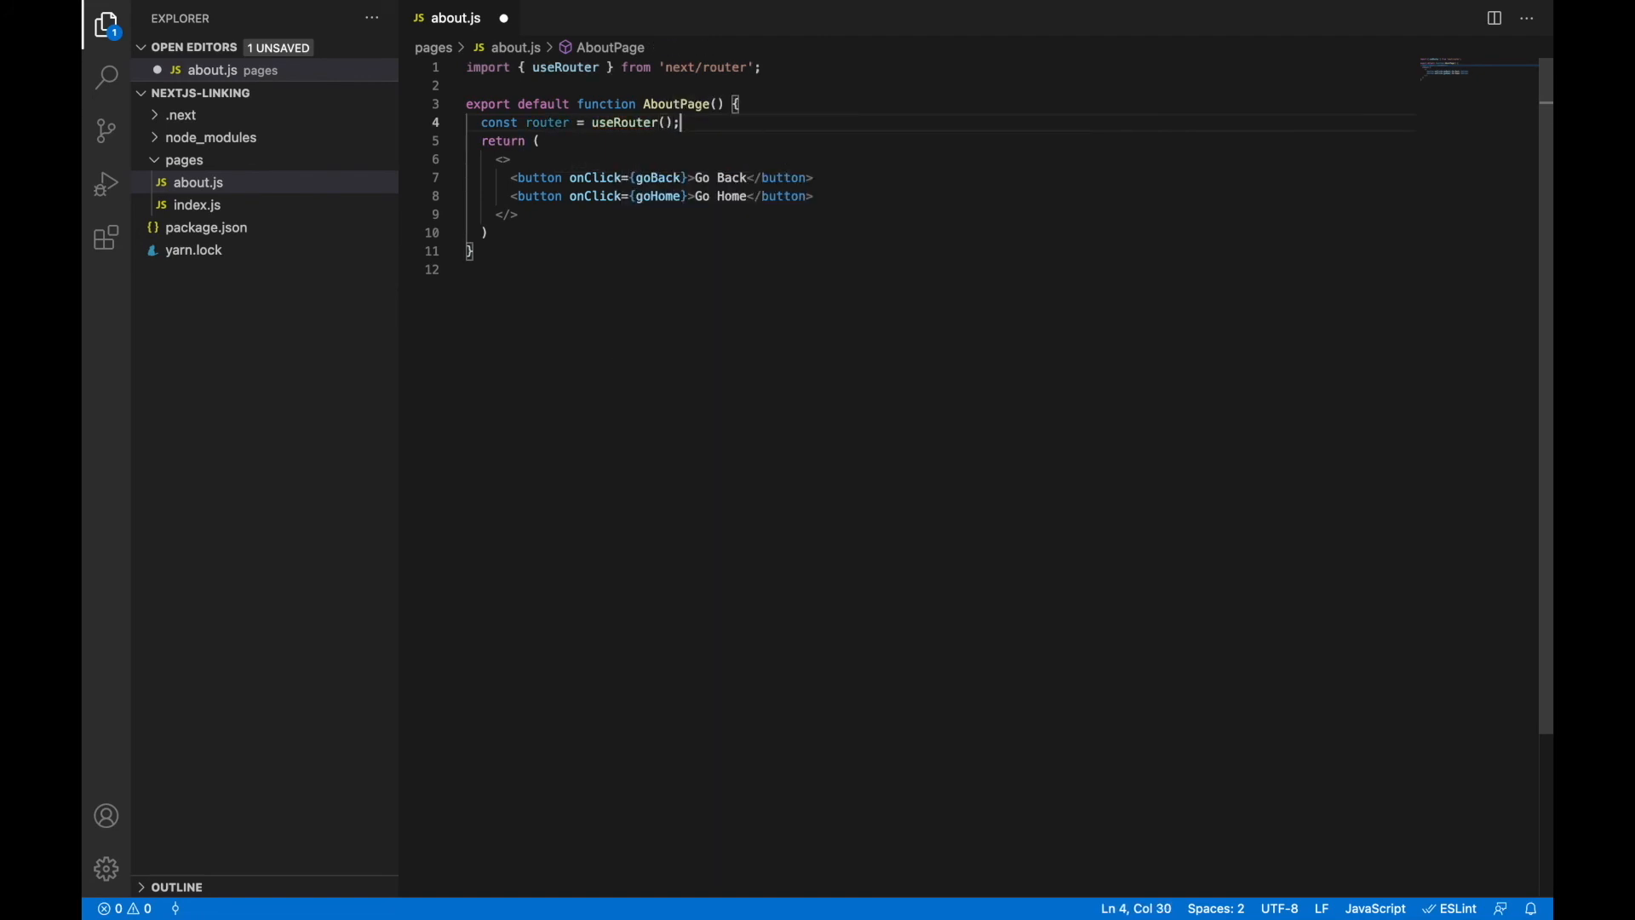
{"action": "key", "text": "Enter"}
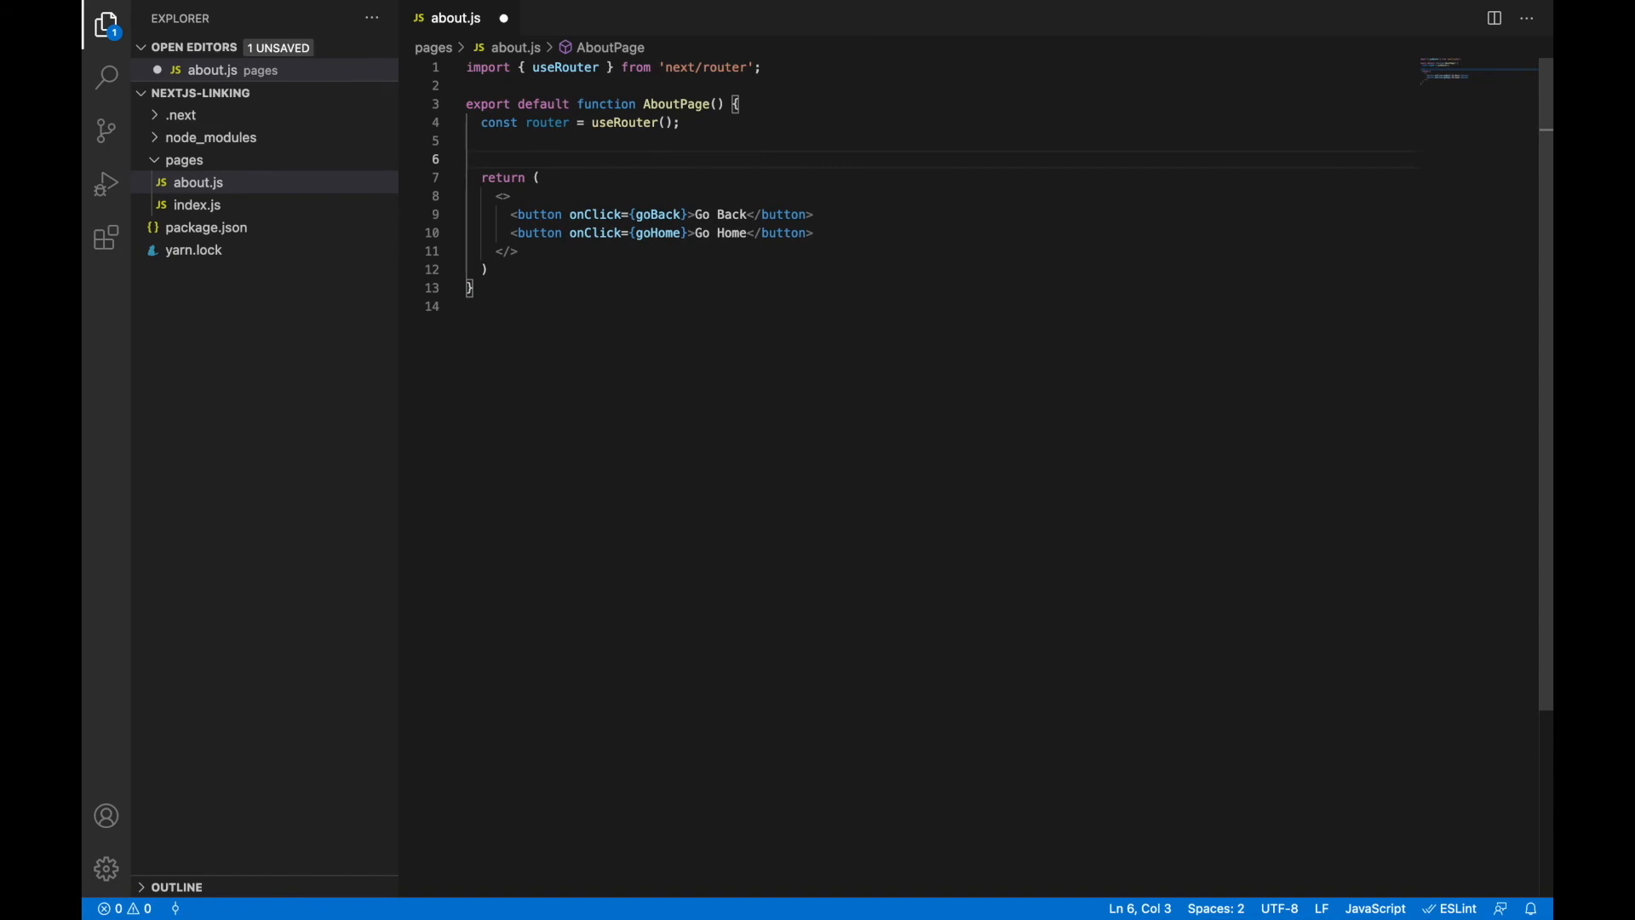
{"action": "mouse_move", "coordinate": [850, 69]}
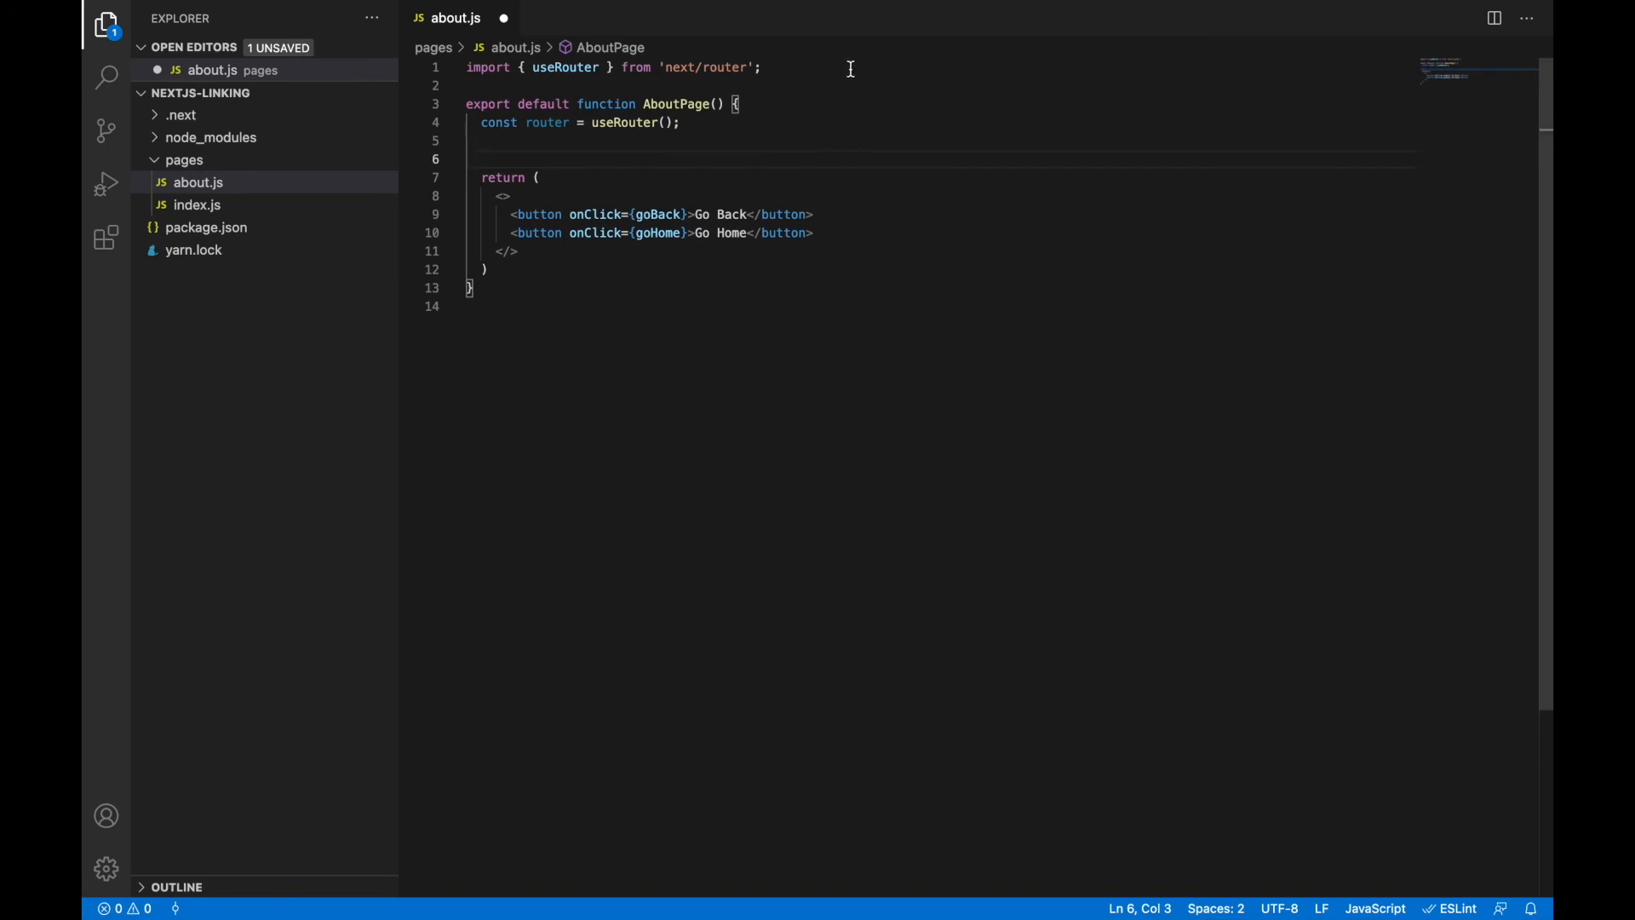
Import useCallback from 'react' and begin a new const declaration.
{"action": "type", "text": "import { useCall"}
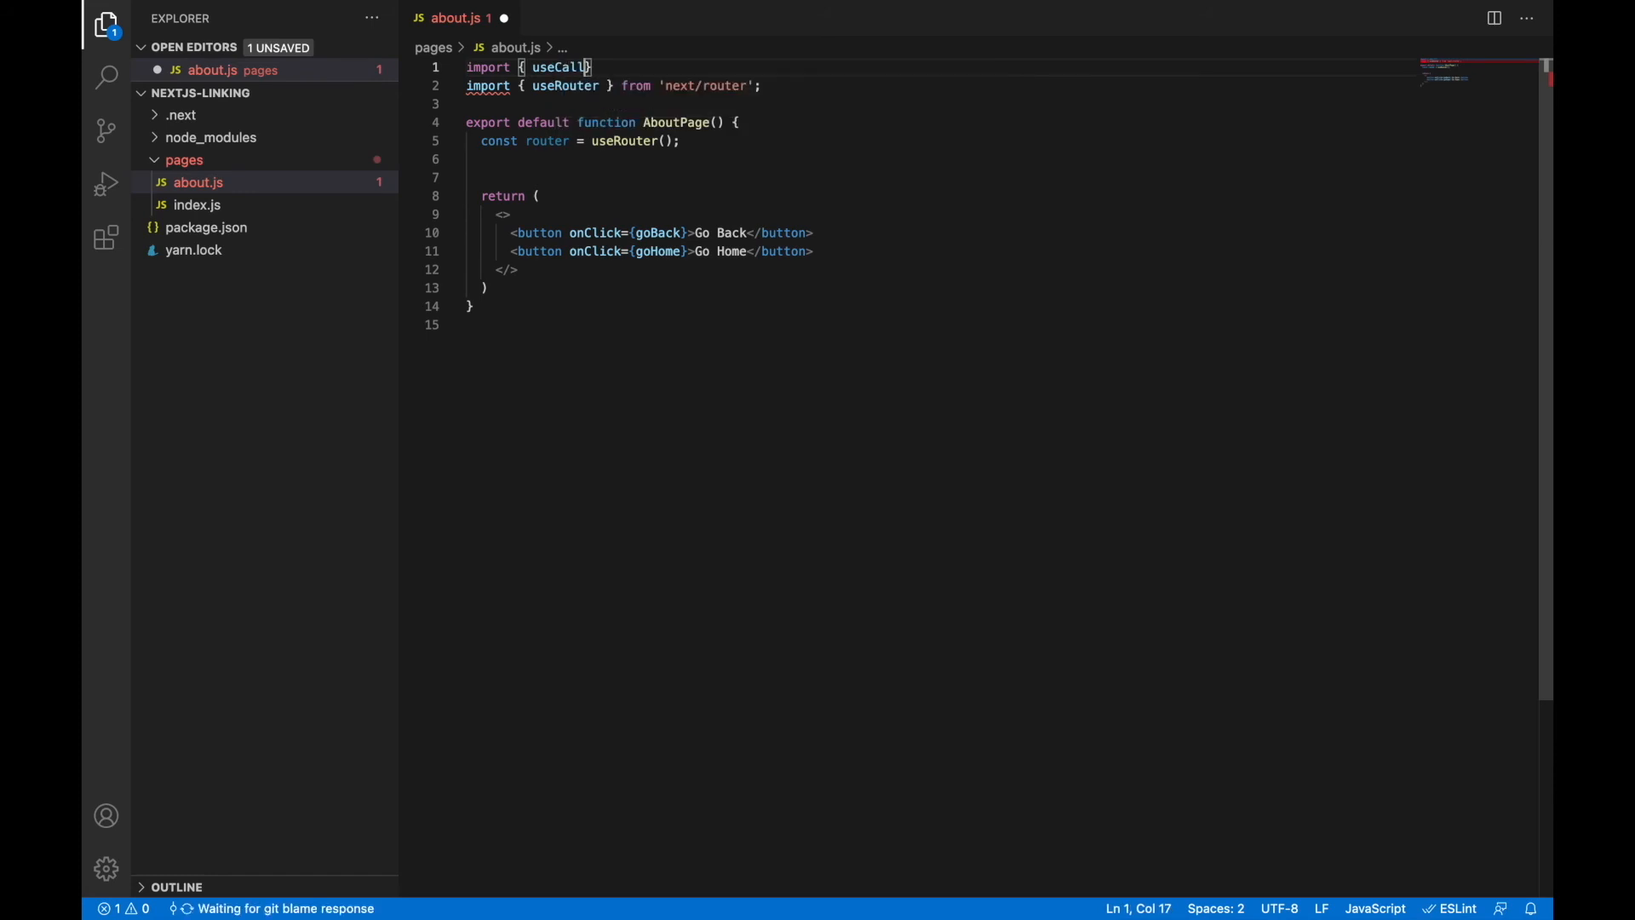
{"action": "type", "text": "back } from '"}
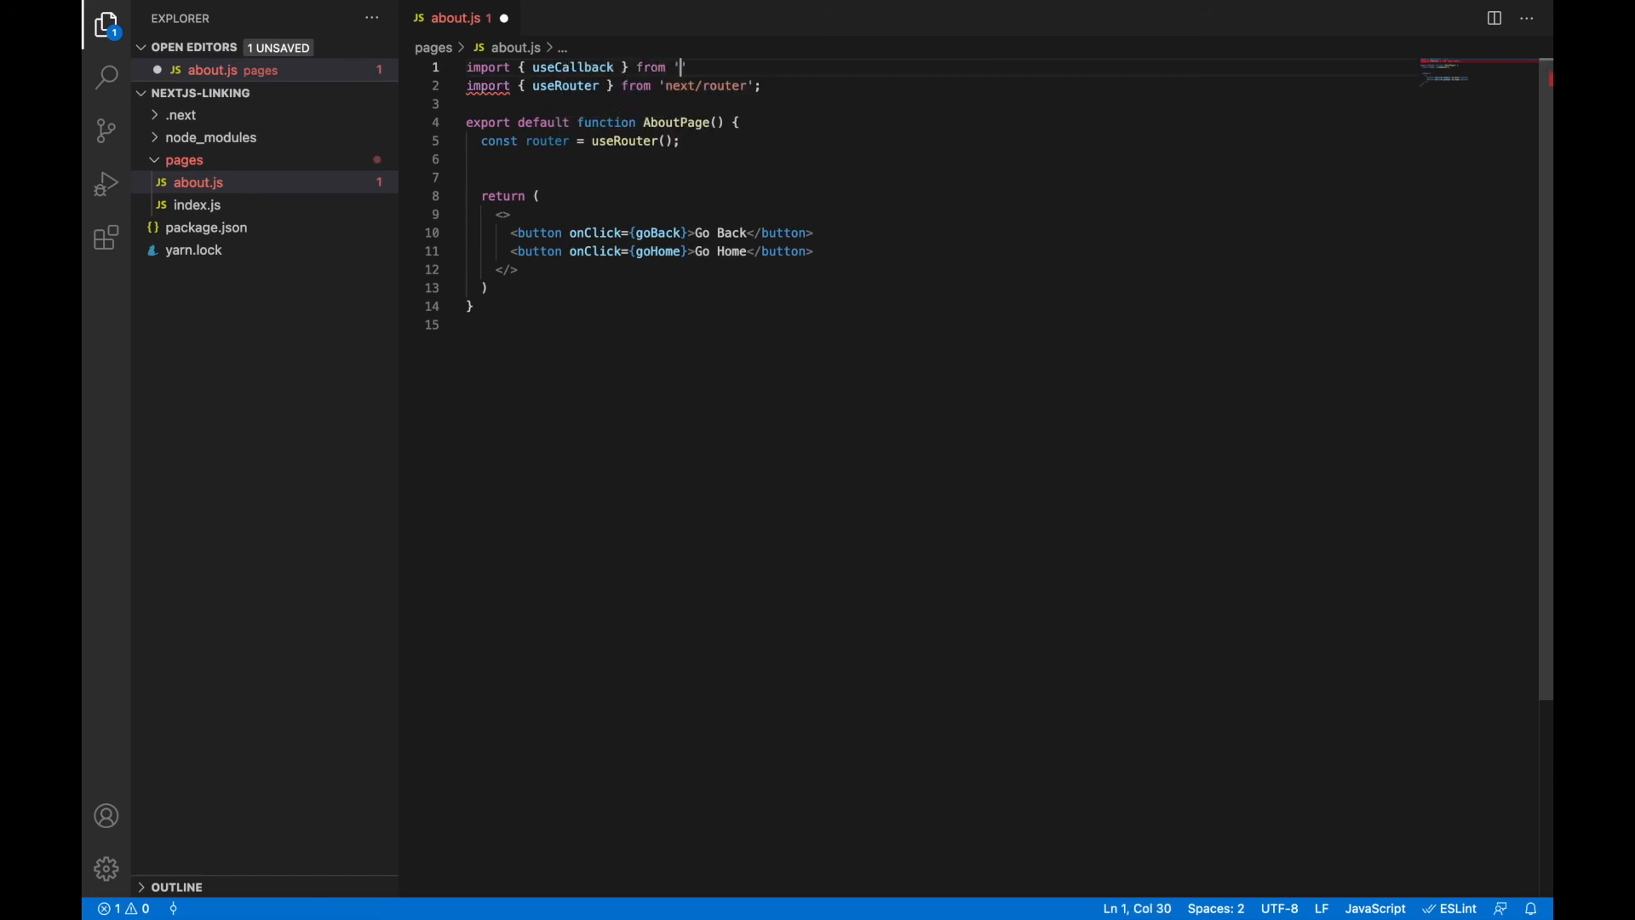
{"action": "type", "text": "react';"}
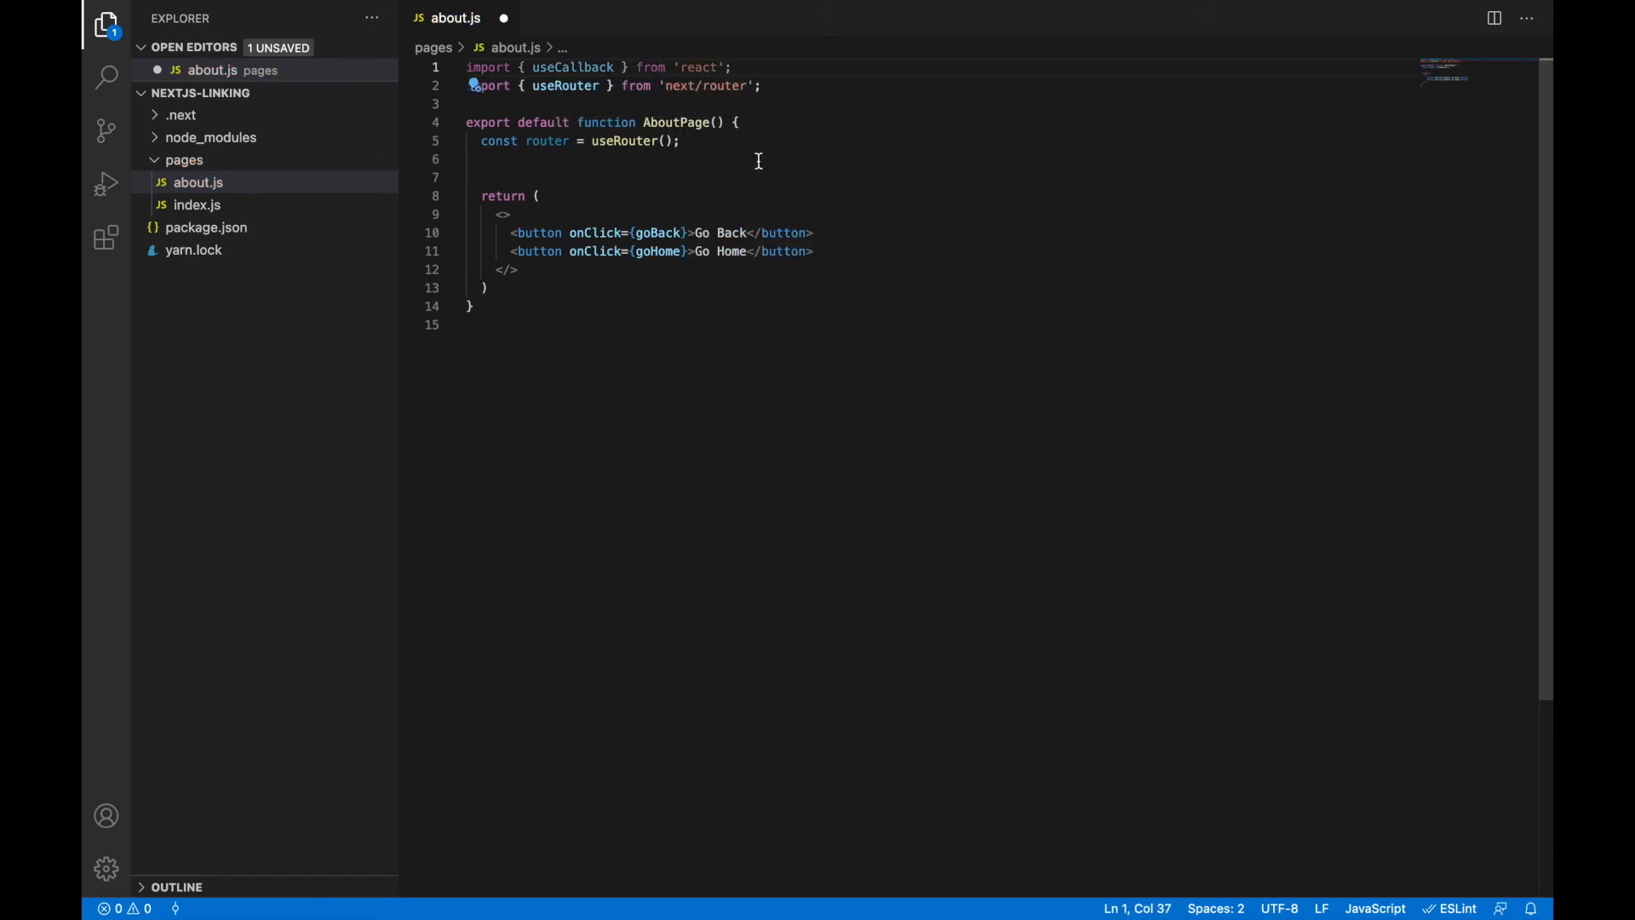
{"action": "type", "text": "const g"}
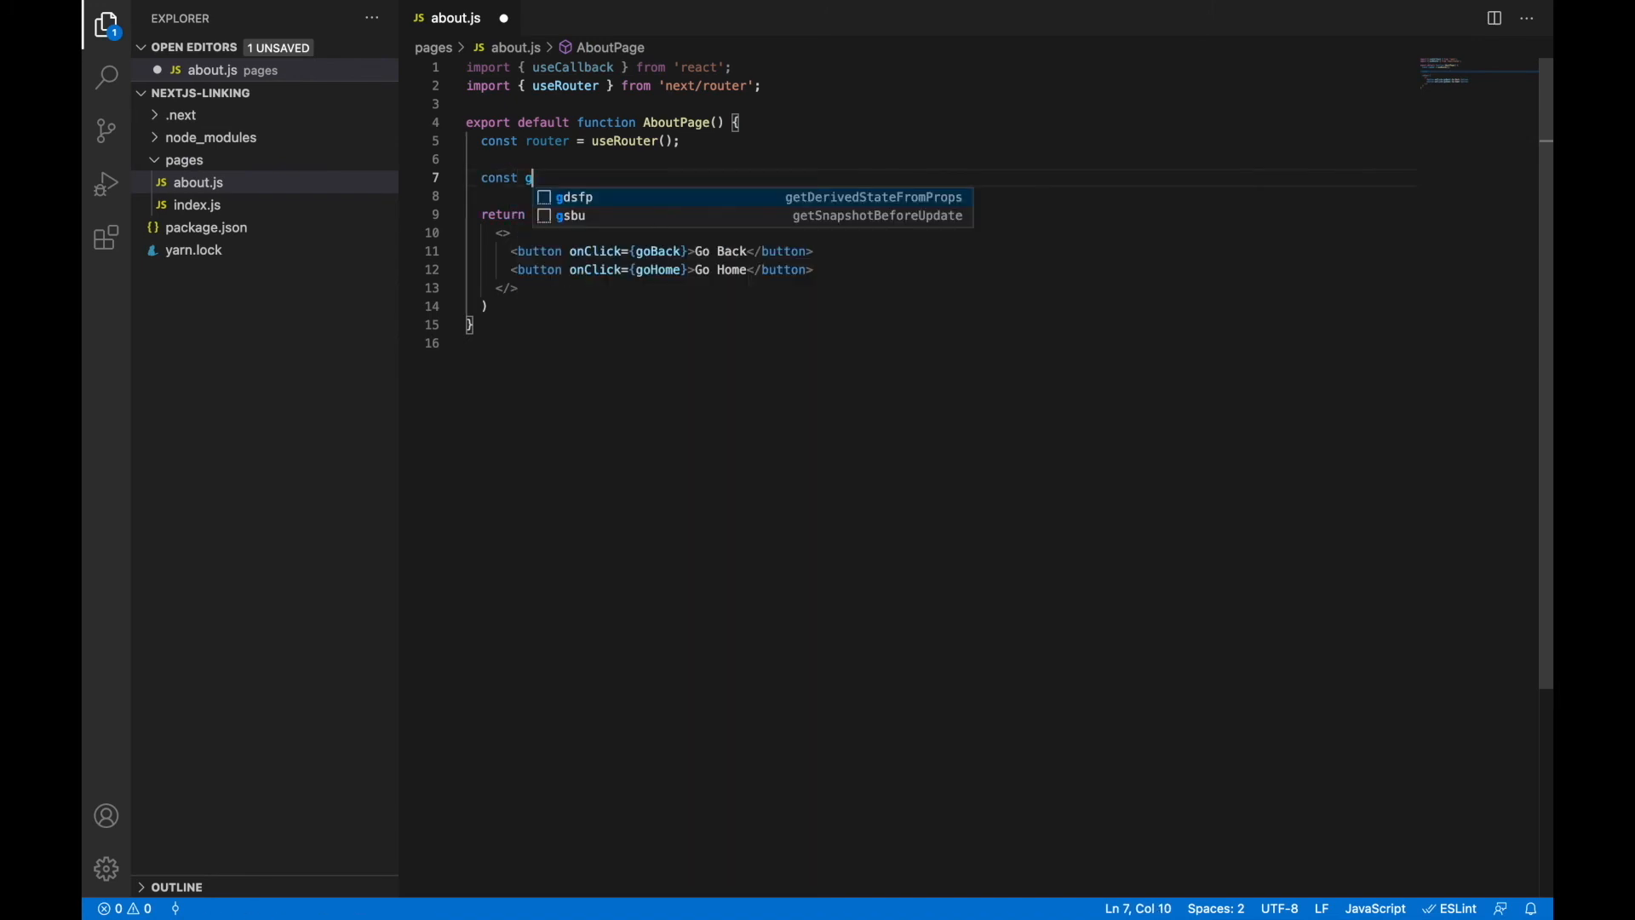
Define goBack as a useCallback calling router.back(), and write the goHome useCallback.
{"action": "type", "text": "oBack = useCallback(()"}
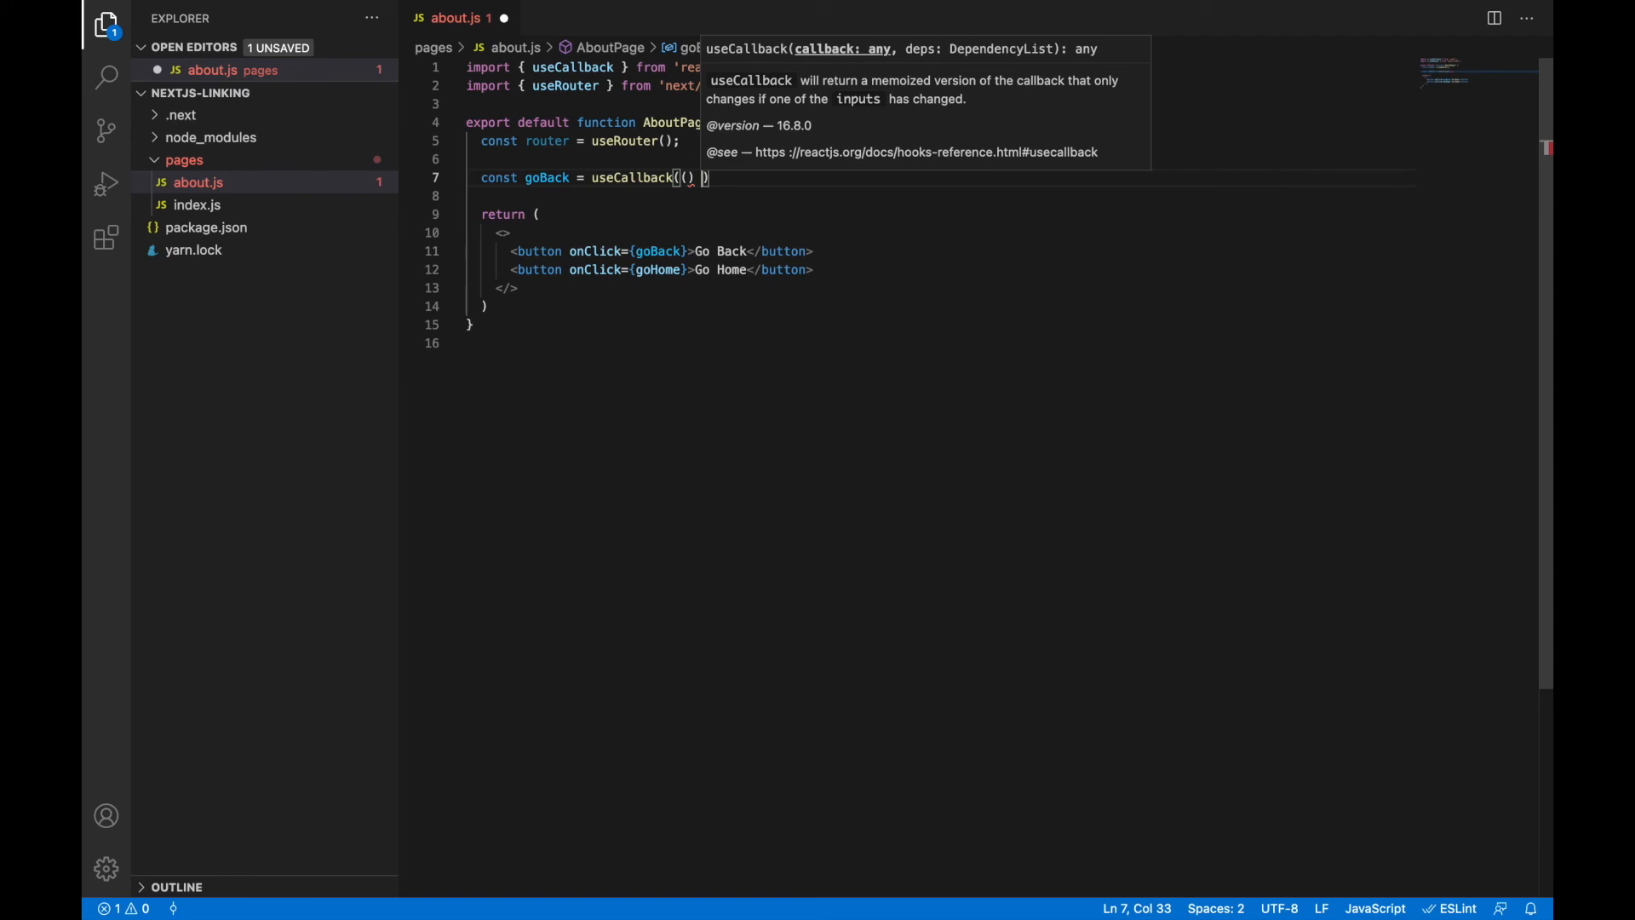
{"action": "type", "text": "() => {"}
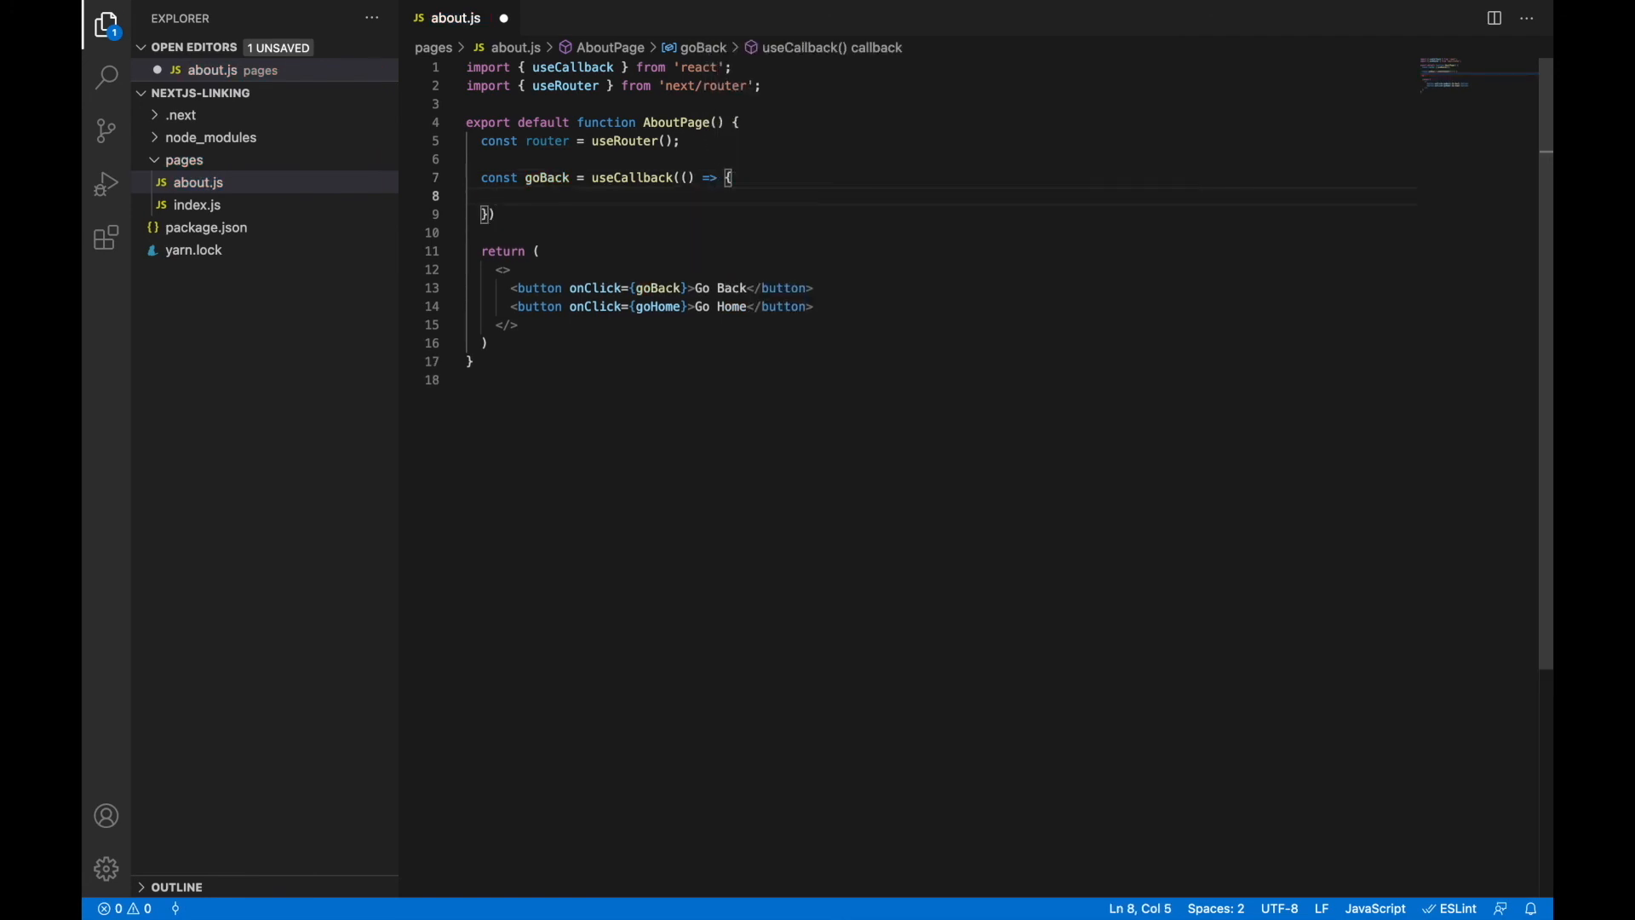
{"action": "type", "text": "router.back"}
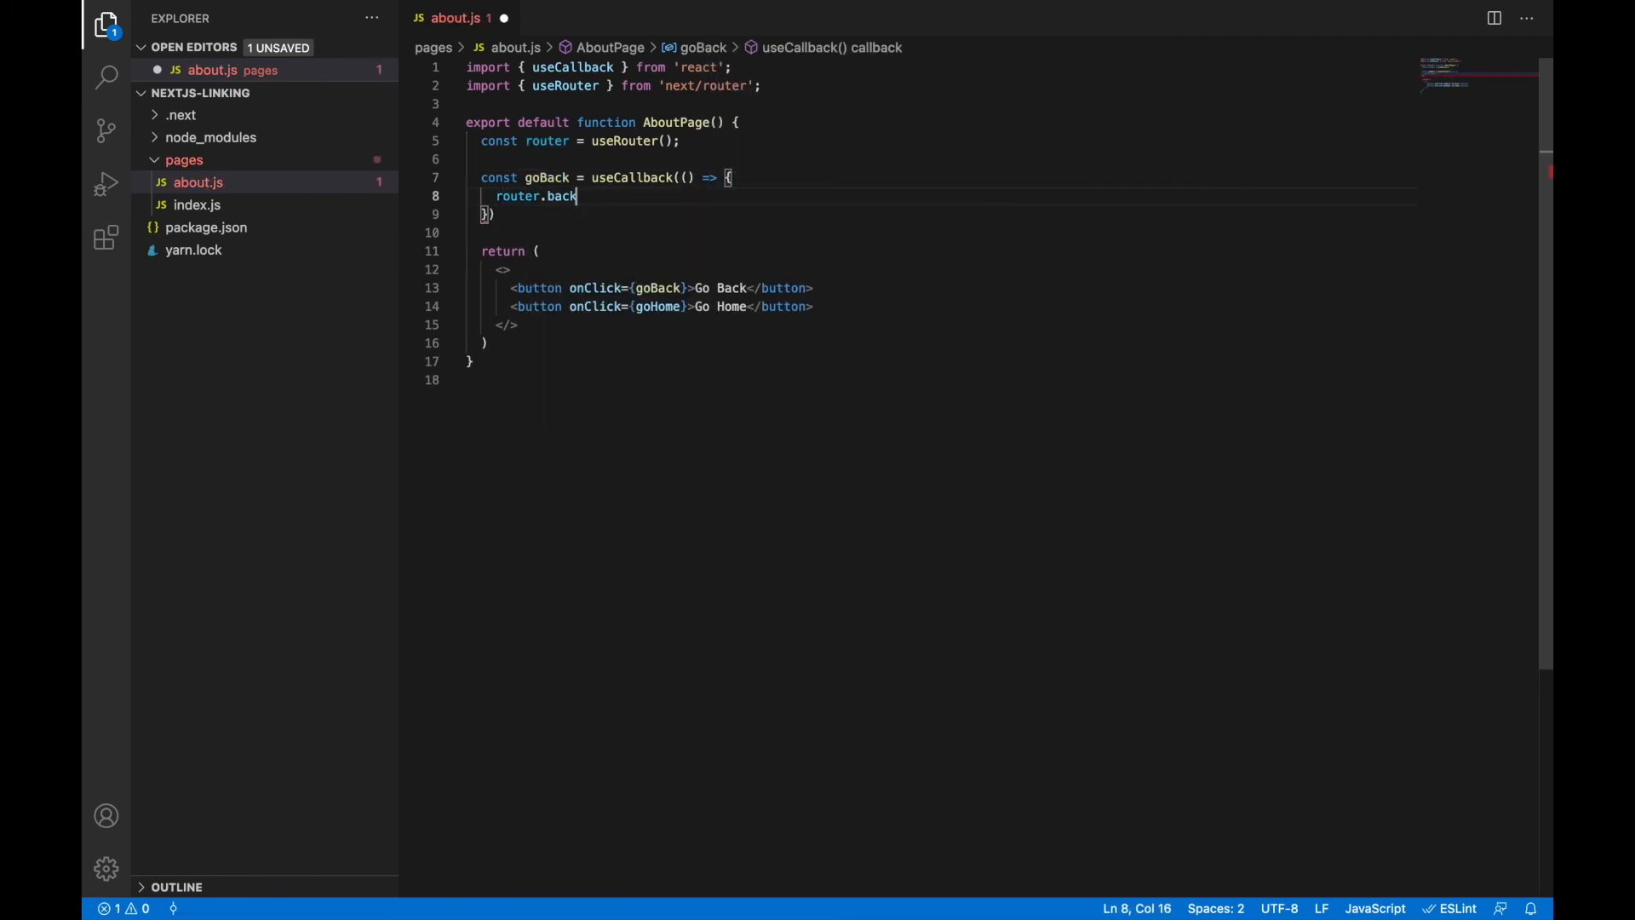
{"action": "type", "text": "();"}
{"action": "type", "text": "const go"}
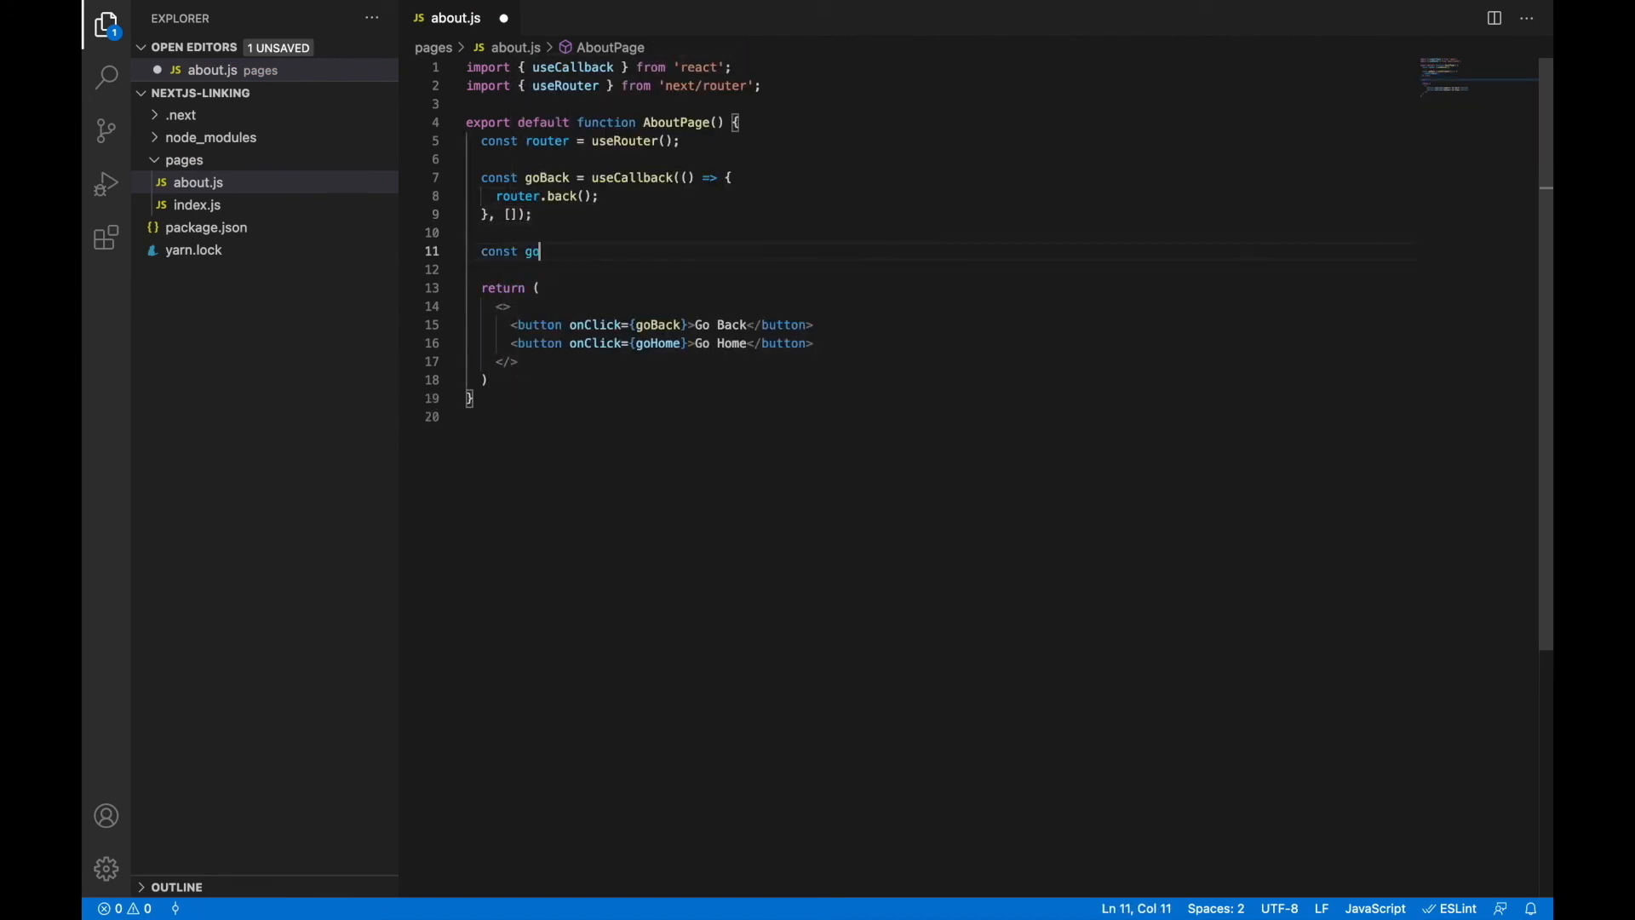
{"action": "type", "text": "Home = useCallback(() => {"}
{"action": "type", "text": "}, []);"}
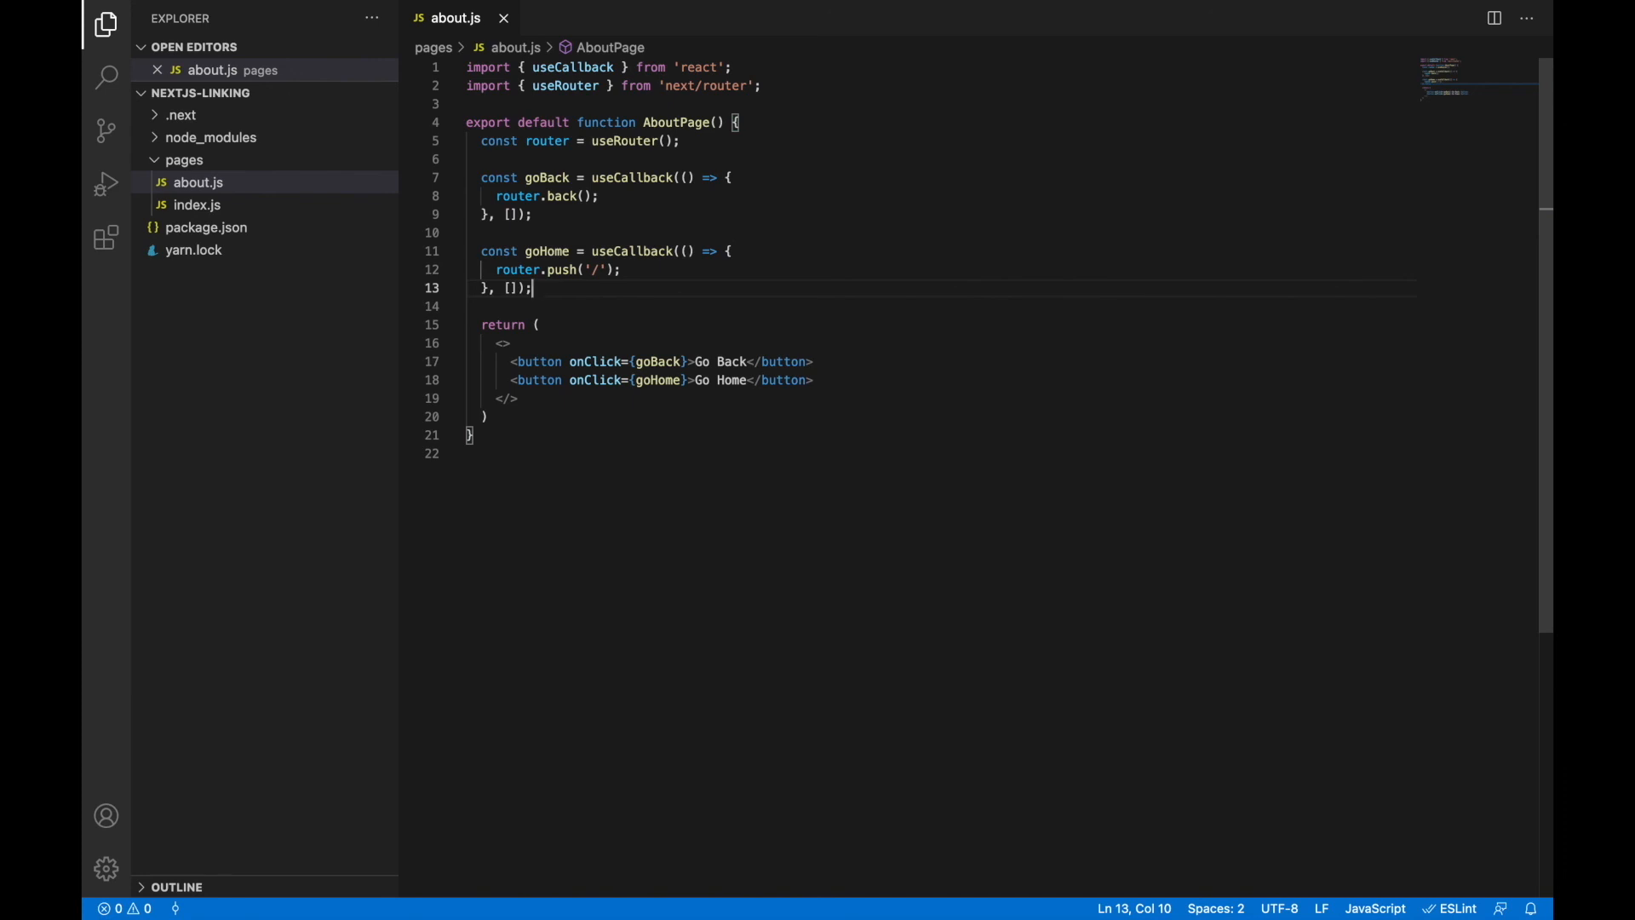
{"action": "mouse_move", "coordinate": [792, 153]}
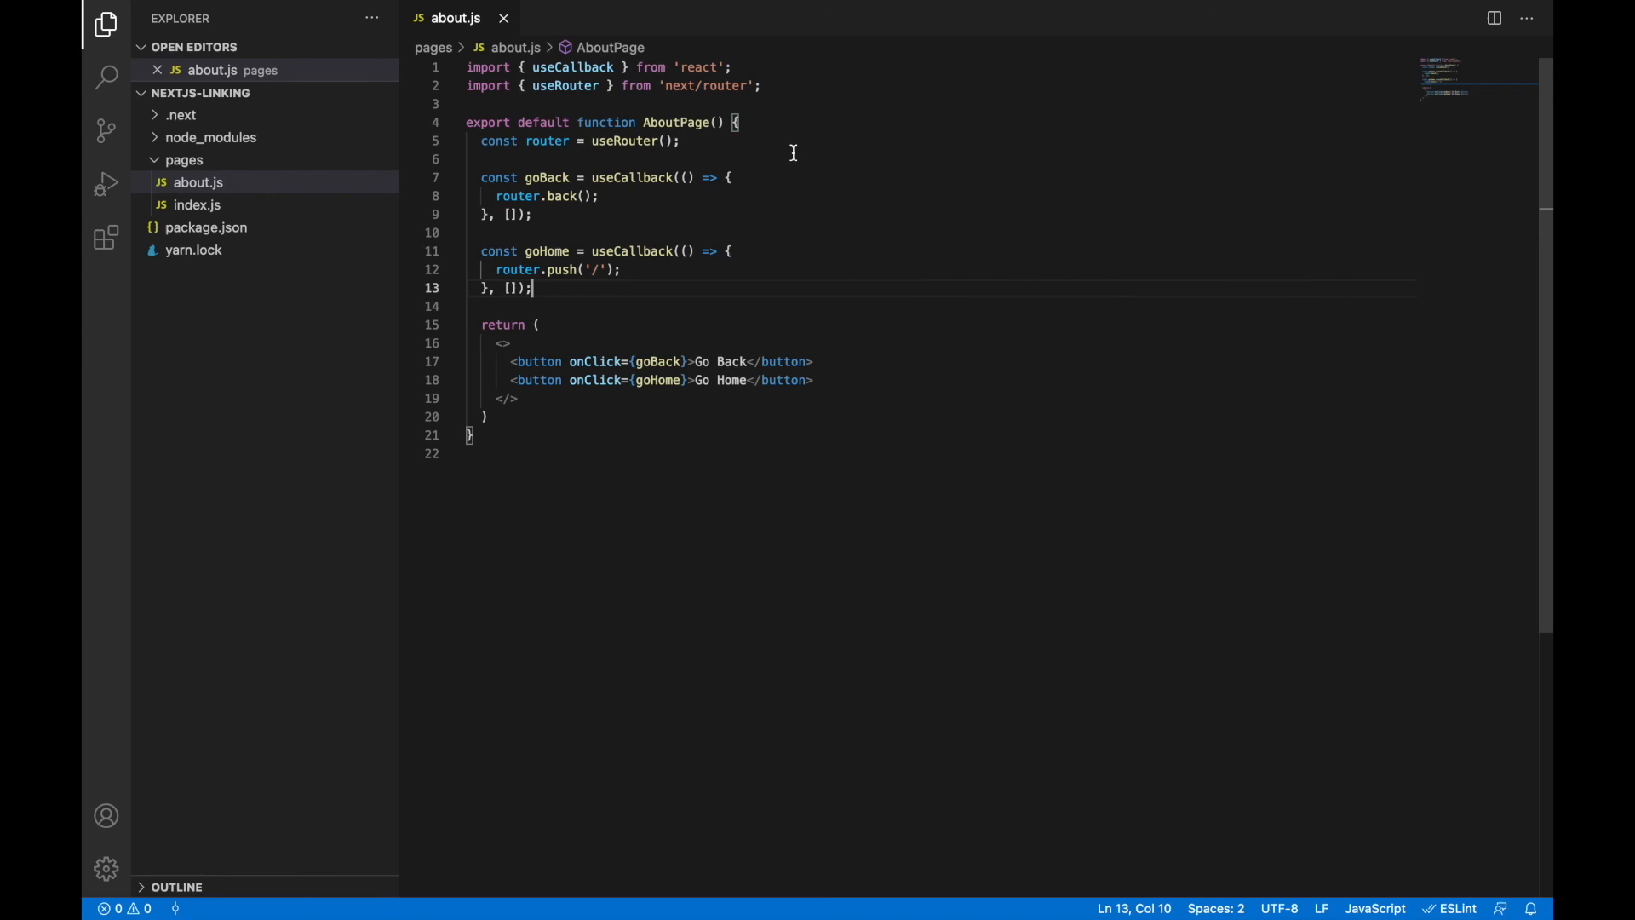
{"action": "left_click", "coordinate": [503, 18]}
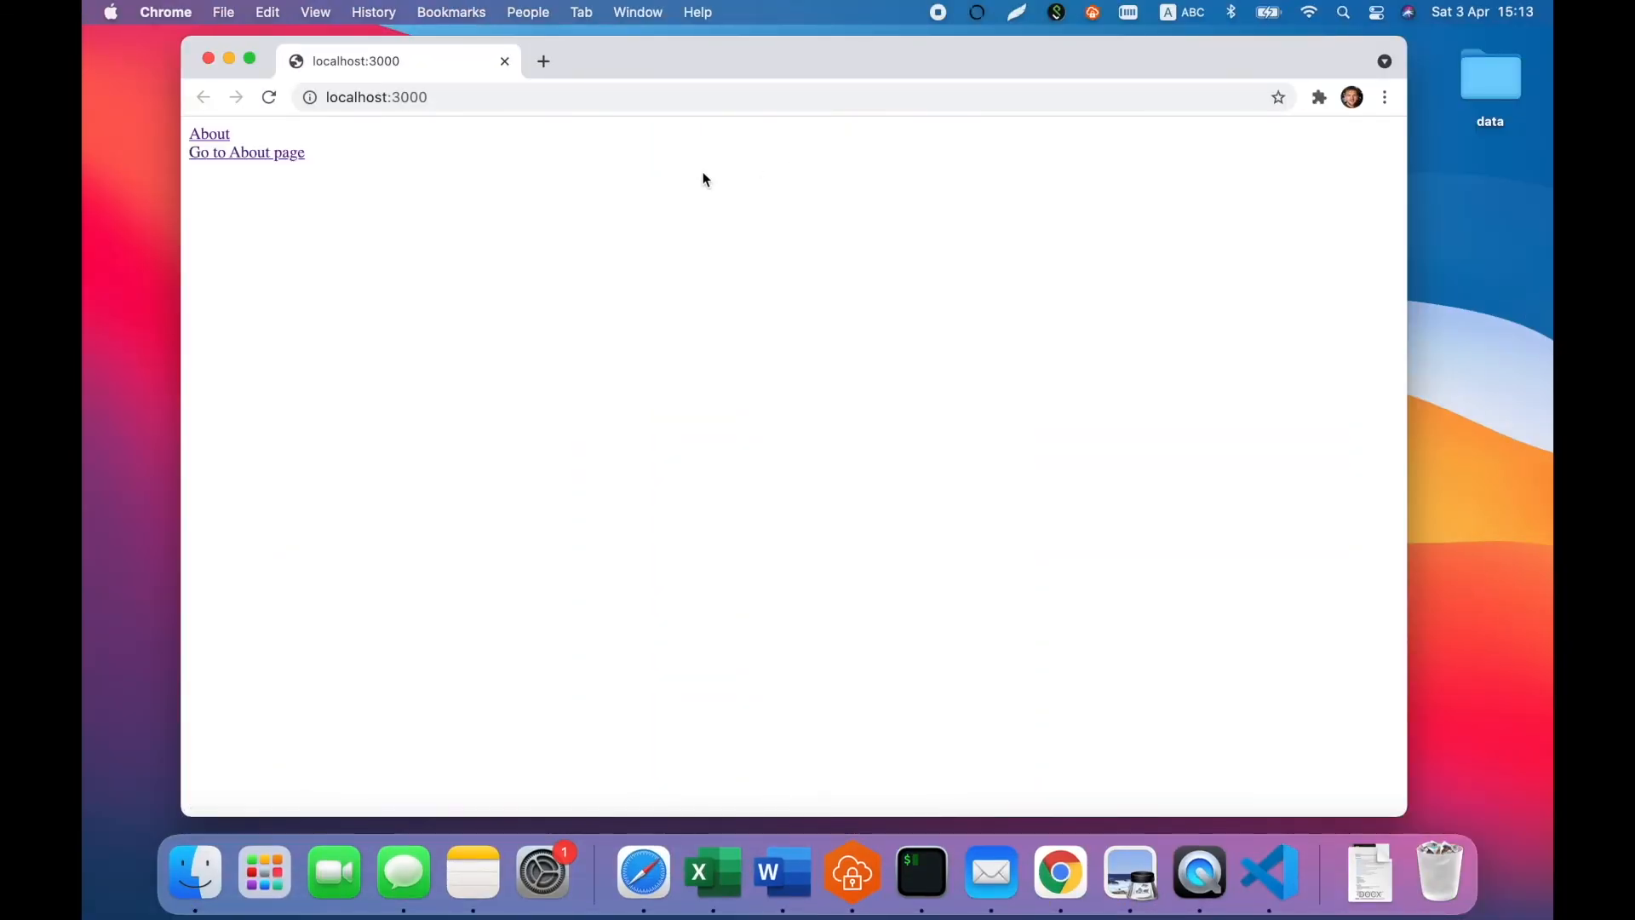
{"action": "mouse_move", "coordinate": [208, 133]}
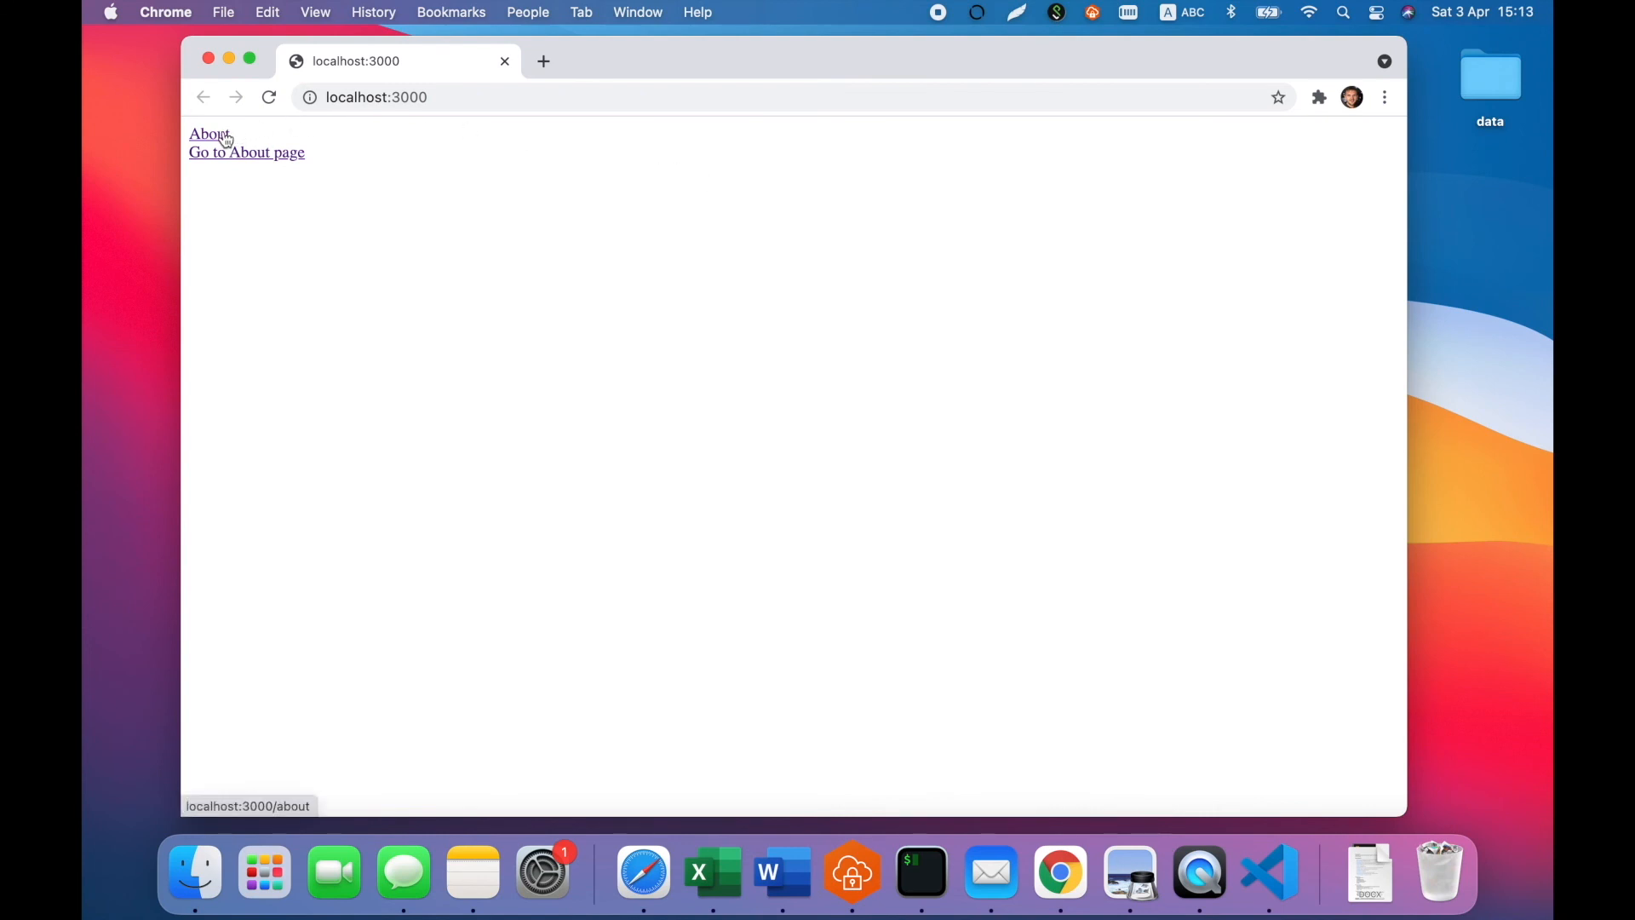
Try About, Go Back, Go to About page, Go Home, then browser Back to /about.
{"action": "left_click", "coordinate": [206, 133]}
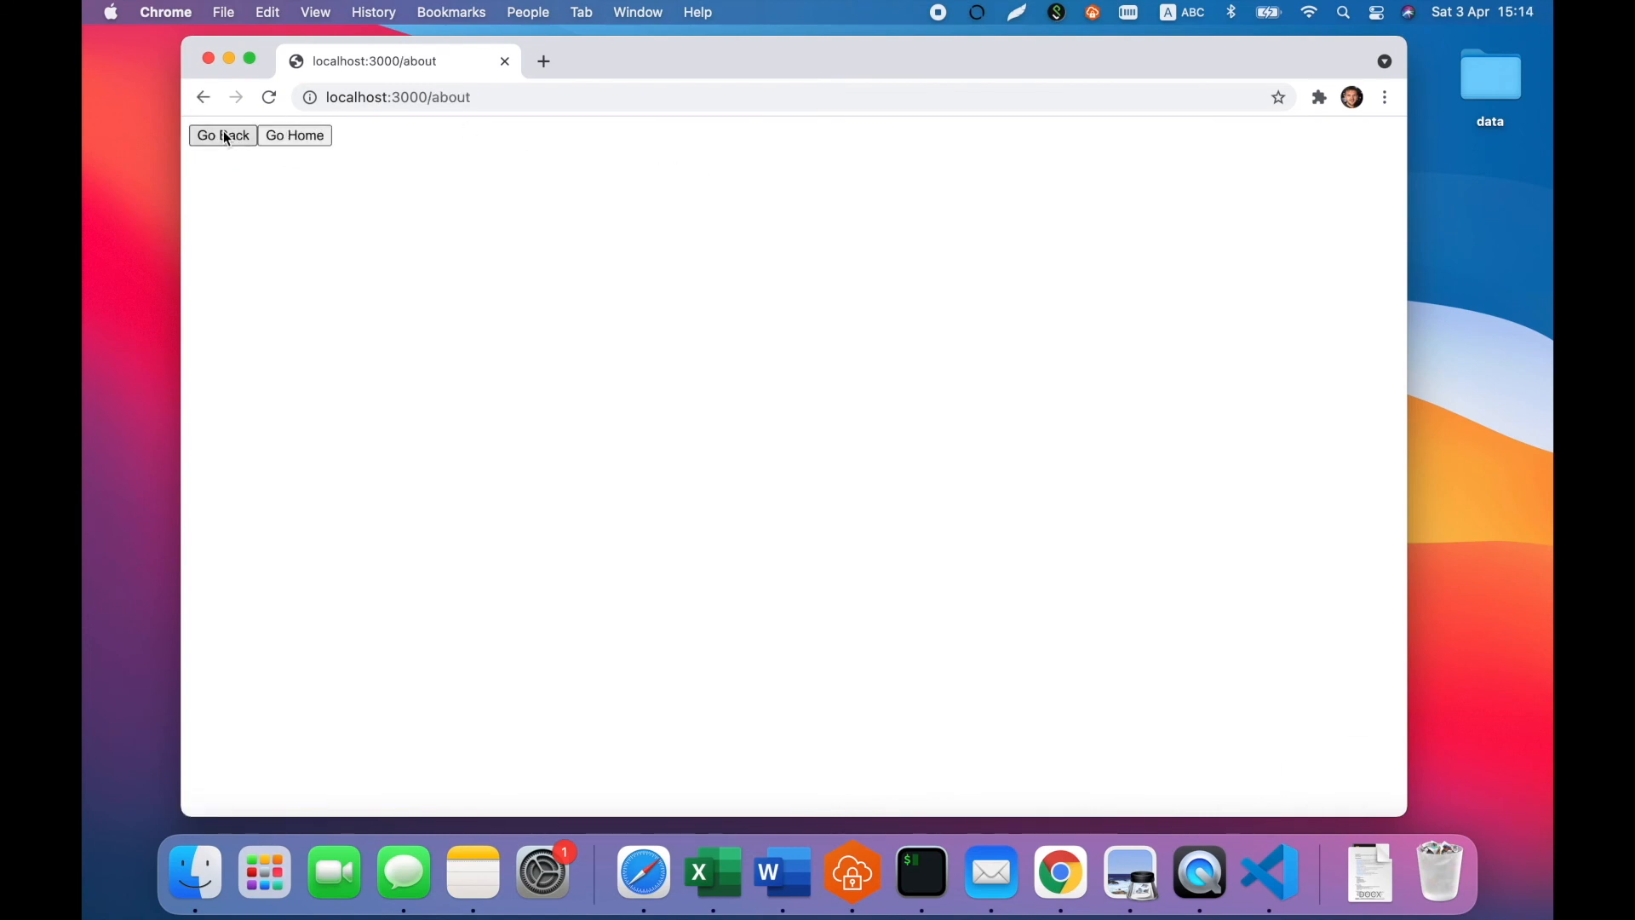
{"action": "left_click", "coordinate": [223, 135]}
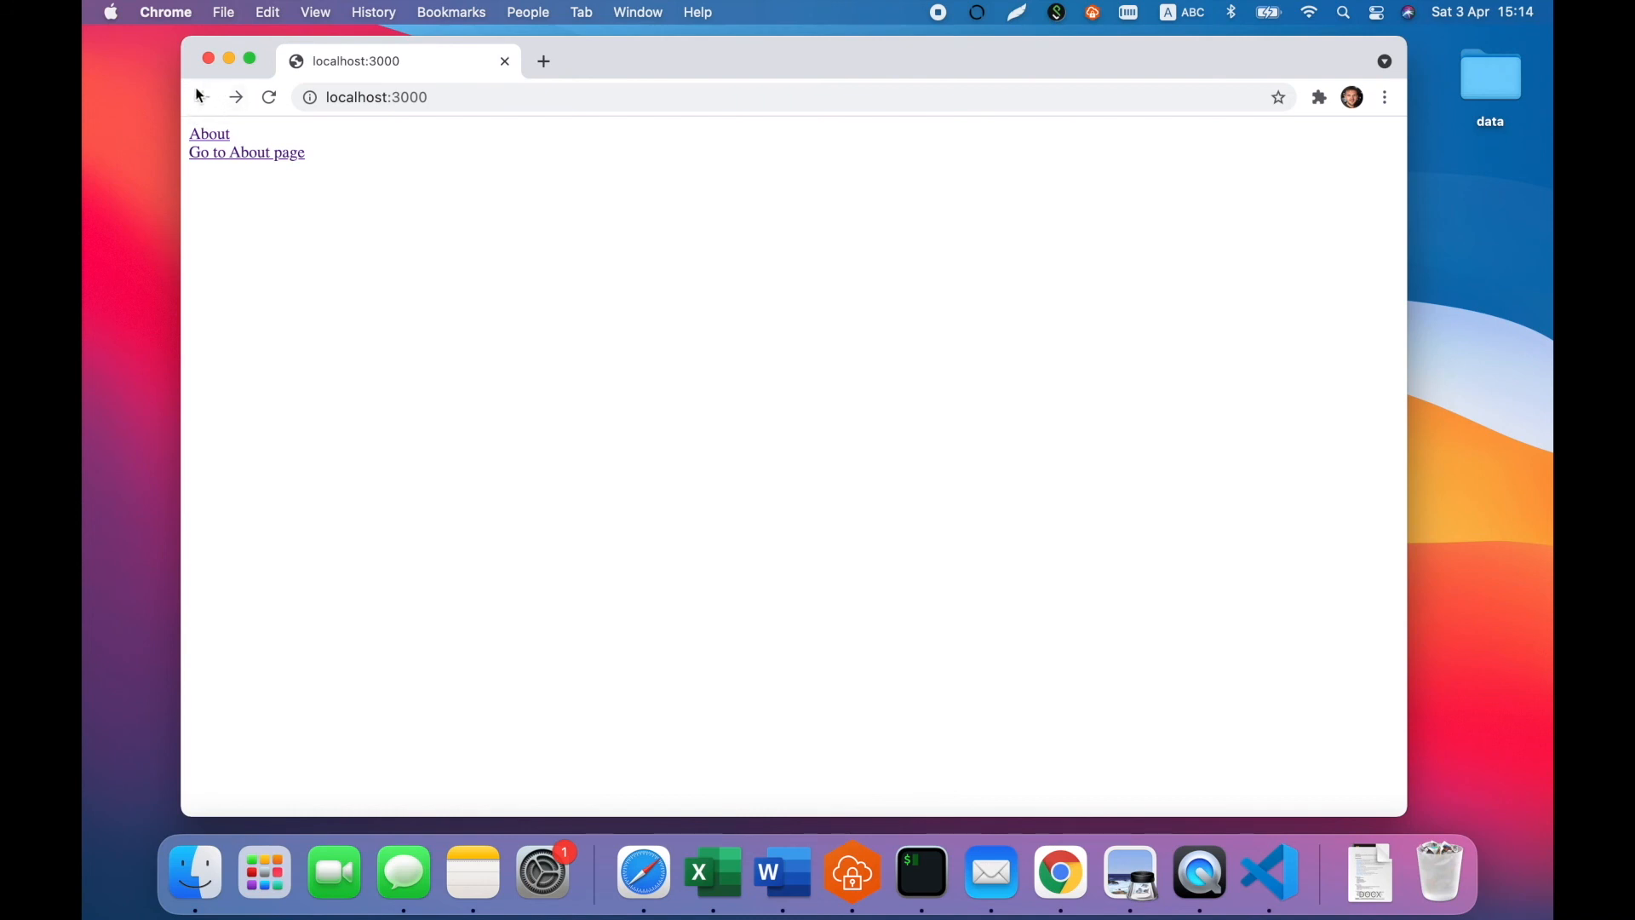
{"action": "mouse_move", "coordinate": [255, 152]}
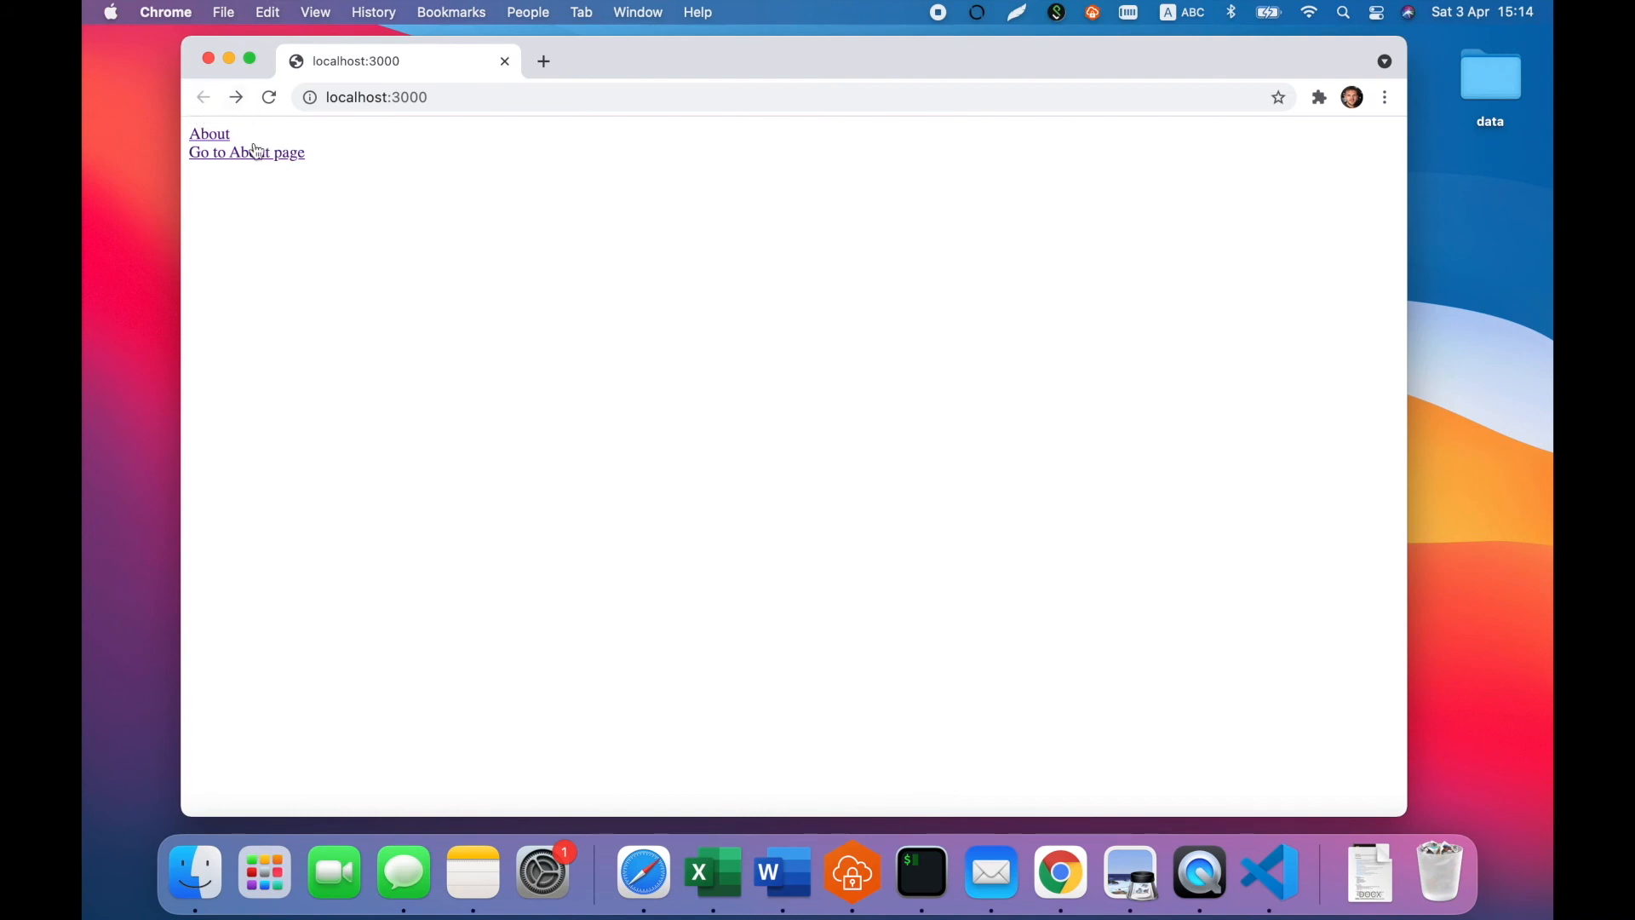
{"action": "left_click", "coordinate": [209, 133]}
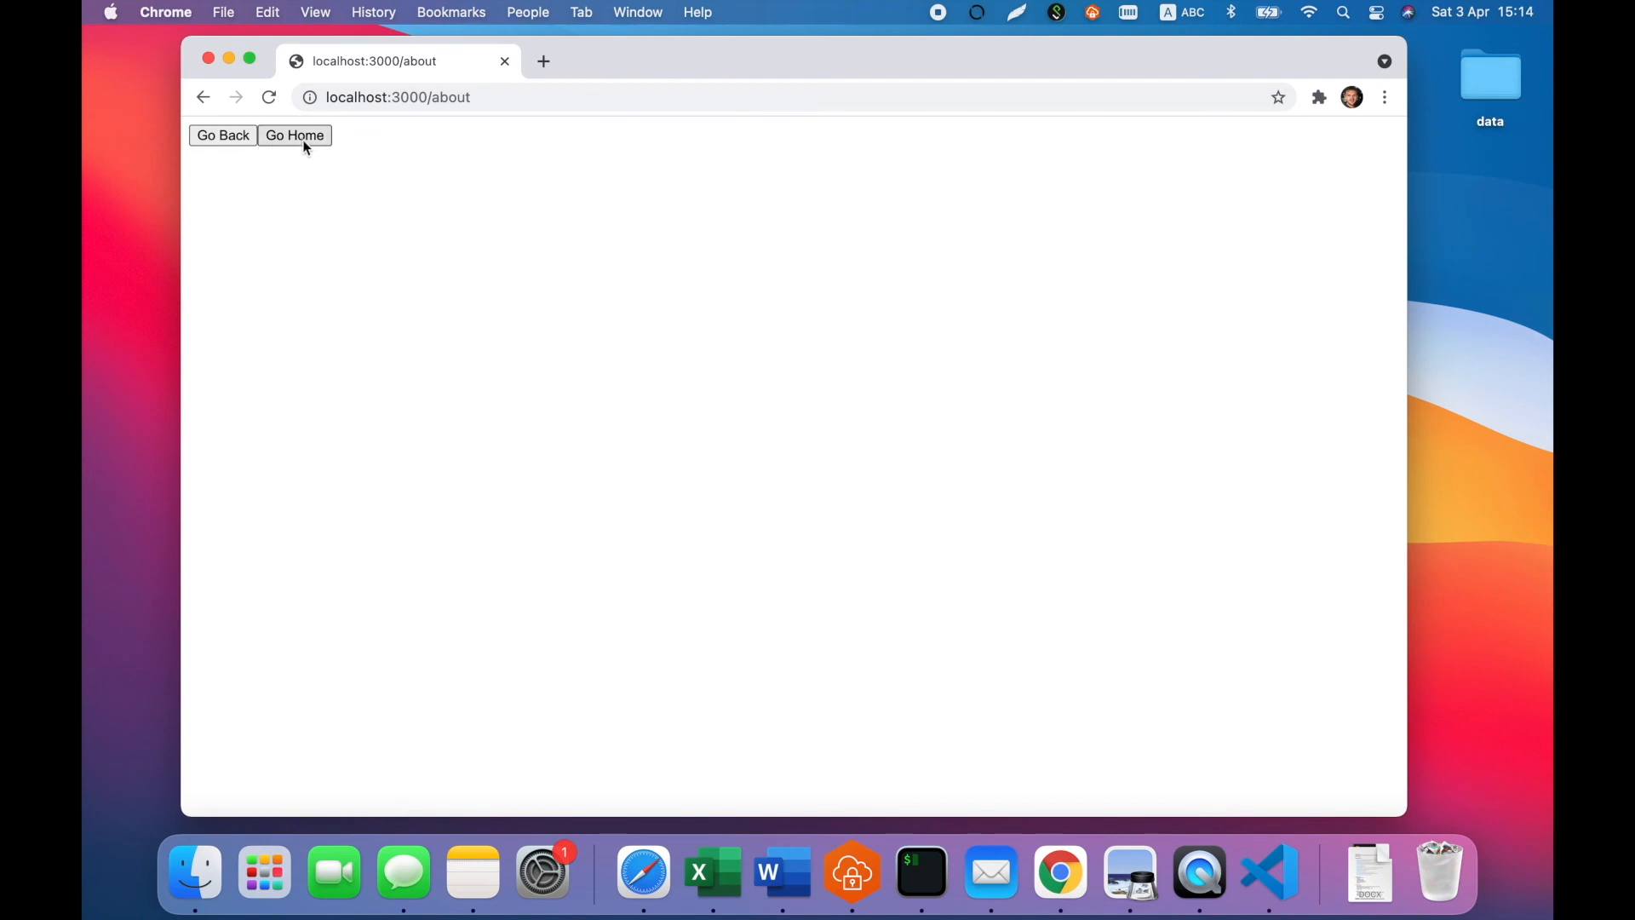
{"action": "left_click", "coordinate": [294, 135]}
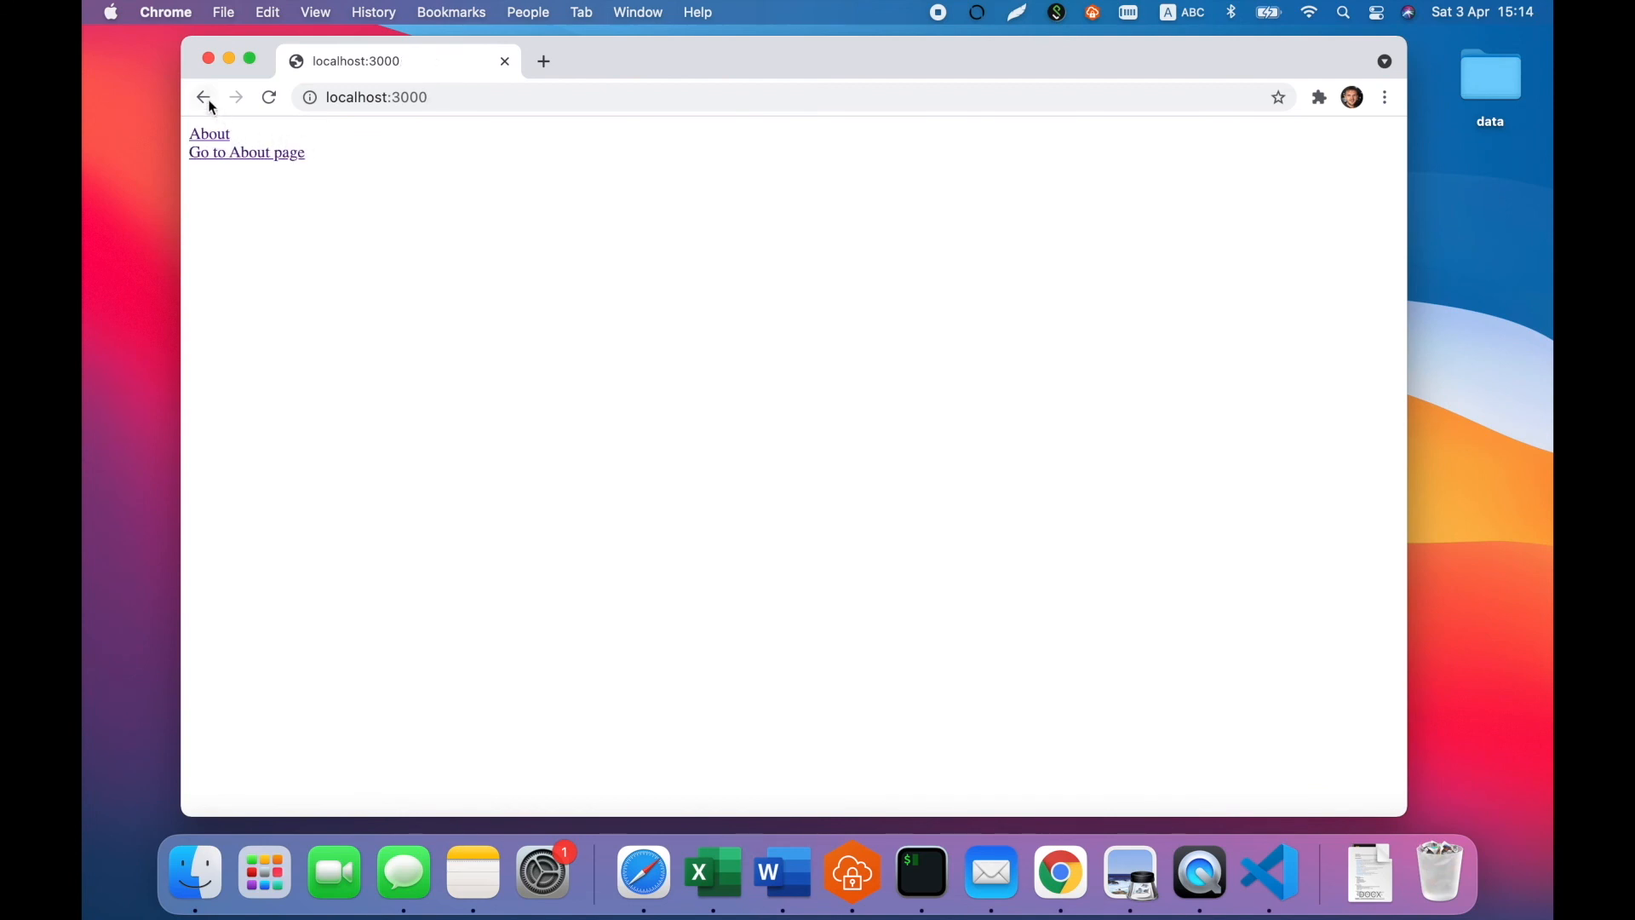
{"action": "left_click", "coordinate": [208, 134]}
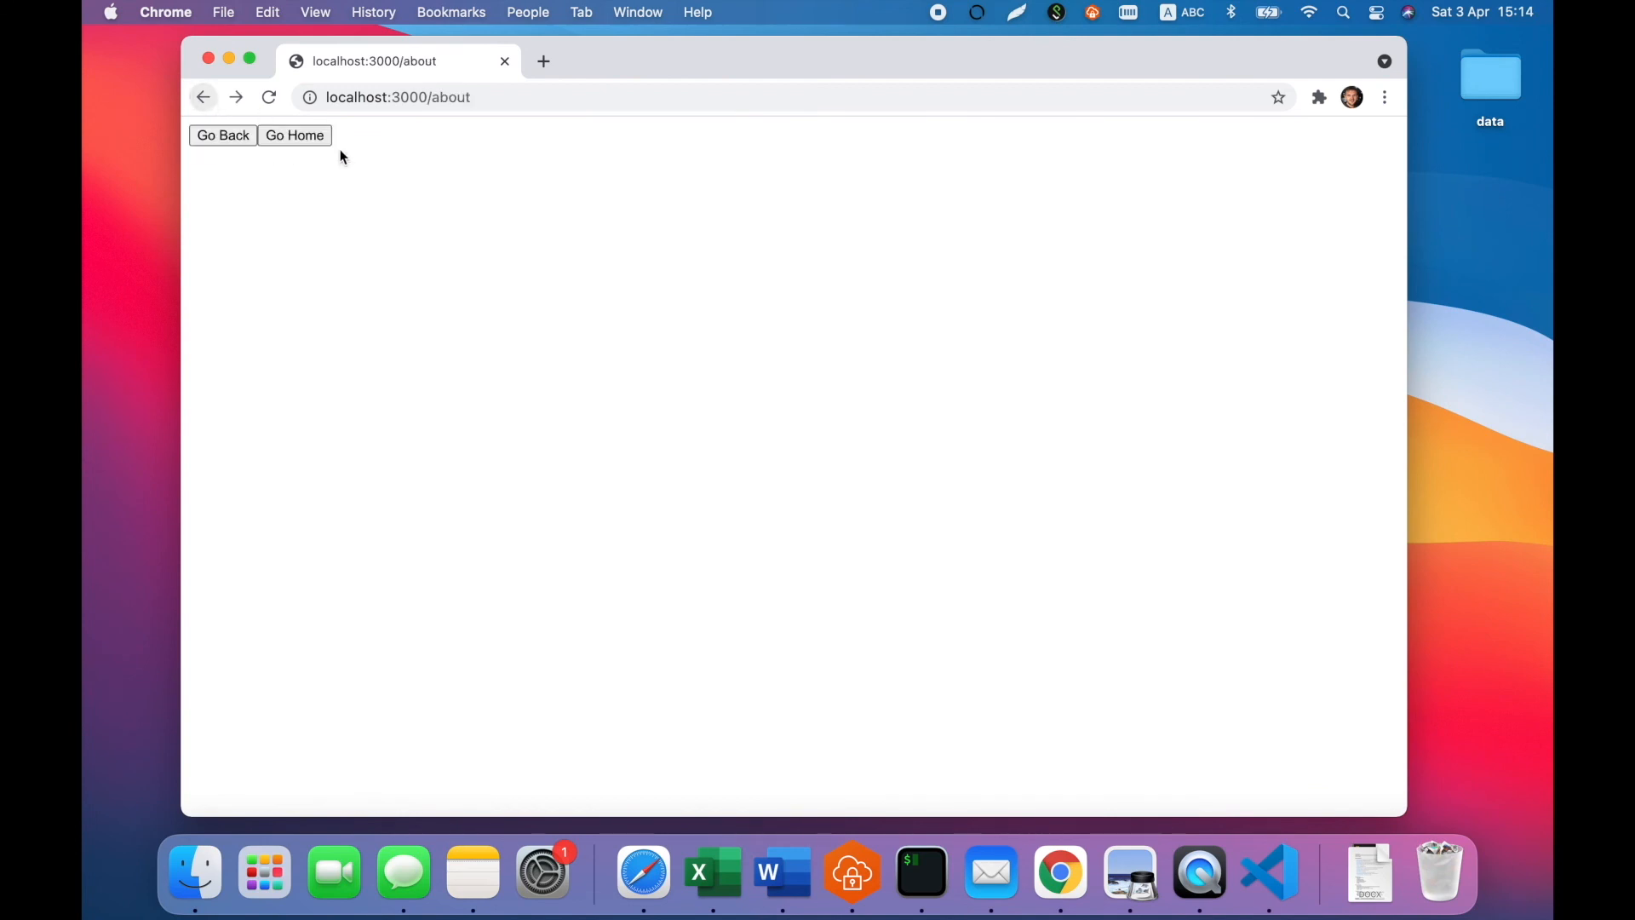
{"action": "mouse_move", "coordinate": [600, 185]}
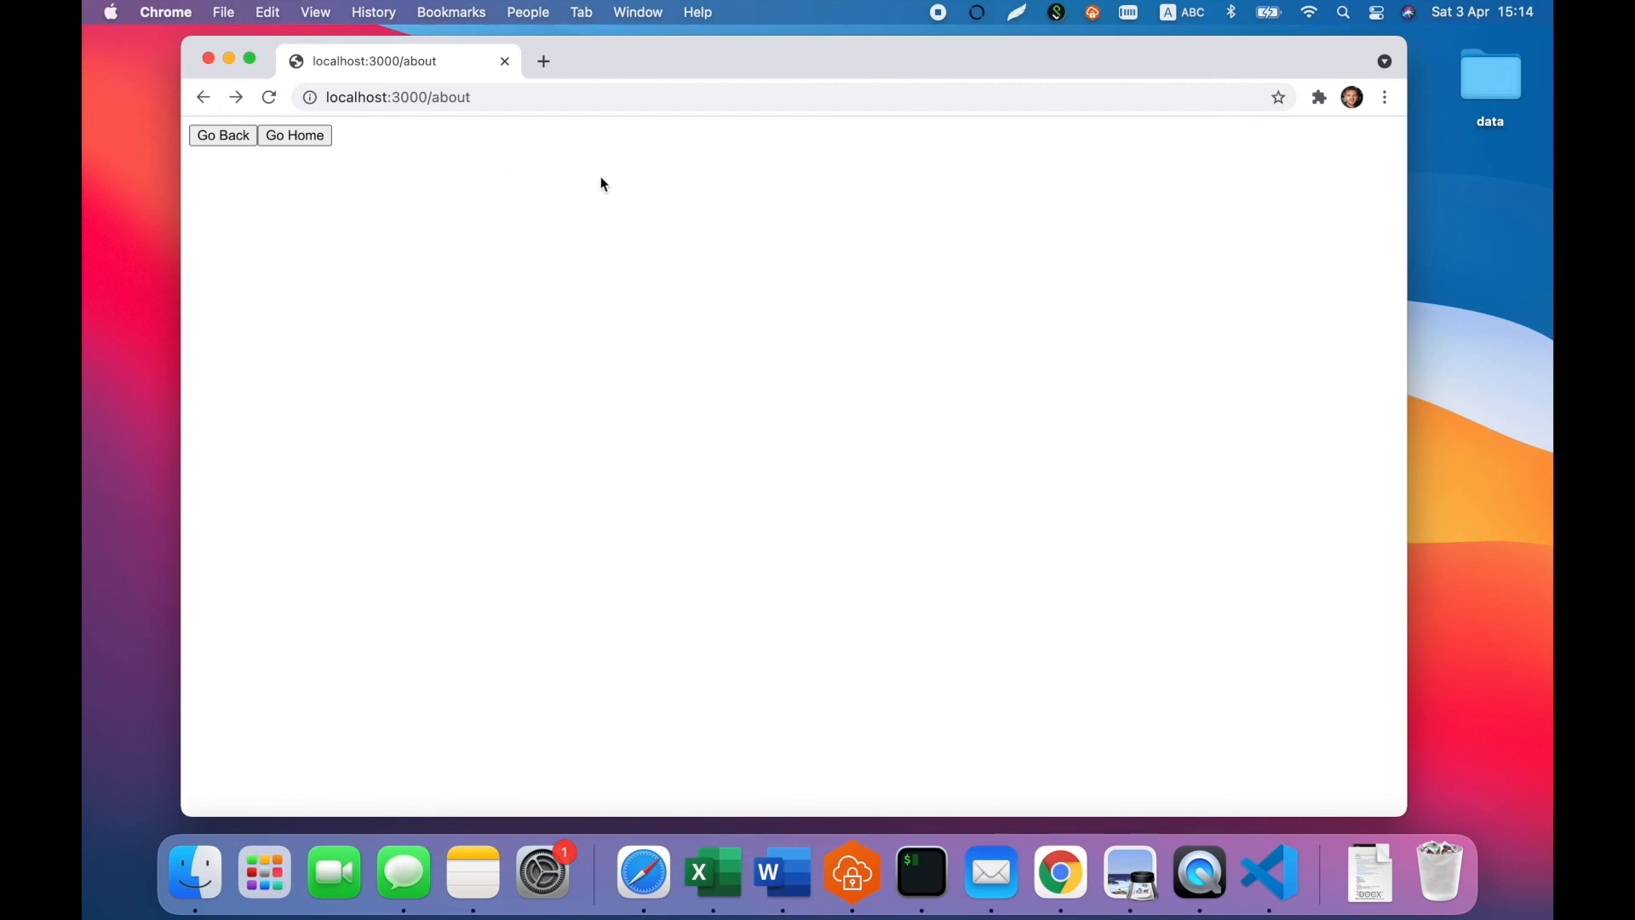